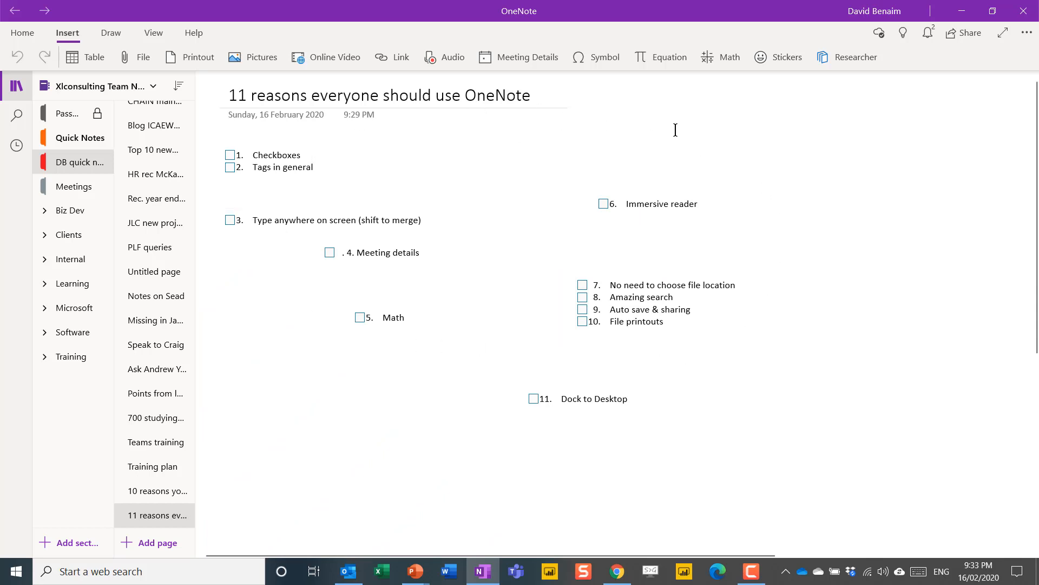
{"action": "mouse_move", "coordinate": [748, 364]}
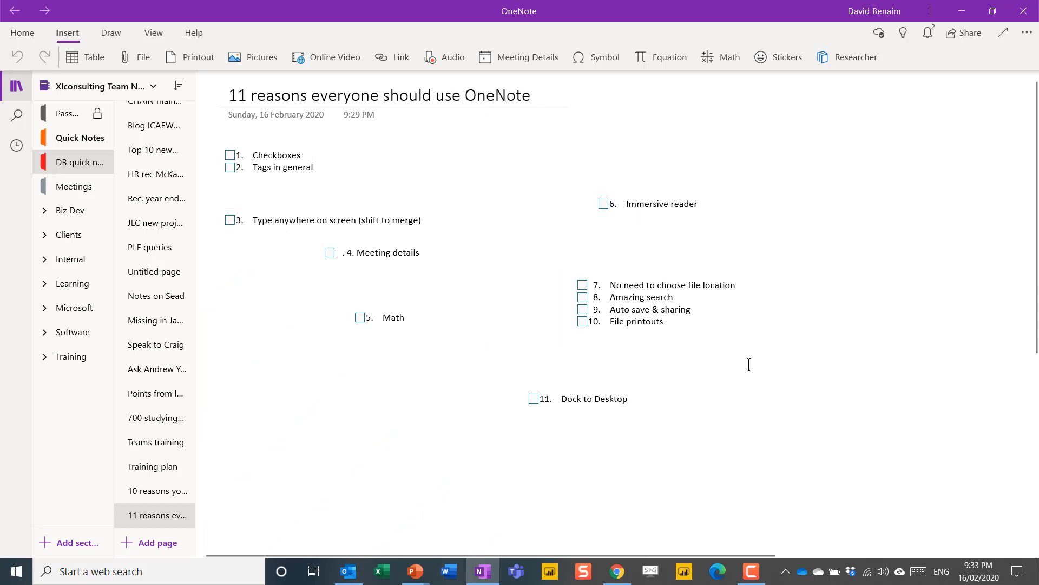
Step: Tick reasons 1 and 2 in their note, then begin a new note in blank page space
{"action": "left_click", "coordinate": [472, 447]}
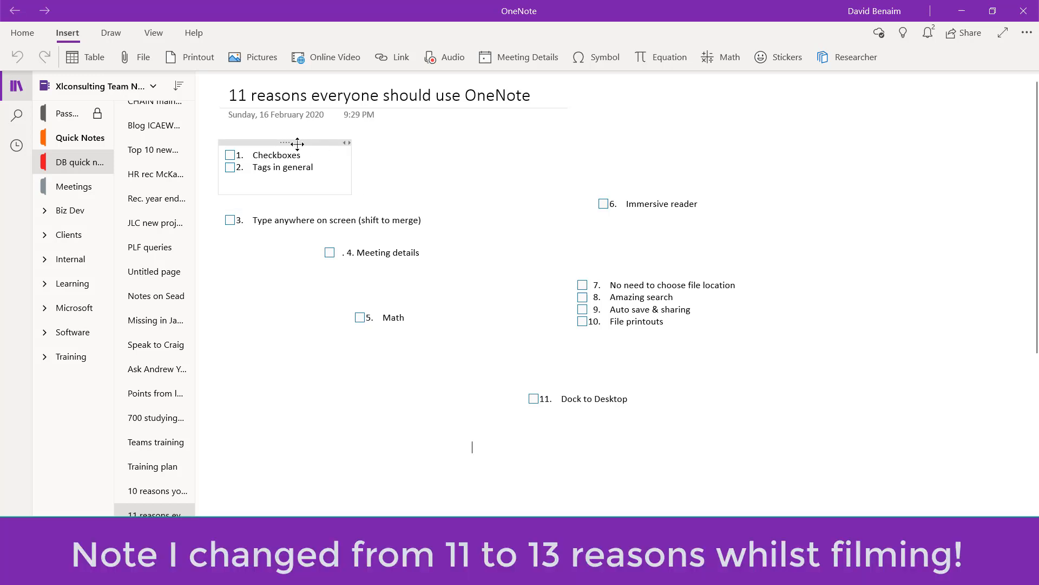
{"action": "left_click", "coordinate": [230, 155]}
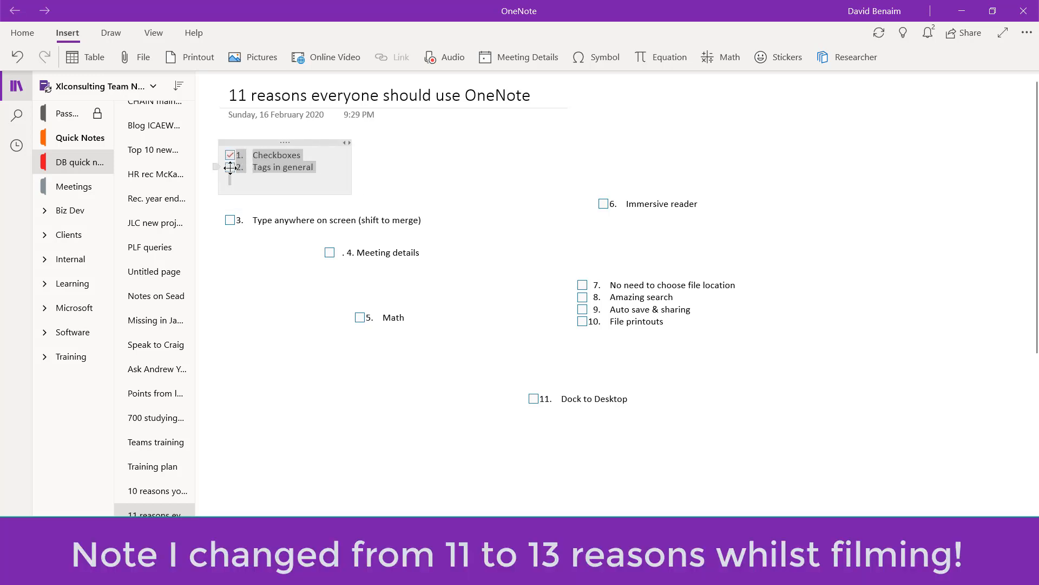
{"action": "left_click", "coordinate": [230, 220]}
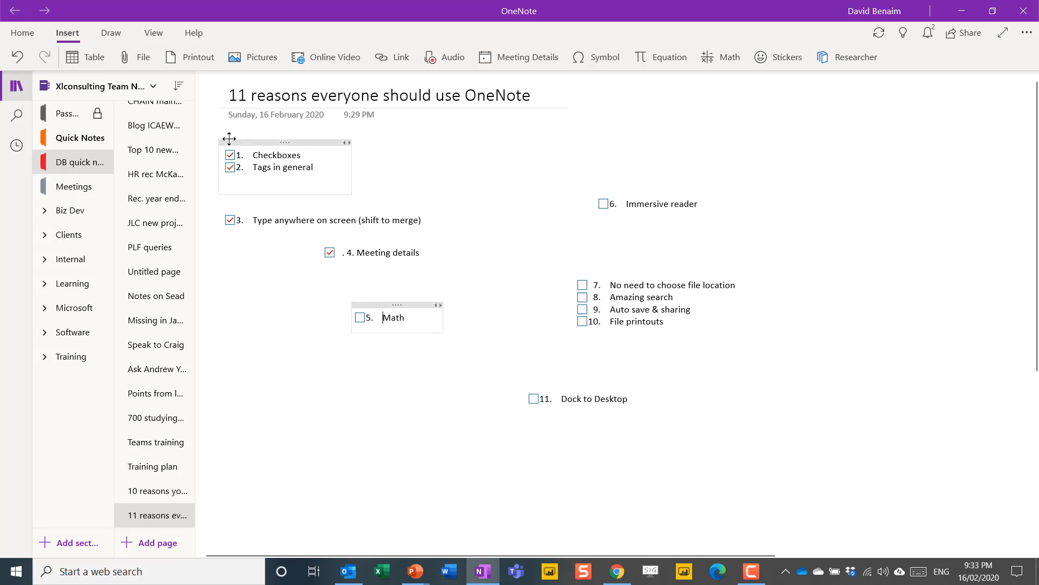
{"action": "left_click", "coordinate": [21, 33]}
{"action": "type", "text": "Lis"}
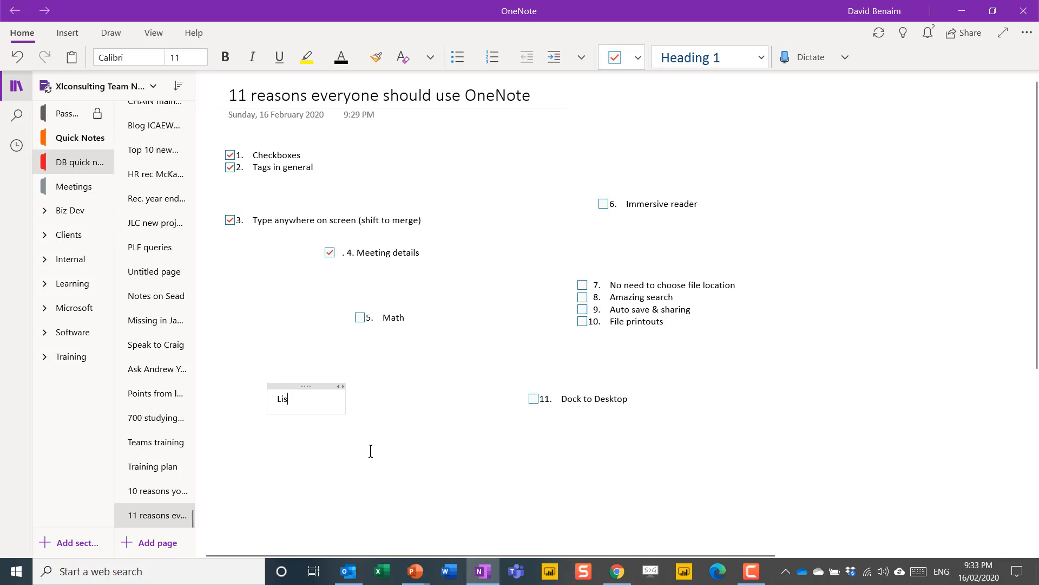
Step: Enter List with to-dos Brush teeth, Buy new watch, Dry cleaning; tick Brush teeth and Dry cleaning
{"action": "type", "text": "t"}
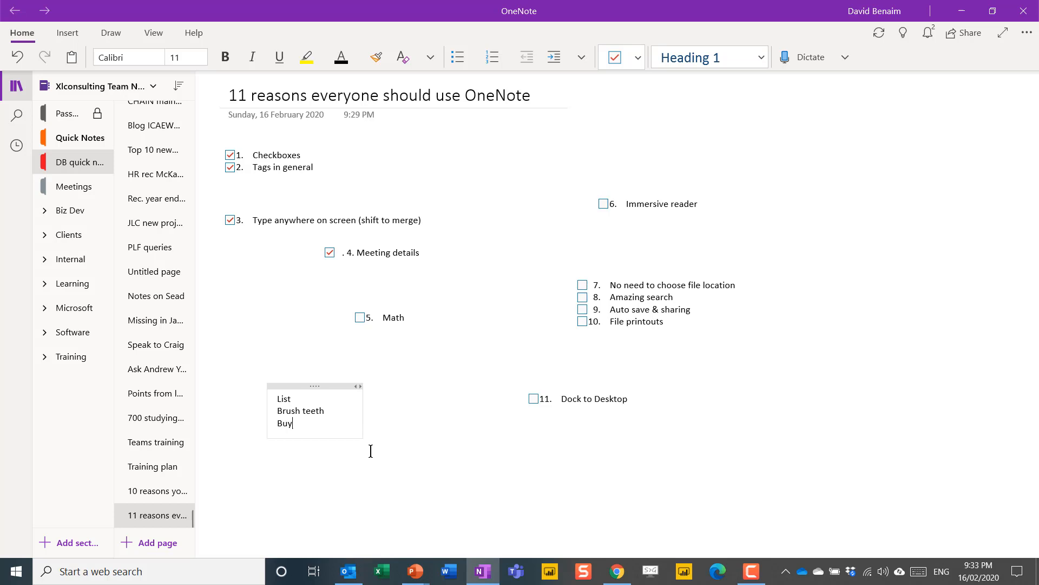
{"action": "type", "text": "new watch"}
{"action": "type", "text": "D"}
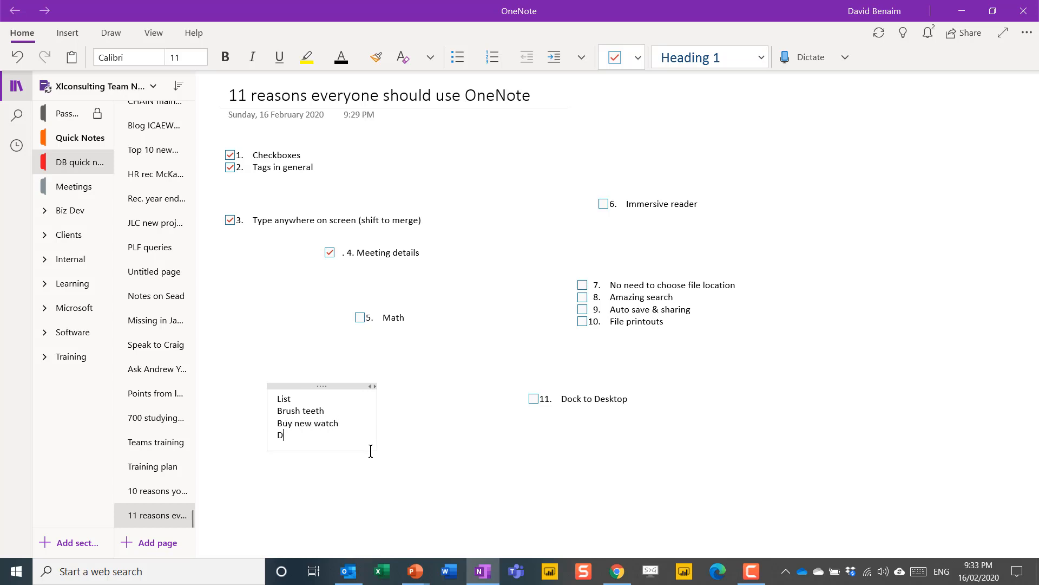
{"action": "type", "text": "ry cleaning"}
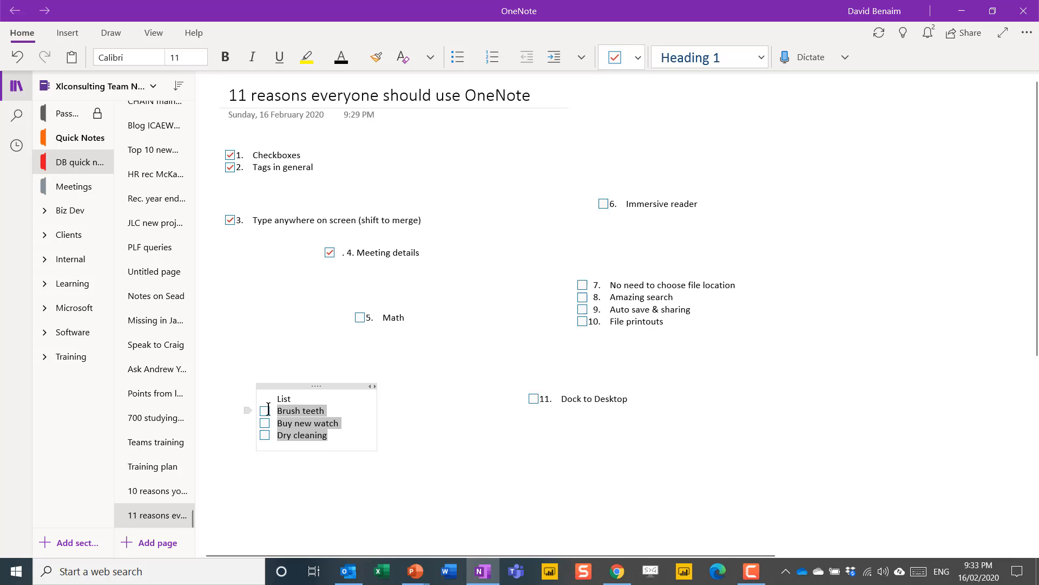
{"action": "left_click", "coordinate": [264, 423]}
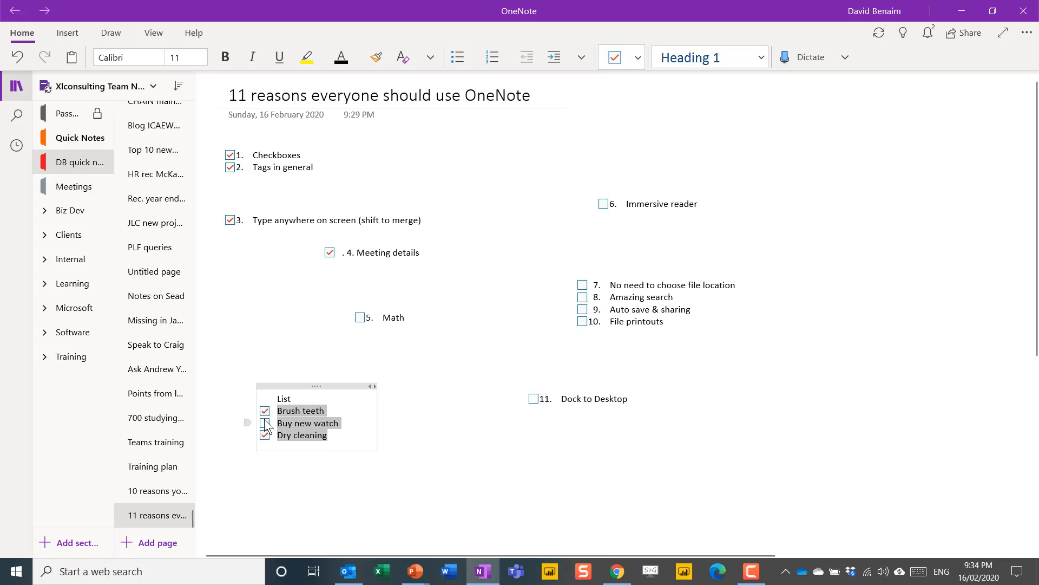
{"action": "left_click", "coordinate": [264, 424]}
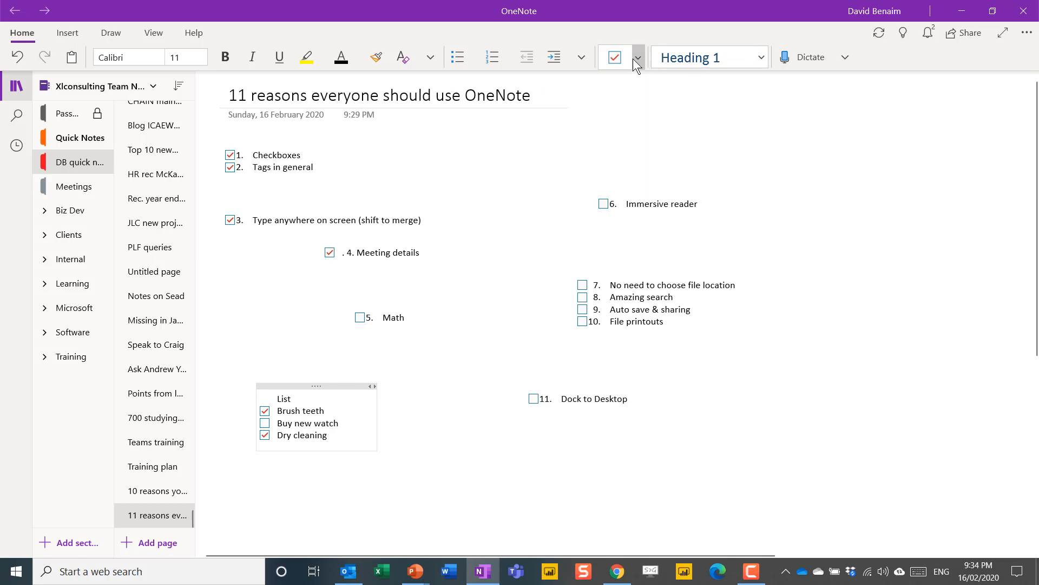
Step: Tag Buy new watch as Important, then select Dry cleaning for the same Important star
{"action": "left_click", "coordinate": [637, 57]}
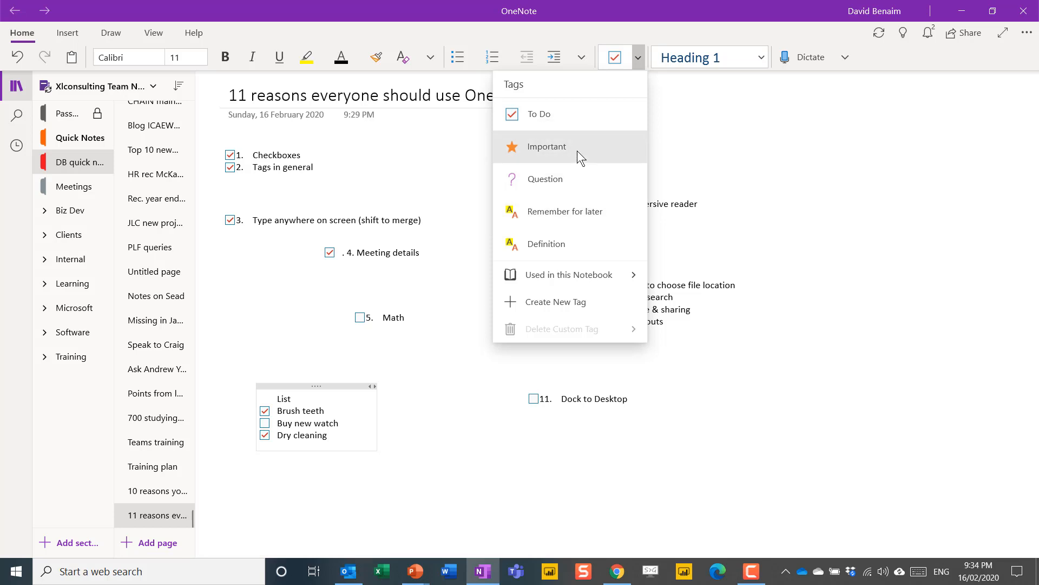
{"action": "left_click", "coordinate": [546, 146]}
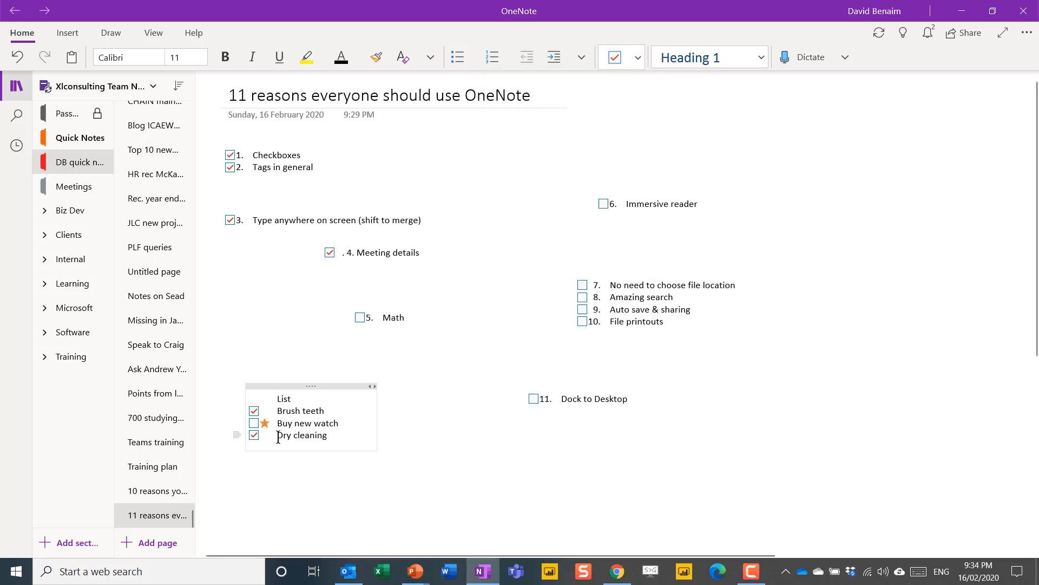
{"action": "double_click", "coordinate": [302, 436]}
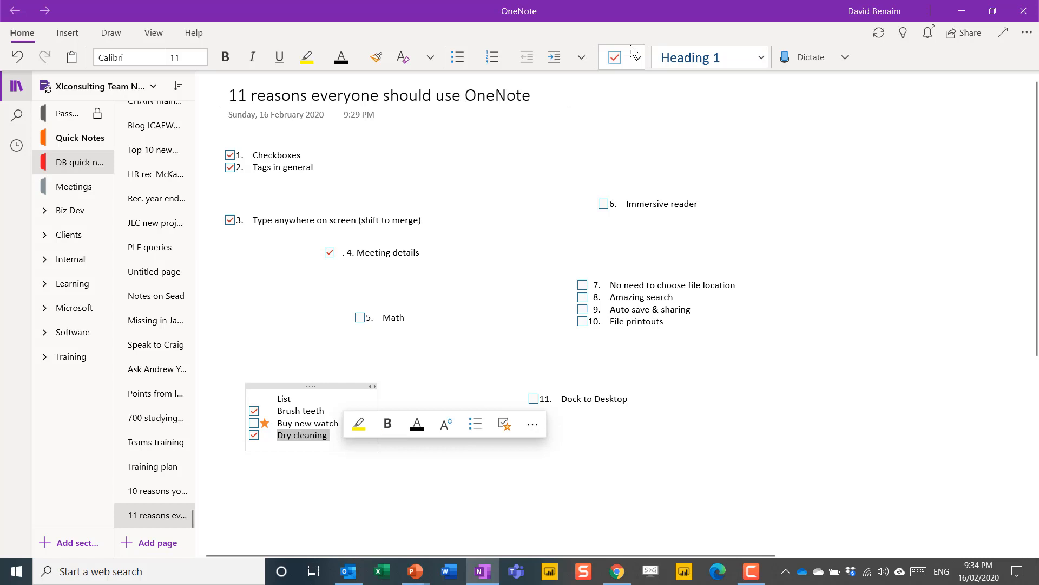
{"action": "left_click", "coordinate": [638, 57]}
{"action": "type", "text": "sadasd"}
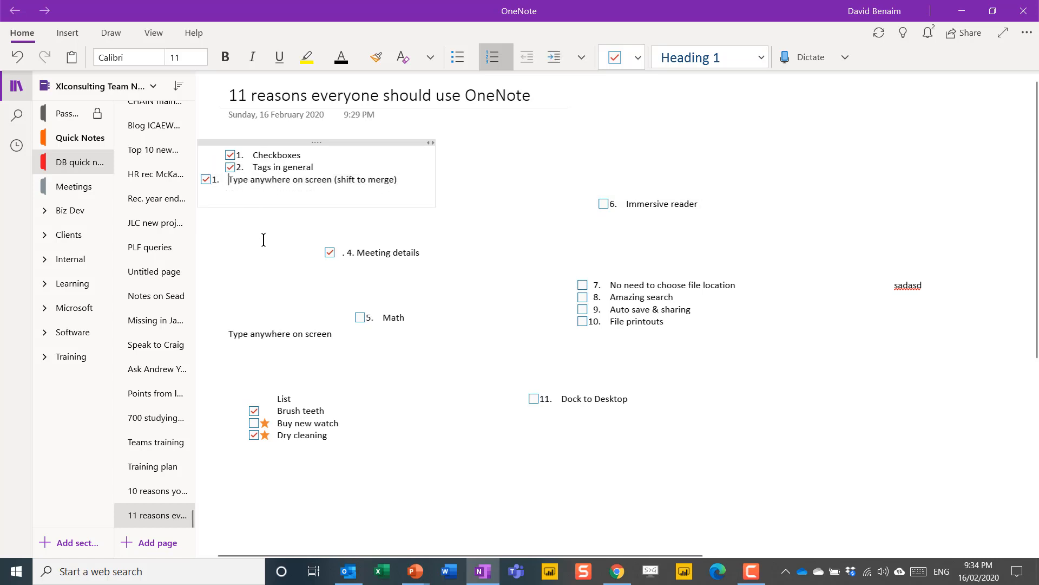
Step: Merge reason 3 into reasons 1–2's note and move reasons 7–10 up beneath Immersive reader
{"action": "key", "text": "enter"}
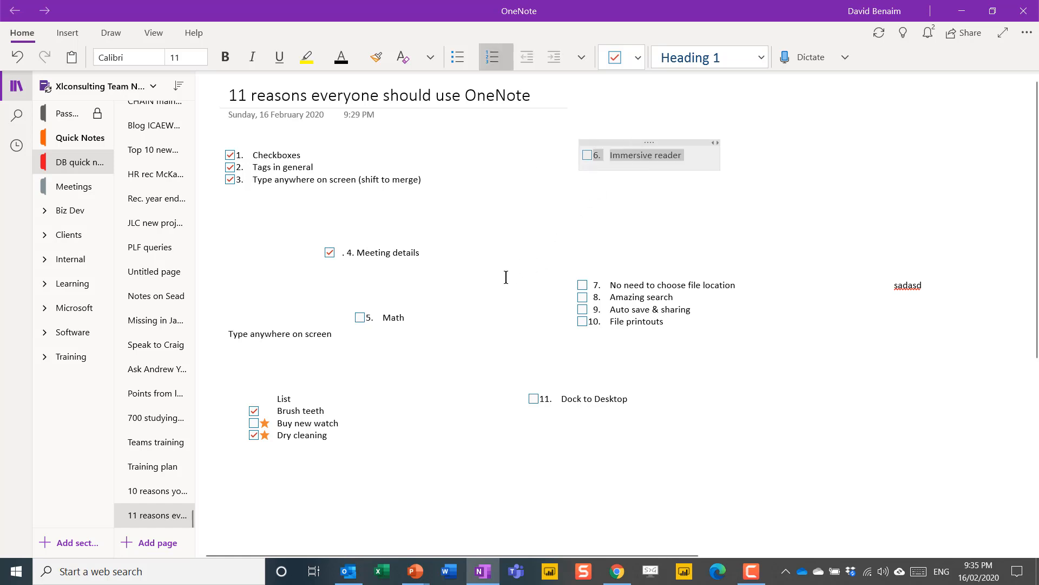
{"action": "mouse_move", "coordinate": [495, 294]}
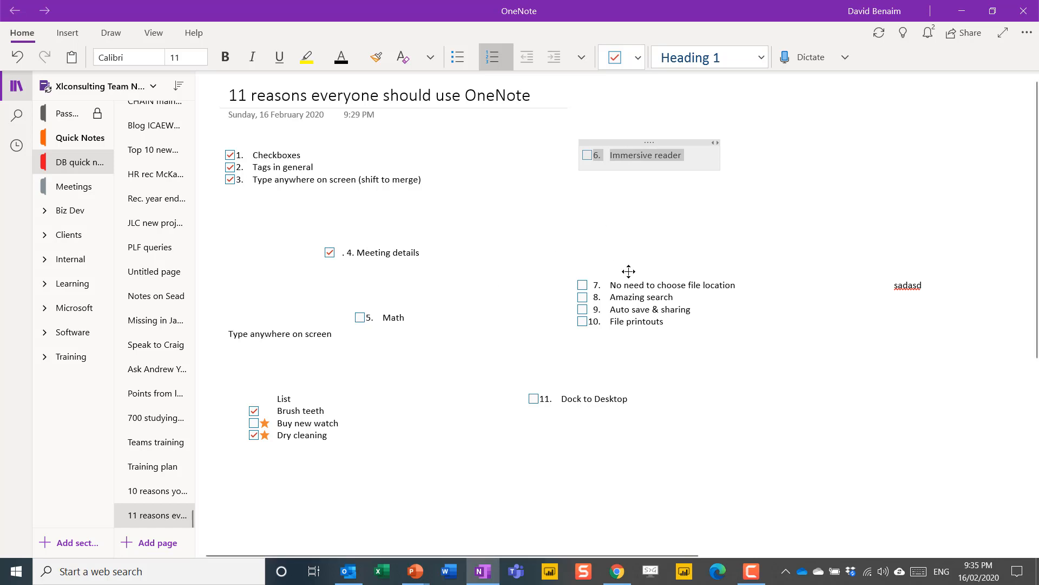
{"action": "left_click_drag", "start_coordinate": [628, 272], "coordinate": [594, 240]}
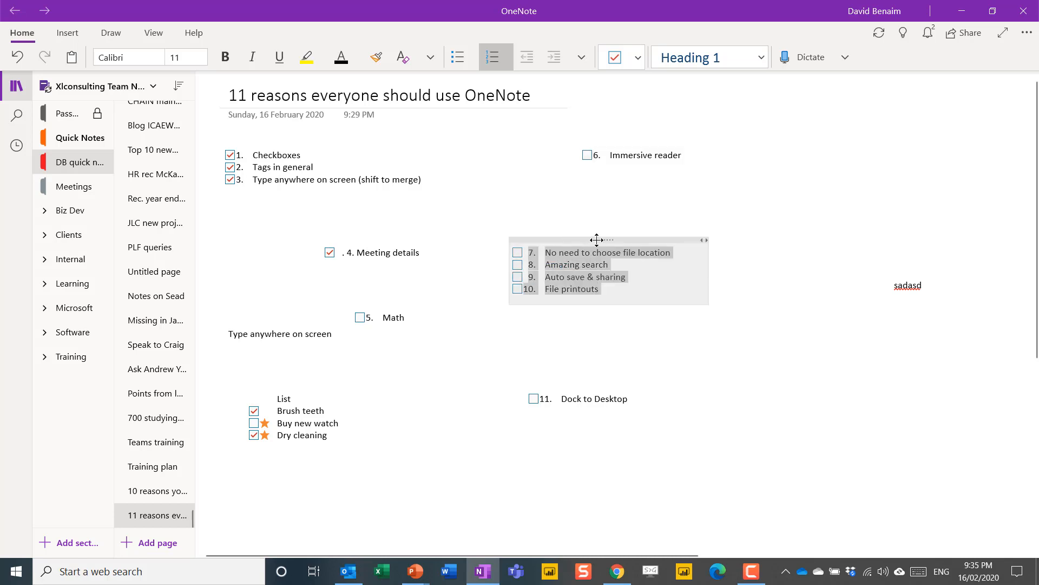
{"action": "left_click_drag", "start_coordinate": [596, 239], "coordinate": [721, 207]}
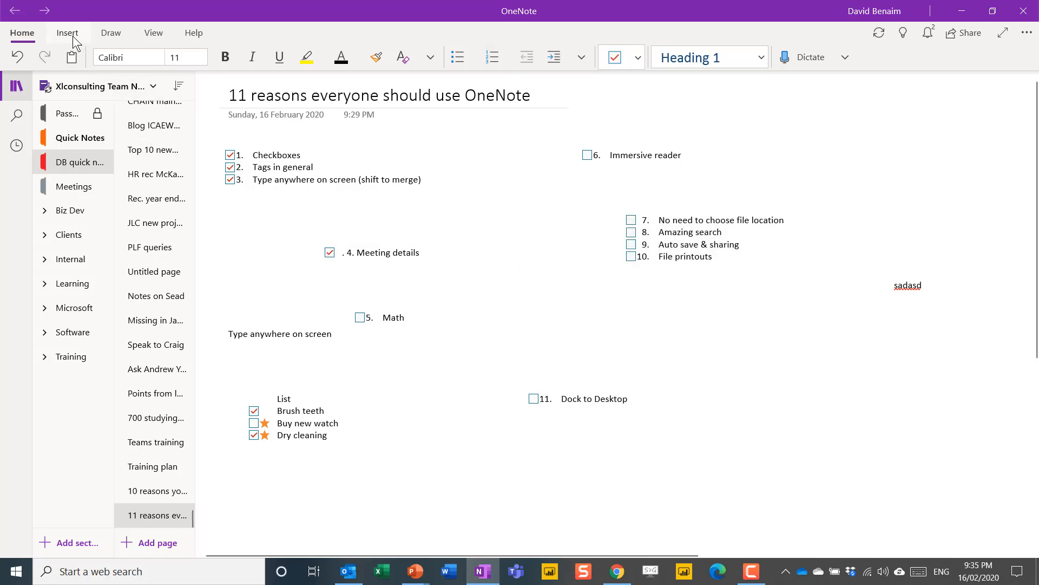
Step: Insert Meeting Details for the Client proposal meeting on Monday 17 February
{"action": "left_click", "coordinate": [67, 33]}
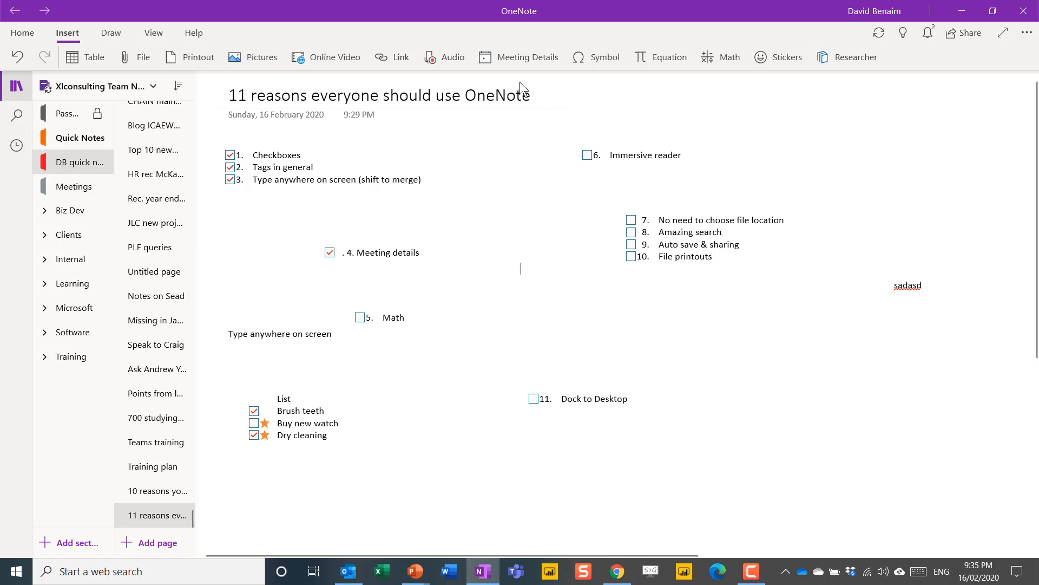
{"action": "left_click", "coordinate": [519, 58]}
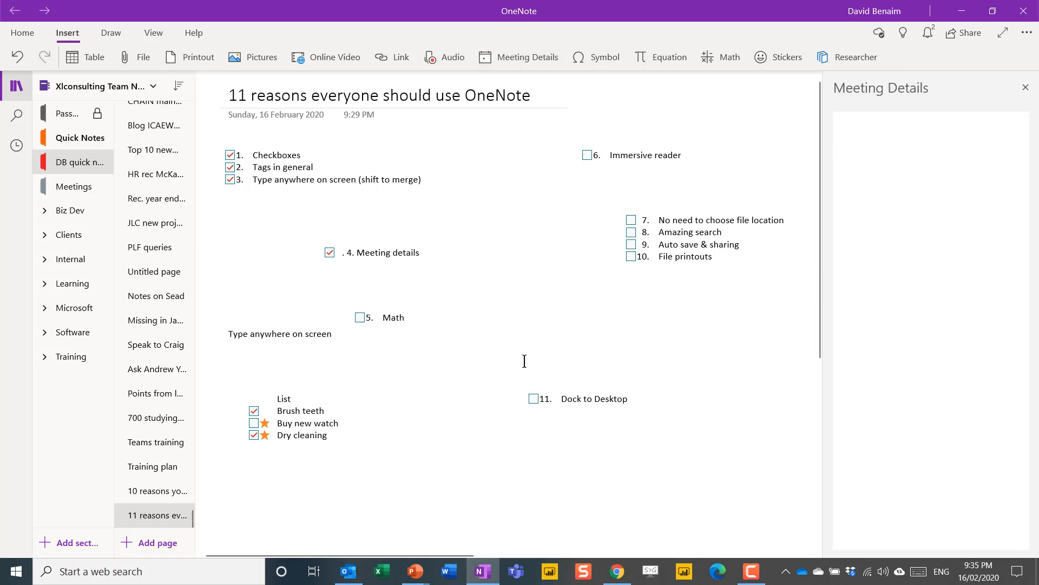
{"action": "left_click", "coordinate": [157, 543]}
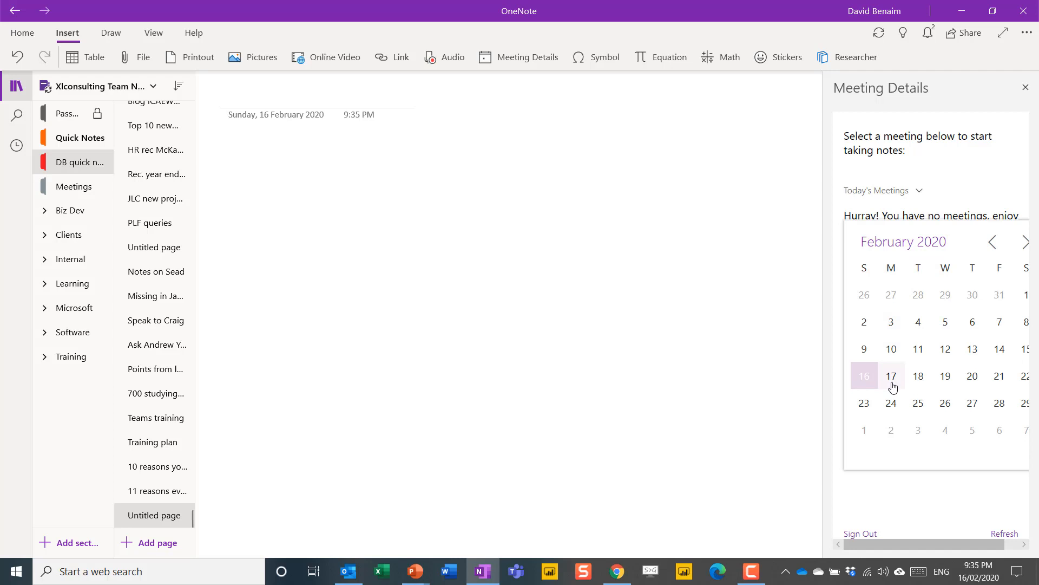
{"action": "left_click", "coordinate": [891, 375]}
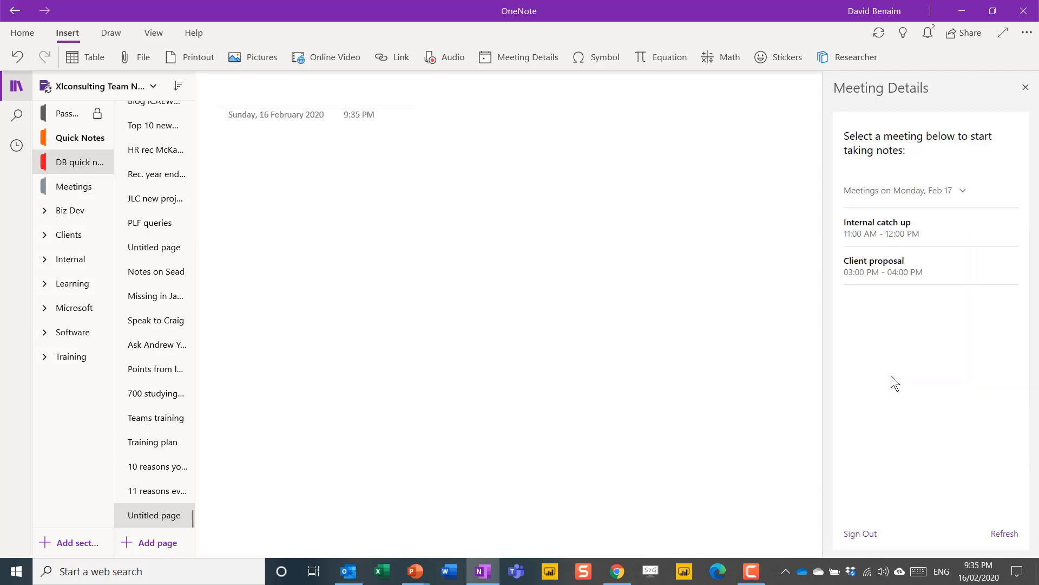
{"action": "left_click", "coordinate": [874, 266]}
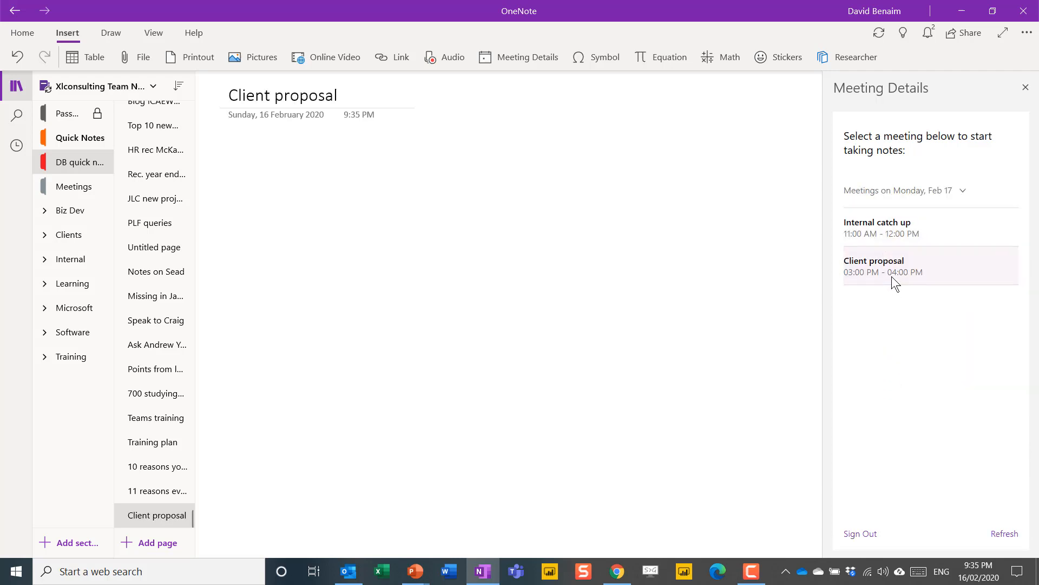
{"action": "left_click", "coordinate": [874, 265]}
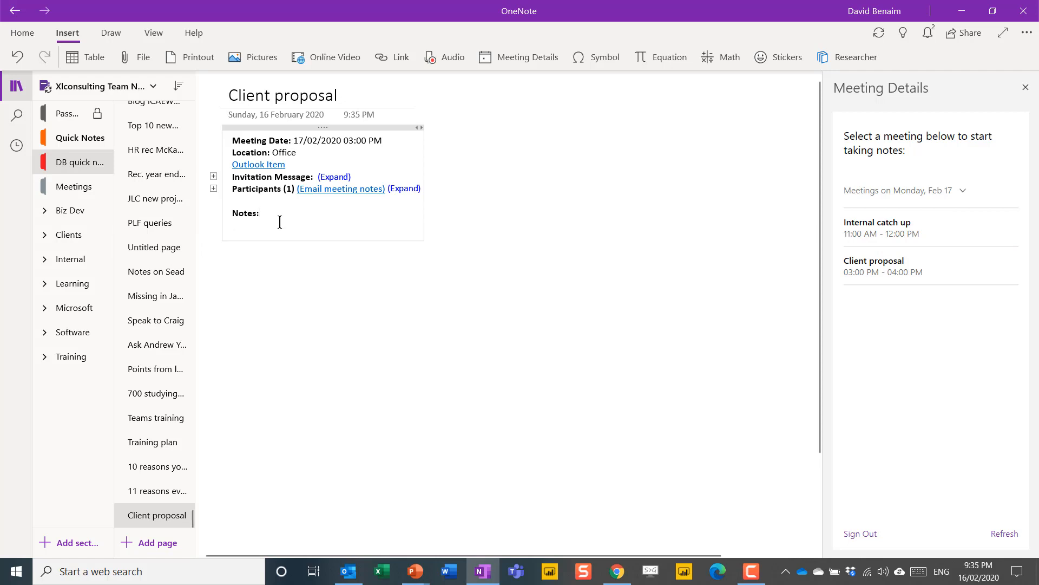
Step: Add test notes 'Fds', 'dsfef' and 'Kihkiki m,' under the Notes heading
{"action": "left_click", "coordinate": [250, 224]}
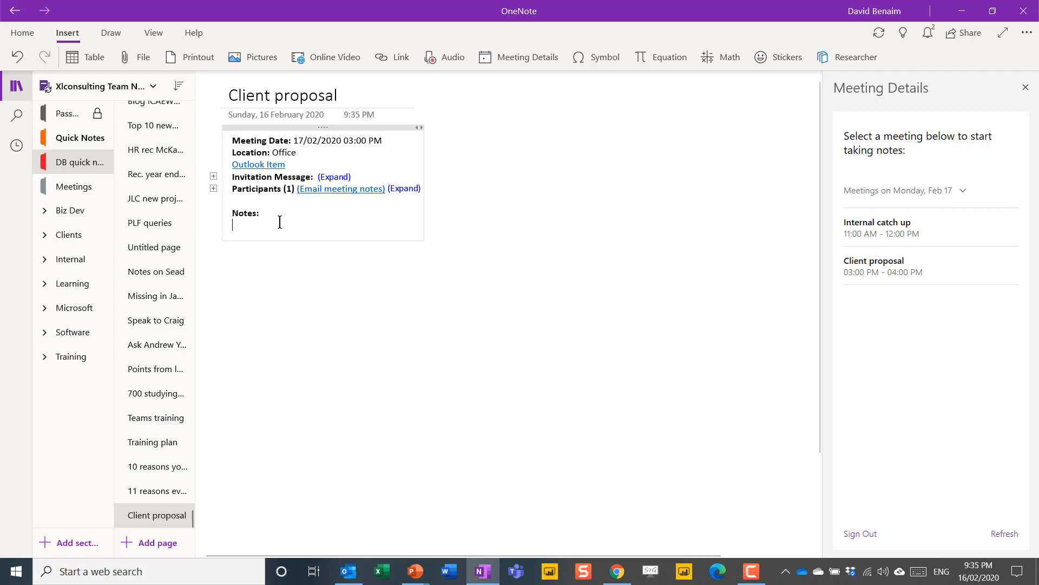
{"action": "type", "text": "Fds oksdf"}
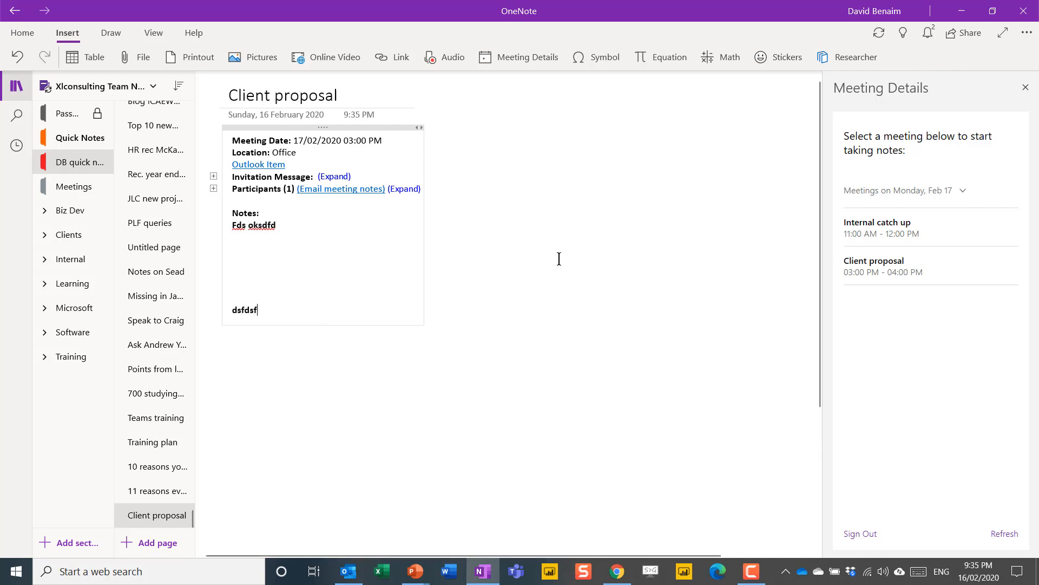
{"action": "type", "text": "dsfefgre"}
{"action": "type", "text": "tyrtytry"}
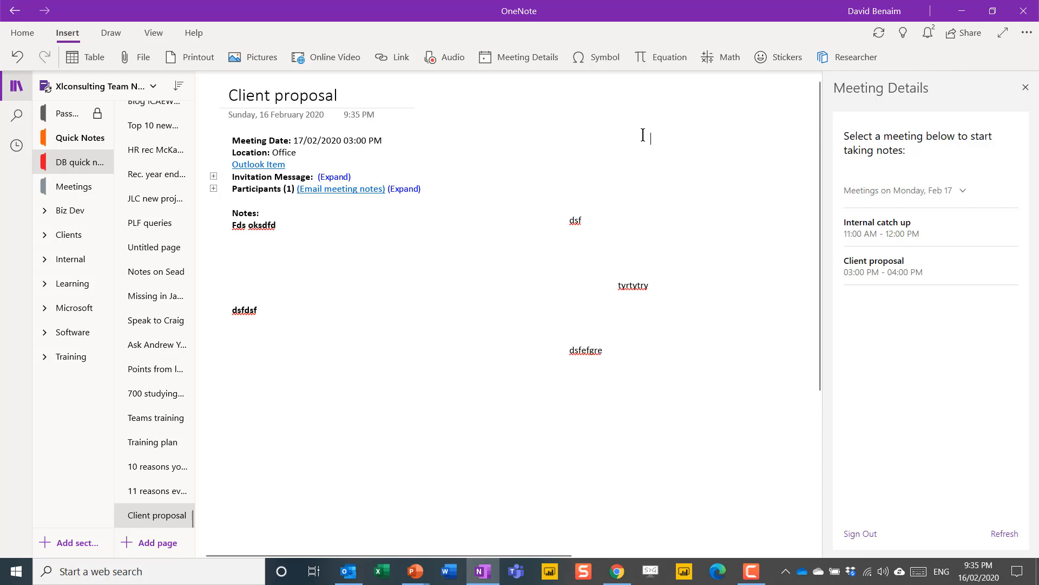
{"action": "type", "text": "Kihkiki m,"}
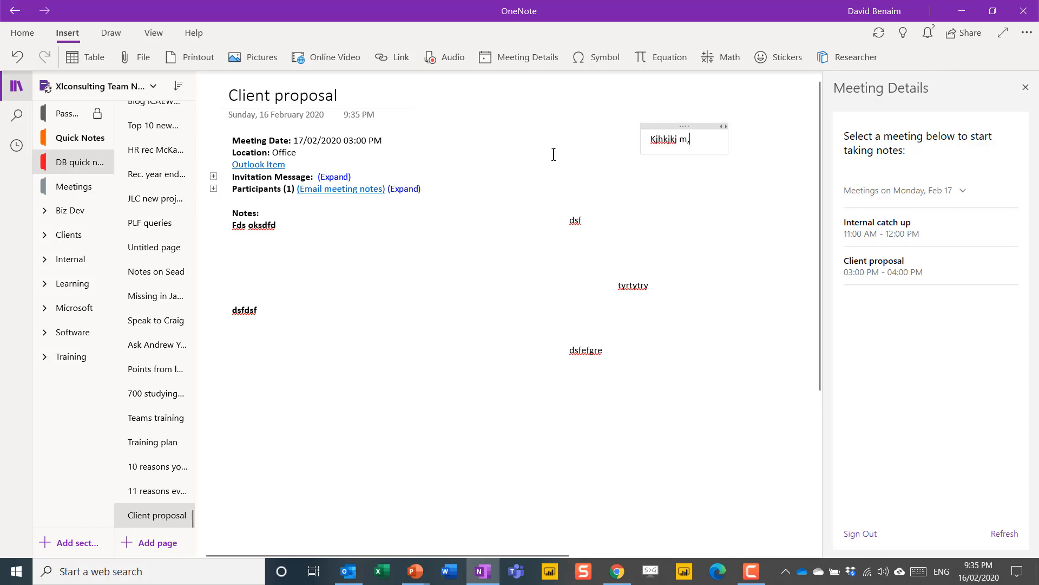
{"action": "mouse_move", "coordinate": [571, 330]}
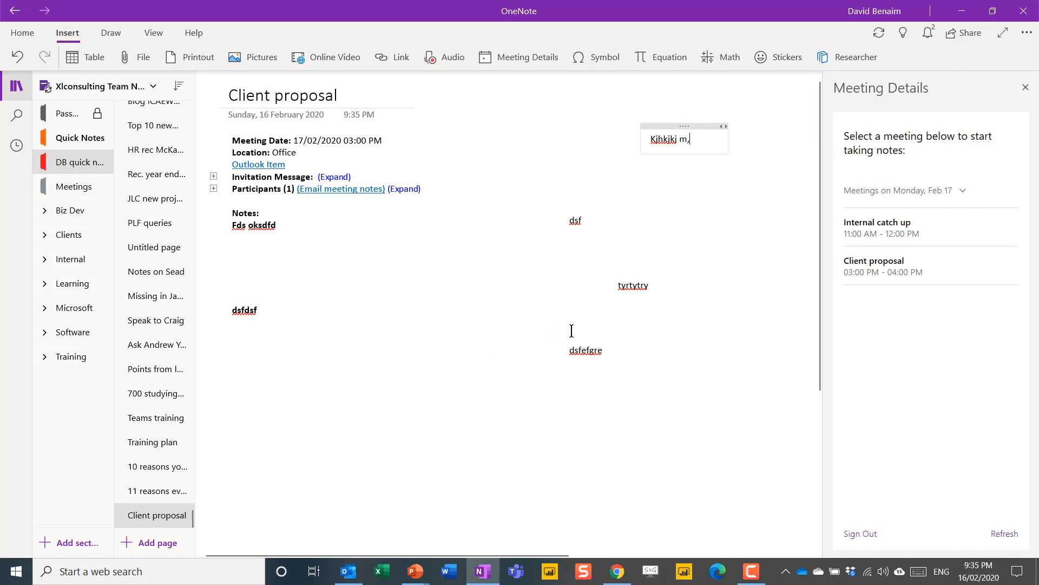
{"action": "mouse_move", "coordinate": [159, 490]}
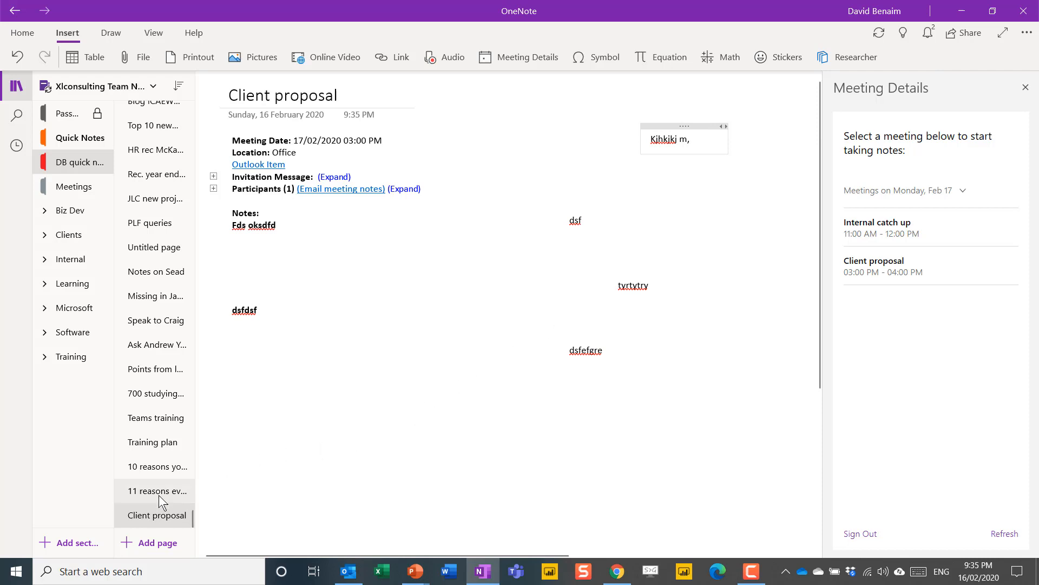
Step: On the 11 reasons page, auto-calculate 5+9=14 and move the 6/4=1.5 note below Dock to Desktop
{"action": "left_click", "coordinate": [155, 490]}
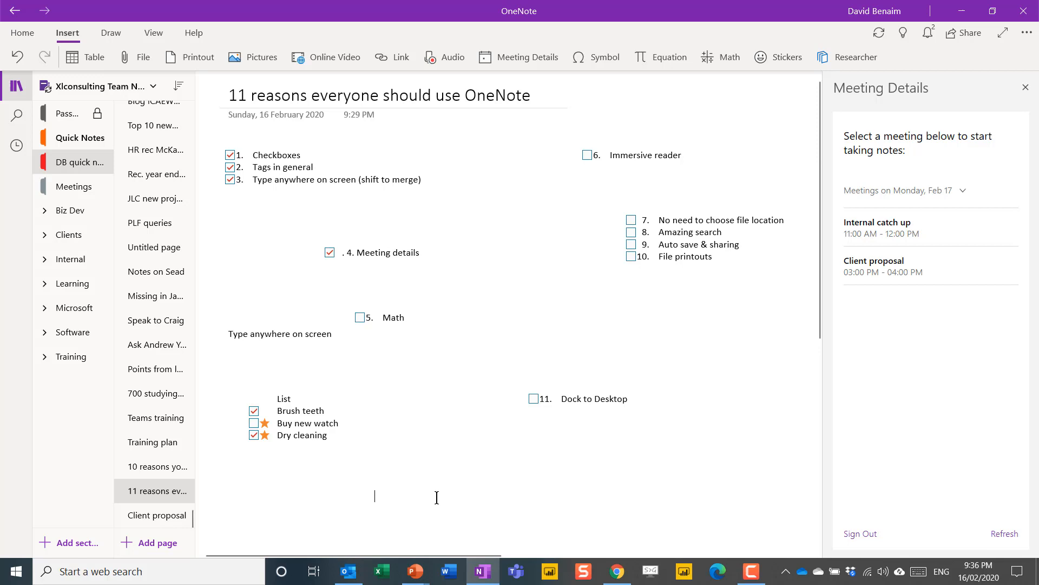
{"action": "type", "text": "5+9=14"}
{"action": "type", "text": "6/"}
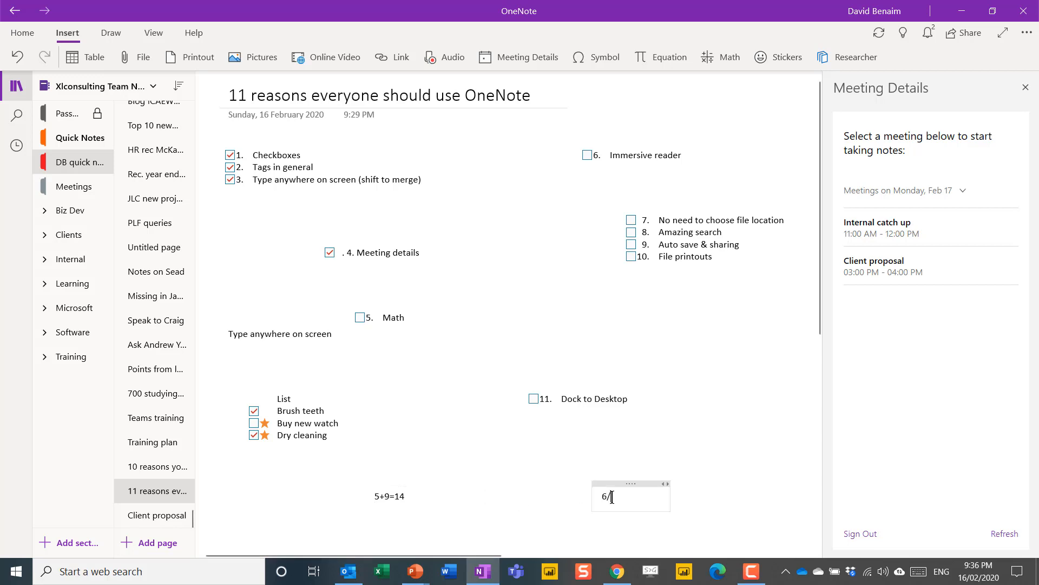
{"action": "type", "text": "="}
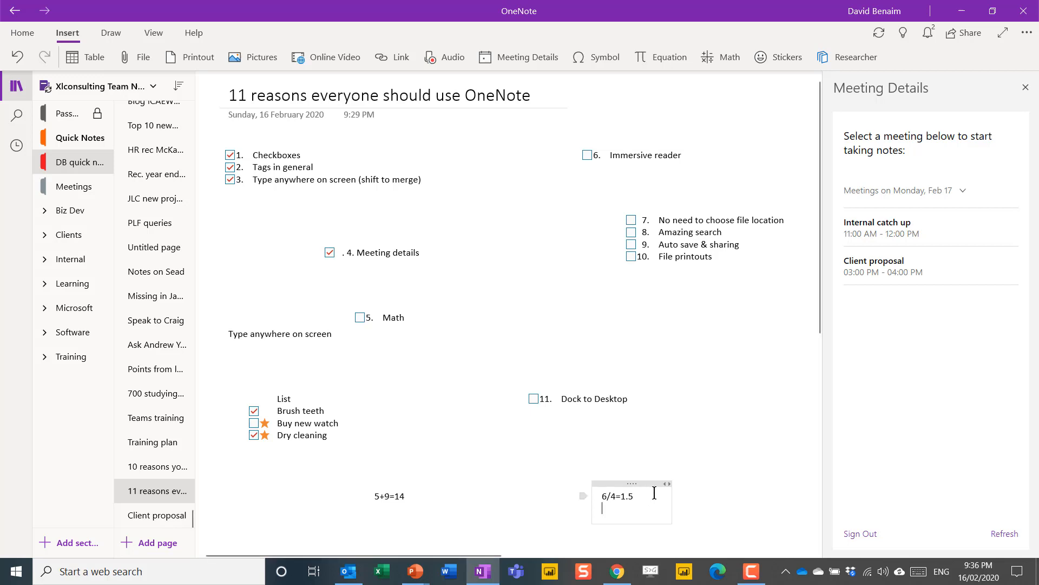
{"action": "mouse_move", "coordinate": [649, 481]}
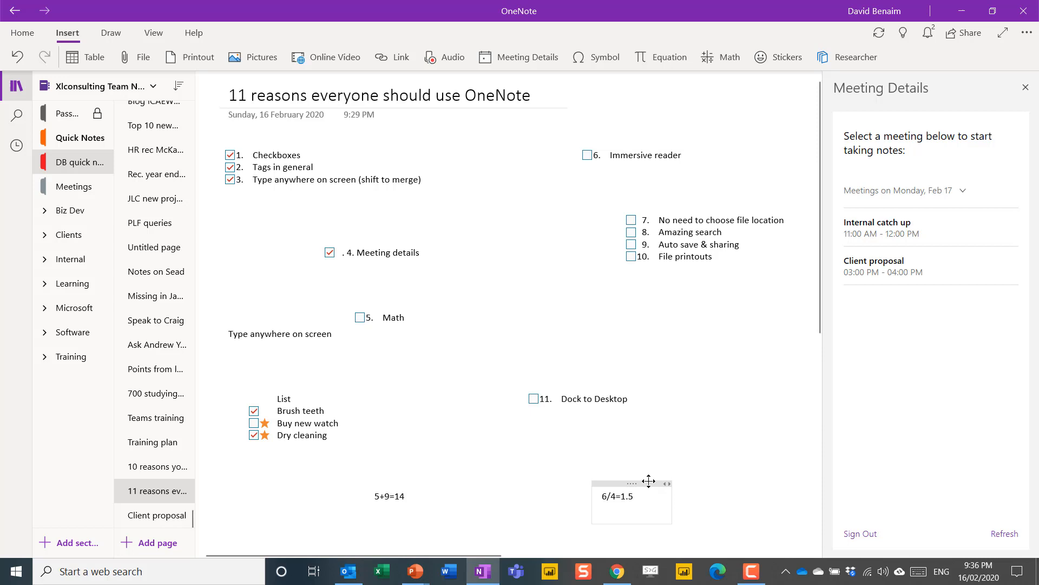
{"action": "left_click_drag", "start_coordinate": [649, 481], "coordinate": [651, 463]}
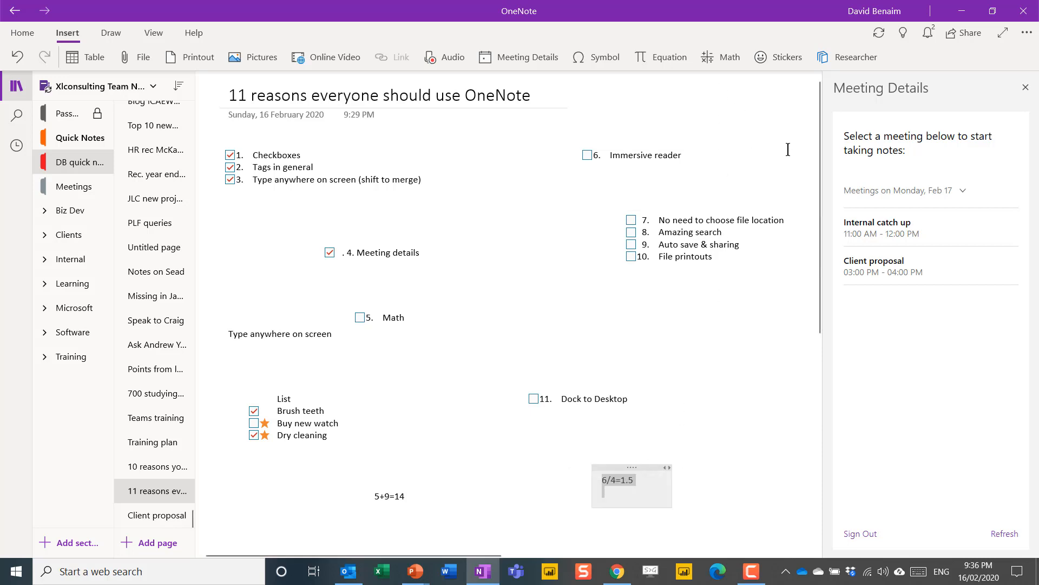
{"action": "mouse_move", "coordinate": [725, 108]}
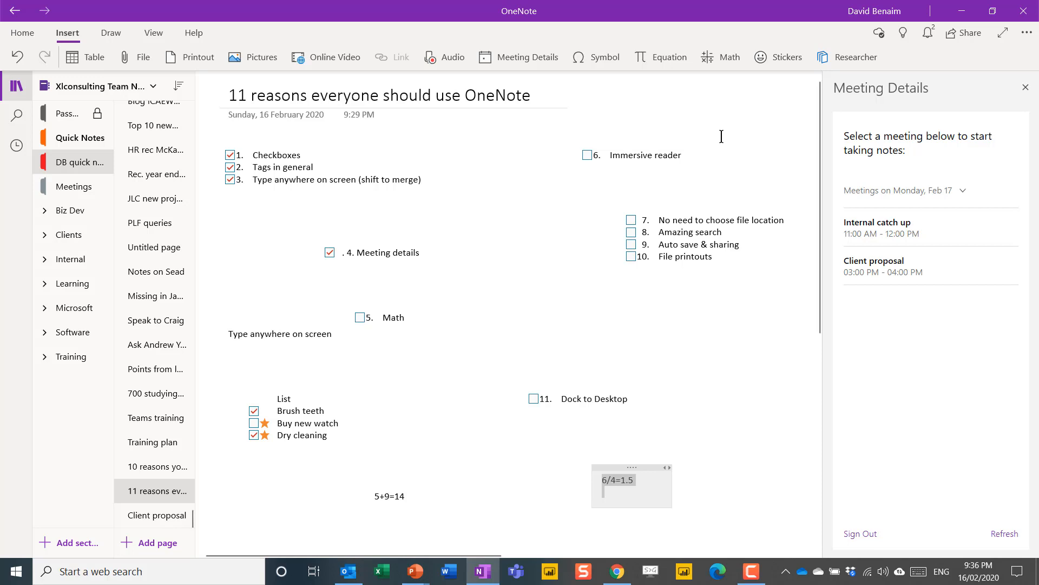
{"action": "mouse_move", "coordinate": [725, 258]}
{"action": "type", "text": "sadasd"}
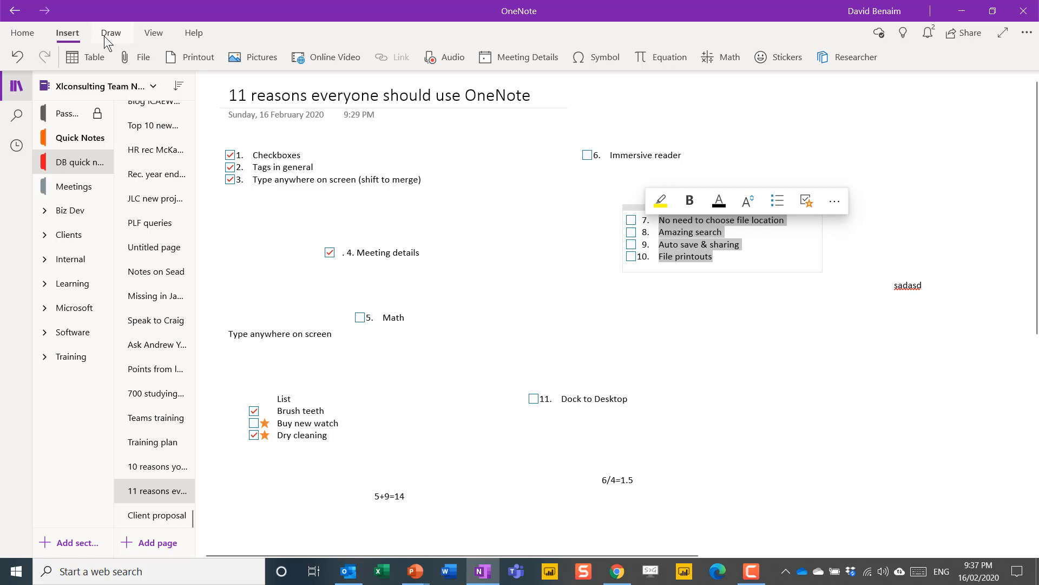
Step: Show the page in Immersive Reader and choose the yellow theme in Text Preferences
{"action": "left_click", "coordinate": [153, 33]}
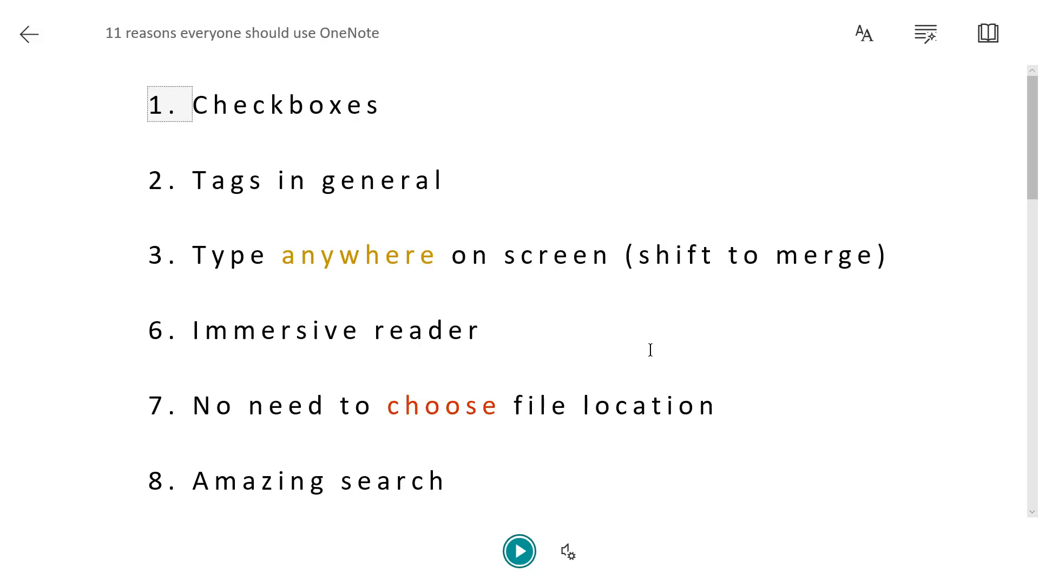
{"action": "mouse_move", "coordinate": [542, 317]}
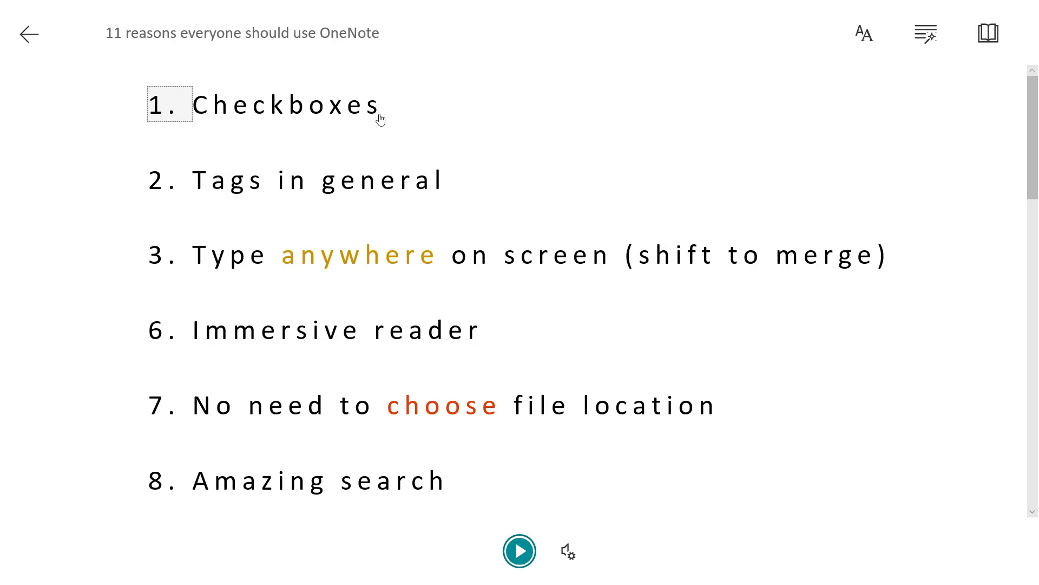
{"action": "mouse_move", "coordinate": [335, 266]}
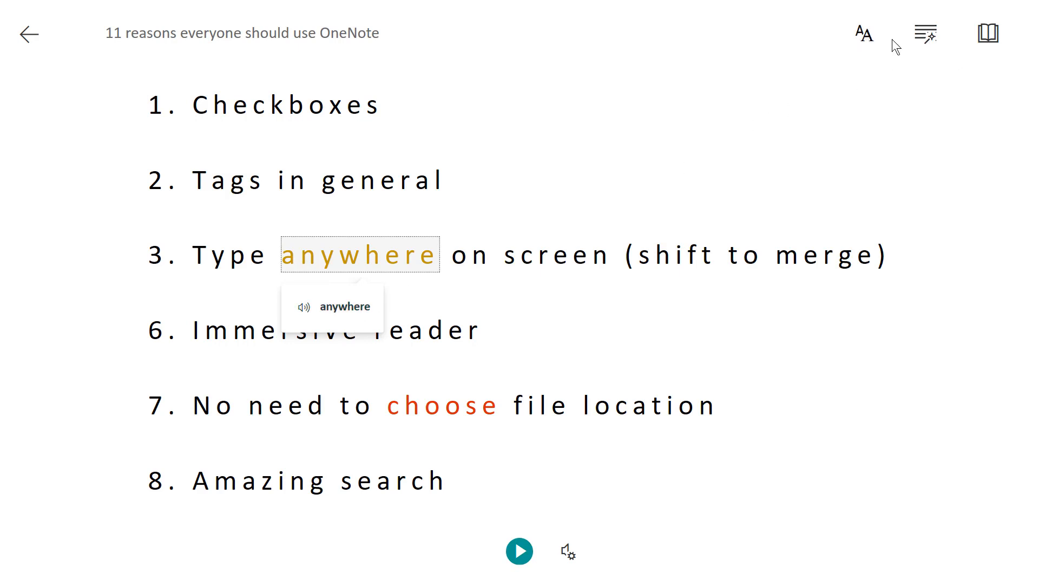
{"action": "left_click", "coordinate": [863, 33]}
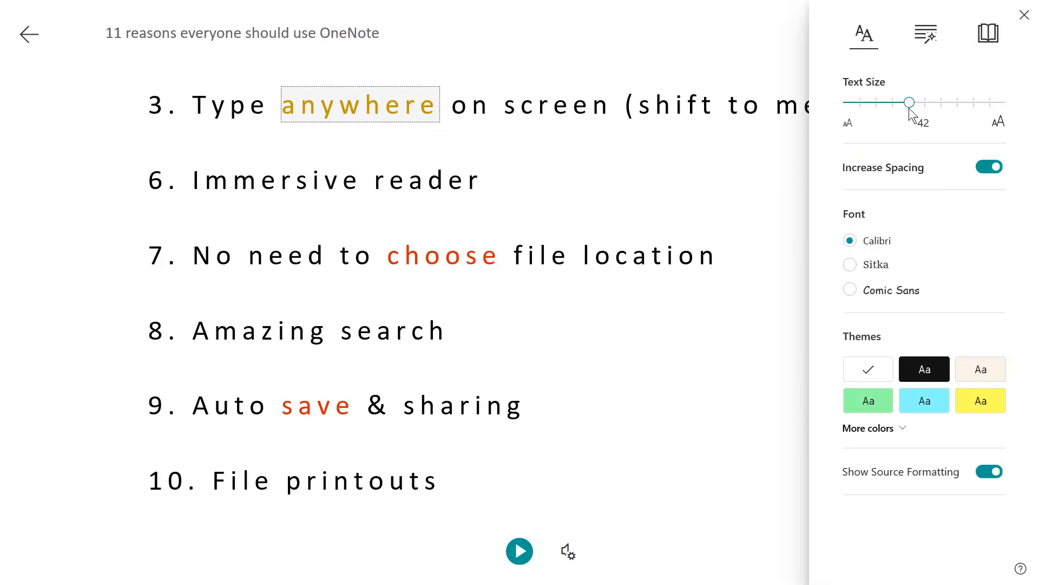
{"action": "left_click", "coordinate": [981, 400]}
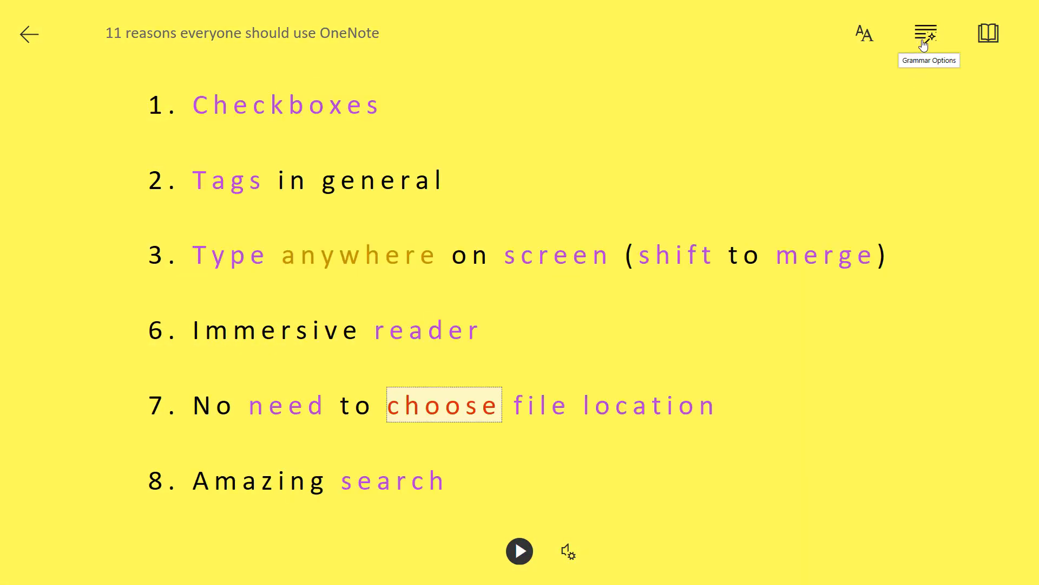
Step: In Grammar Options, show labels, try syllables, and leave only verbs and adverbs highlighted
{"action": "left_click", "coordinate": [926, 34]}
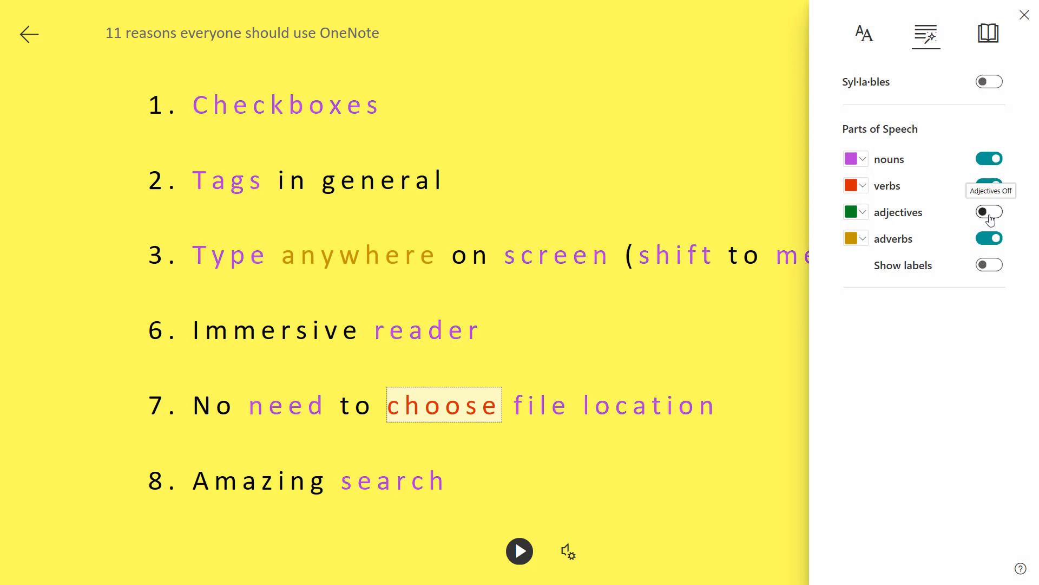
{"action": "left_click", "coordinate": [989, 211]}
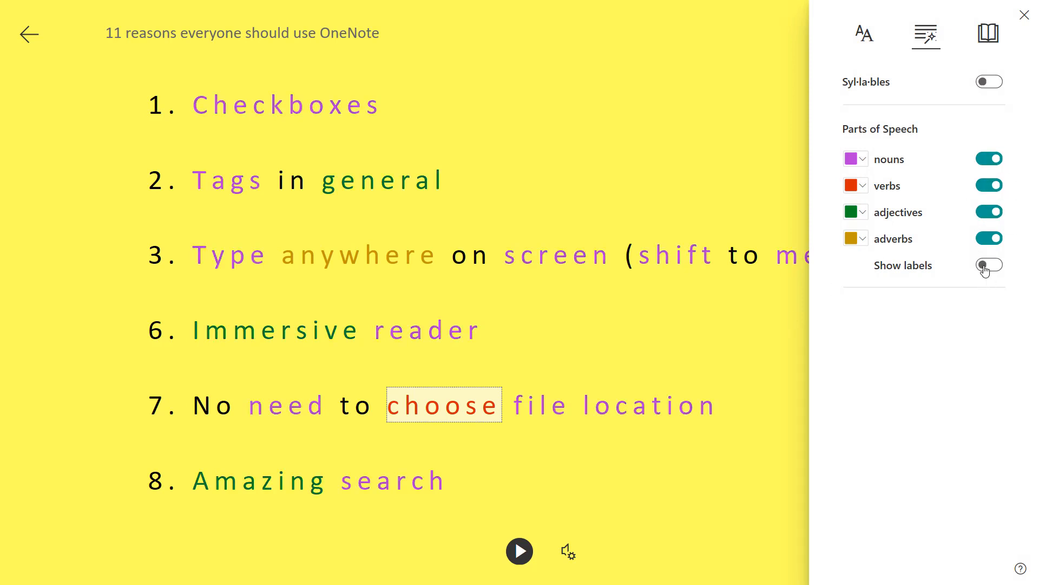
{"action": "left_click", "coordinate": [987, 265]}
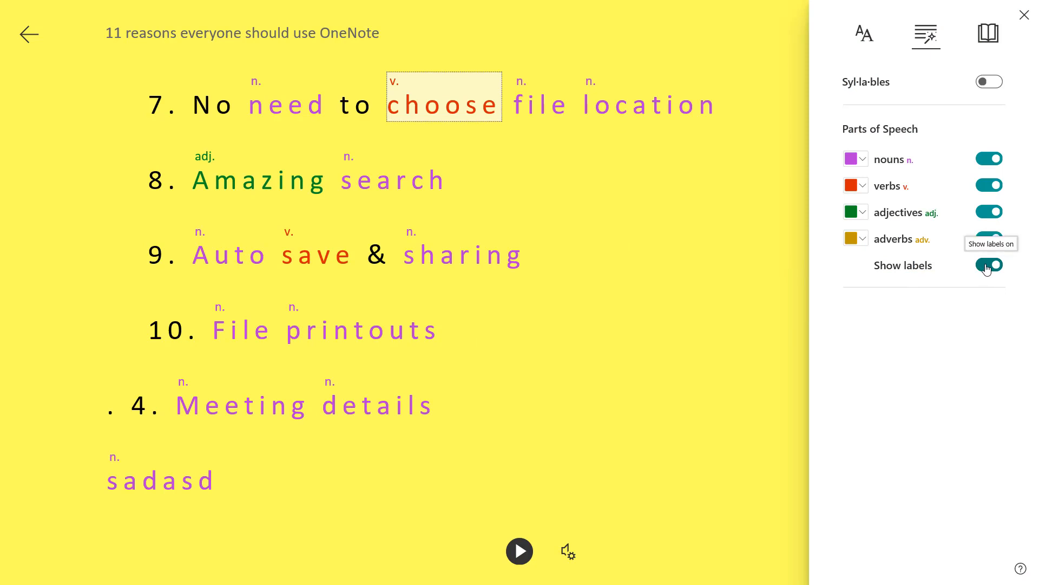
{"action": "left_click", "coordinate": [988, 81]}
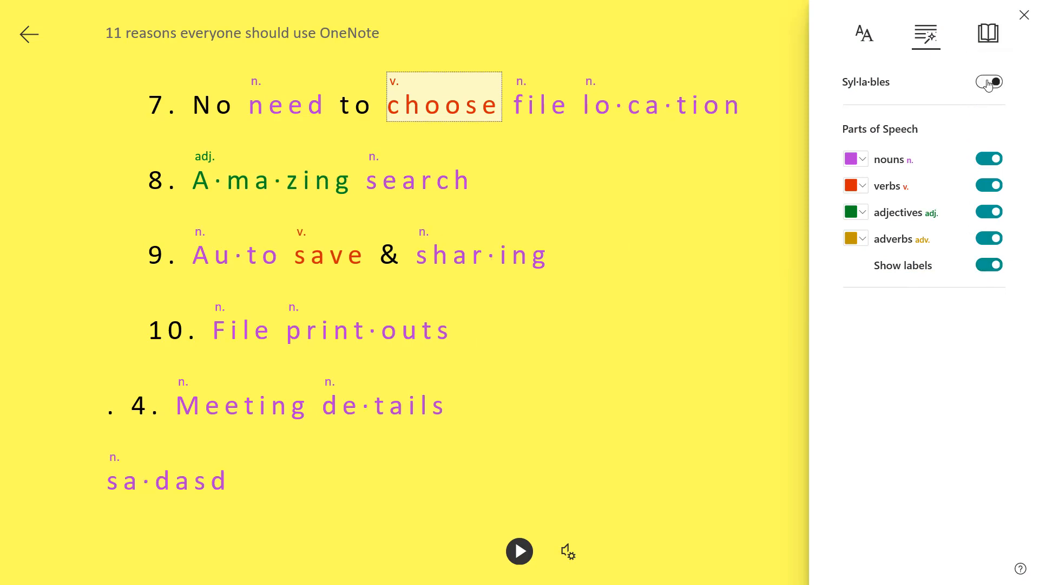
{"action": "left_click", "coordinate": [988, 81]}
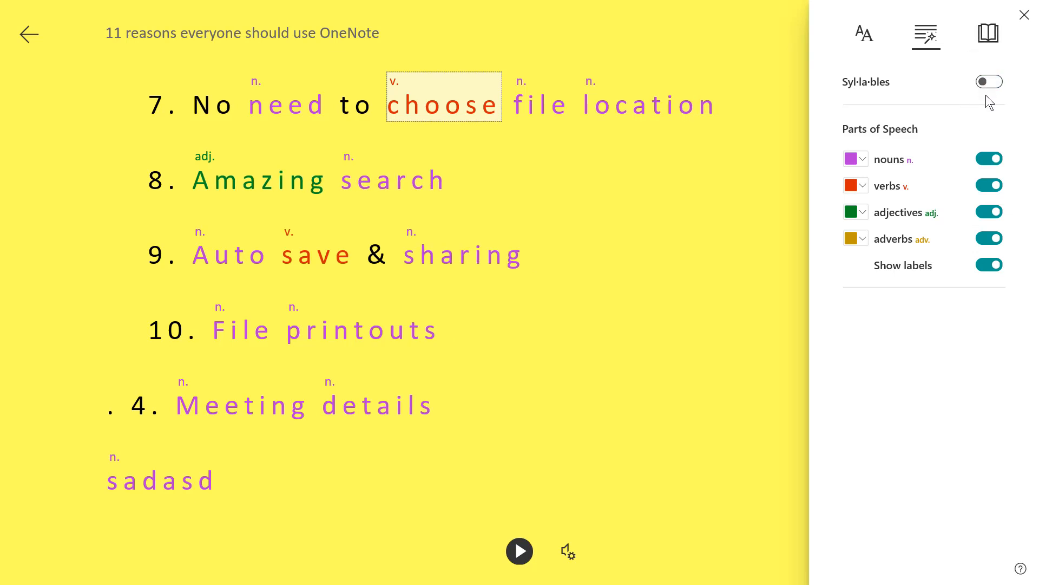
{"action": "left_click", "coordinate": [989, 211]}
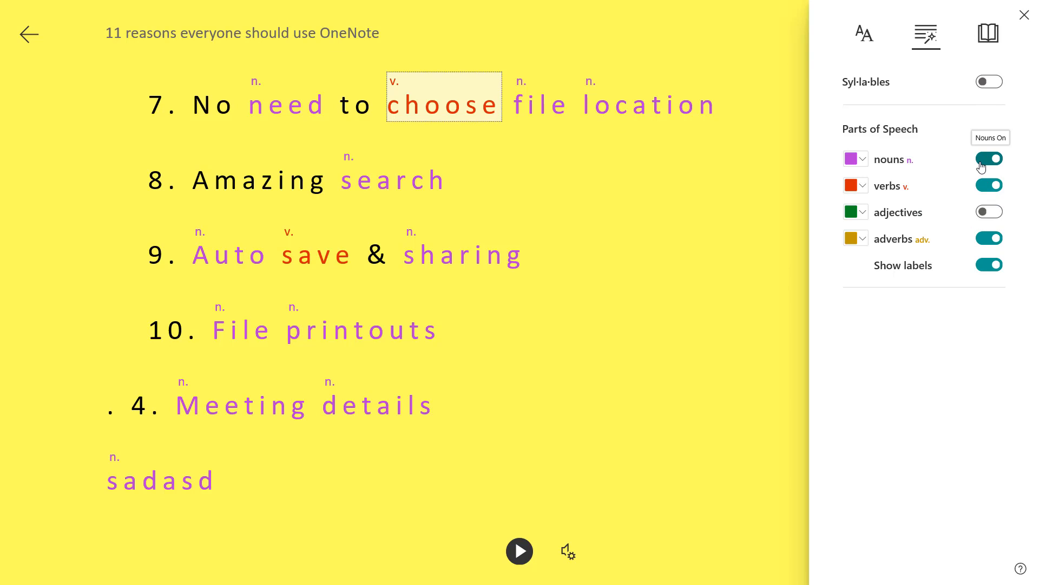
{"action": "left_click", "coordinate": [988, 158]}
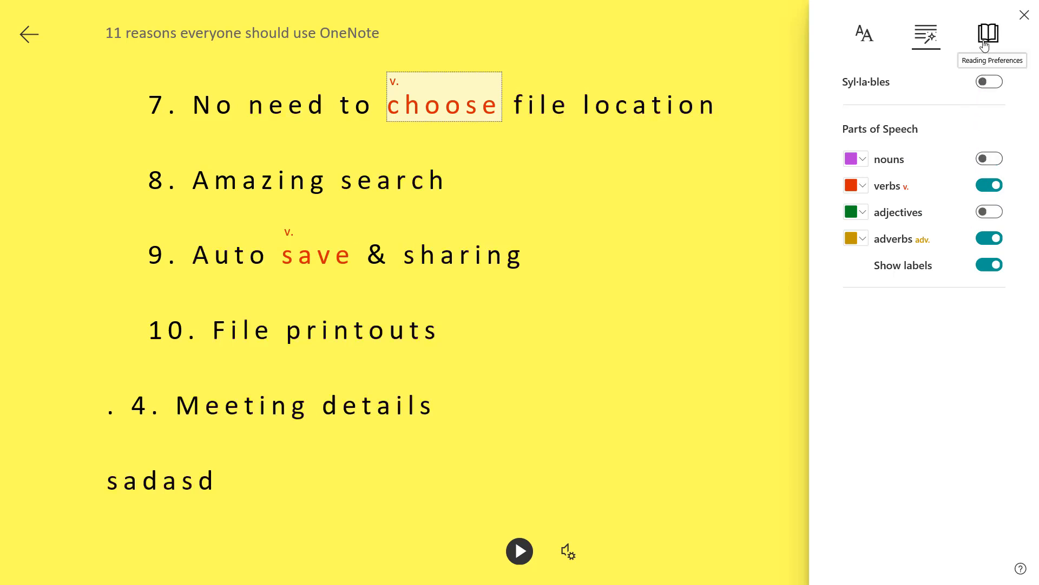
{"action": "left_click", "coordinate": [988, 33]}
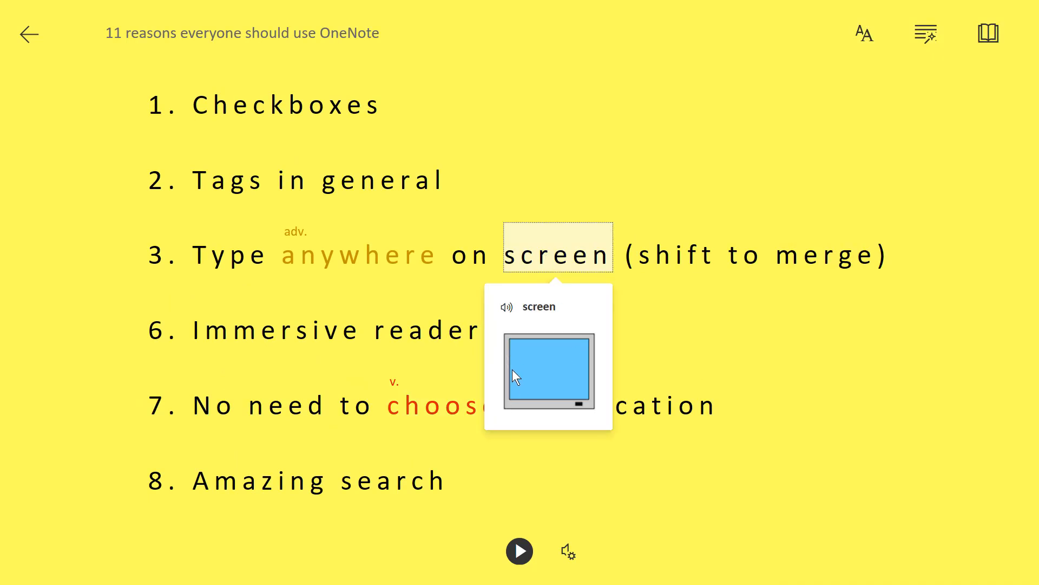
{"action": "mouse_move", "coordinate": [553, 383]}
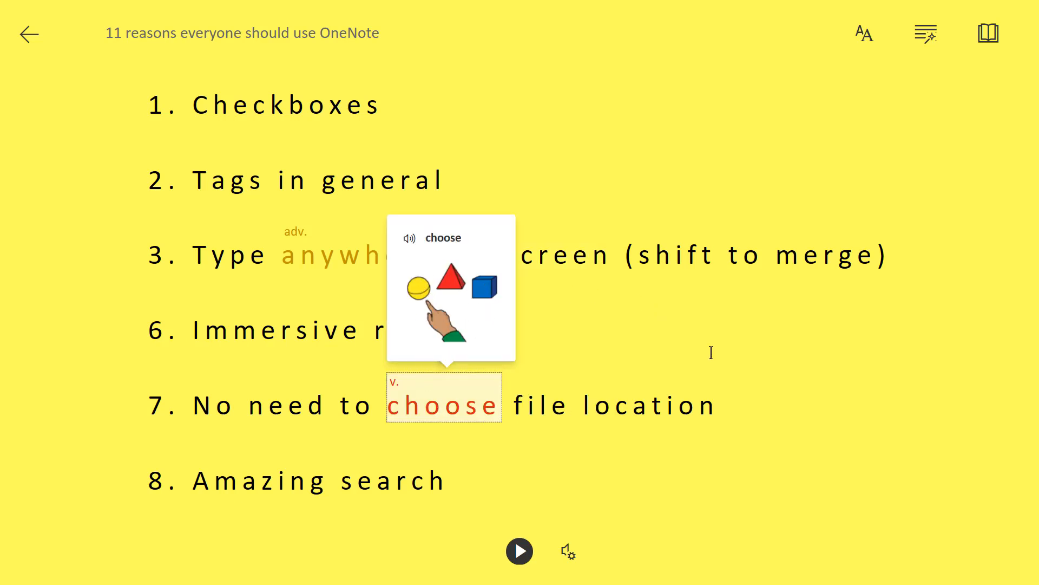
Step: Look up the picture dictionary entry for the word 'location'
{"action": "left_click", "coordinate": [541, 404]}
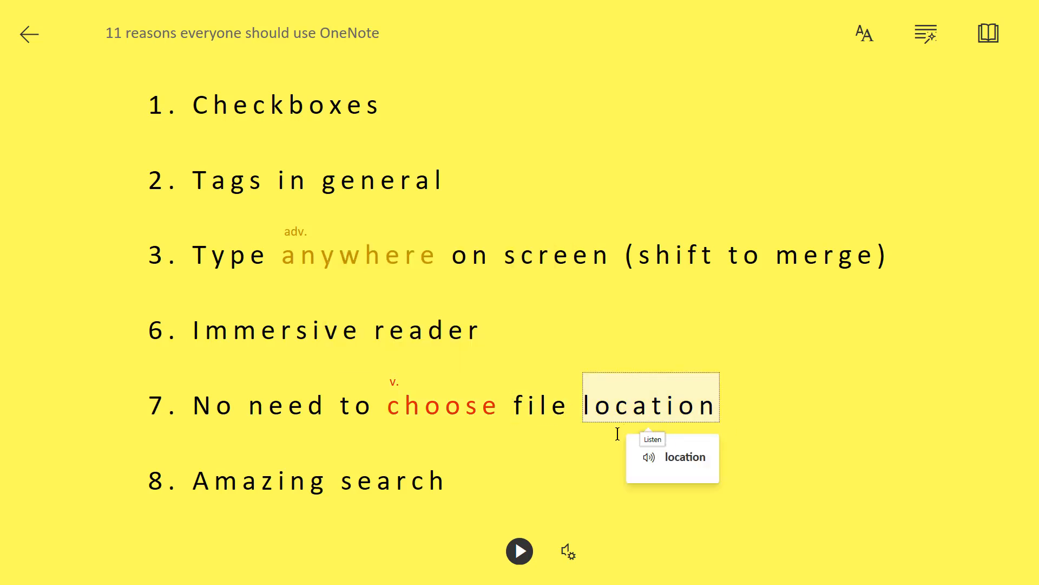
{"action": "mouse_move", "coordinate": [272, 481]}
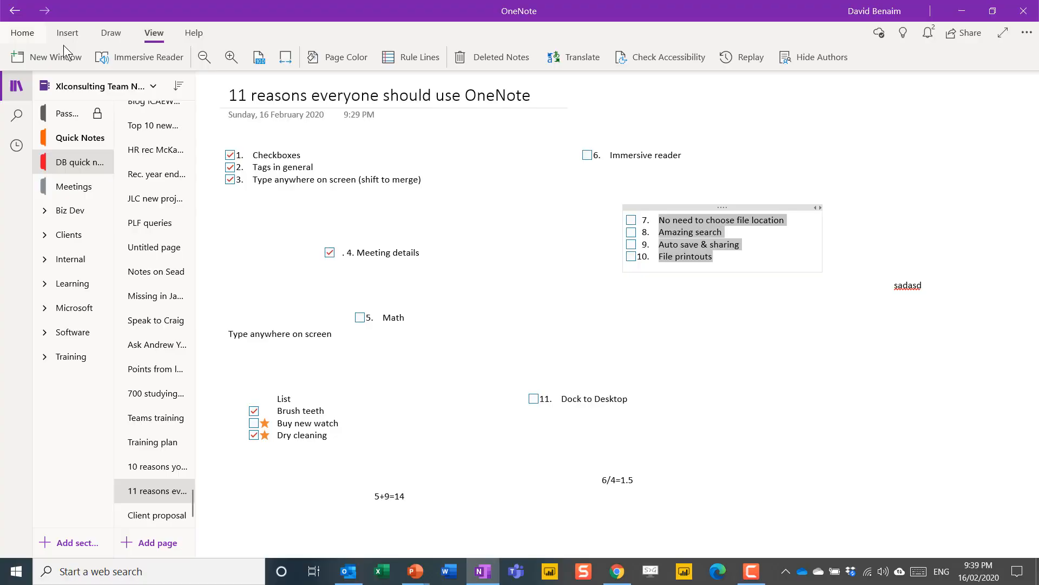
{"action": "left_click", "coordinate": [765, 258]}
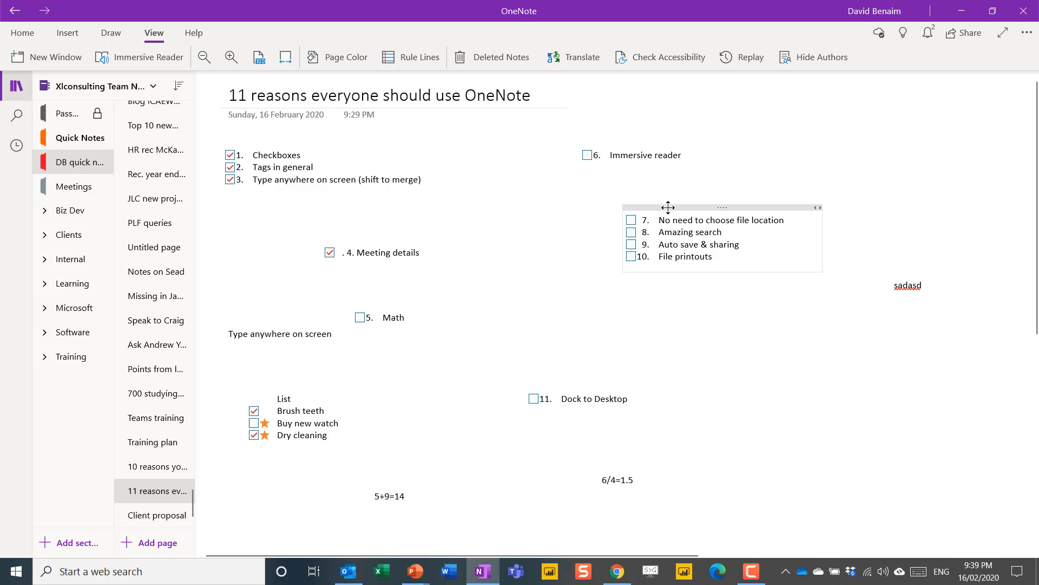
{"action": "left_click", "coordinate": [712, 257]}
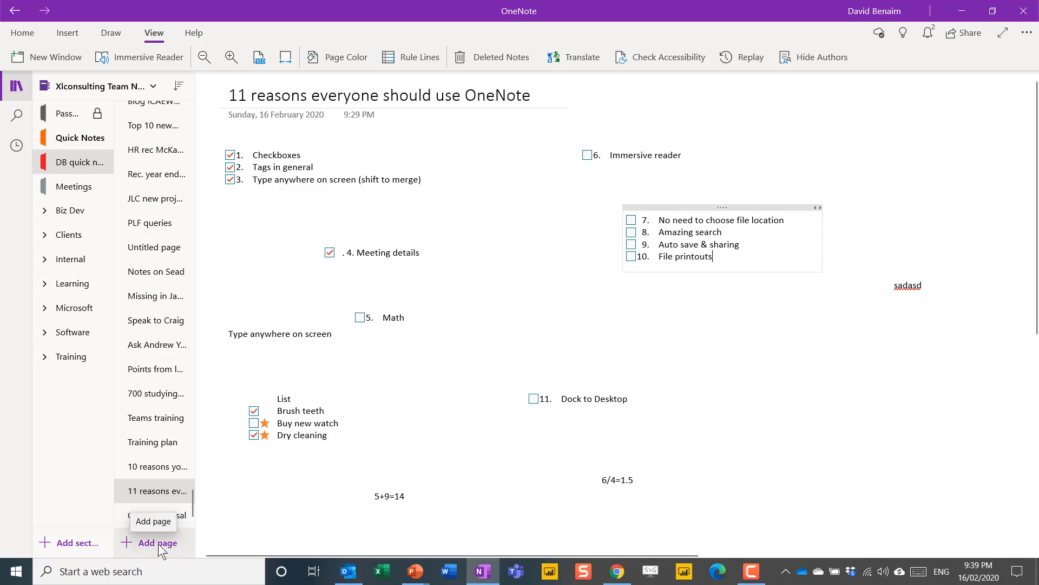
Step: Add a page to the section and write test text 'fvfdg' and 'dsfsdfsadf' on it
{"action": "left_click", "coordinate": [156, 543]}
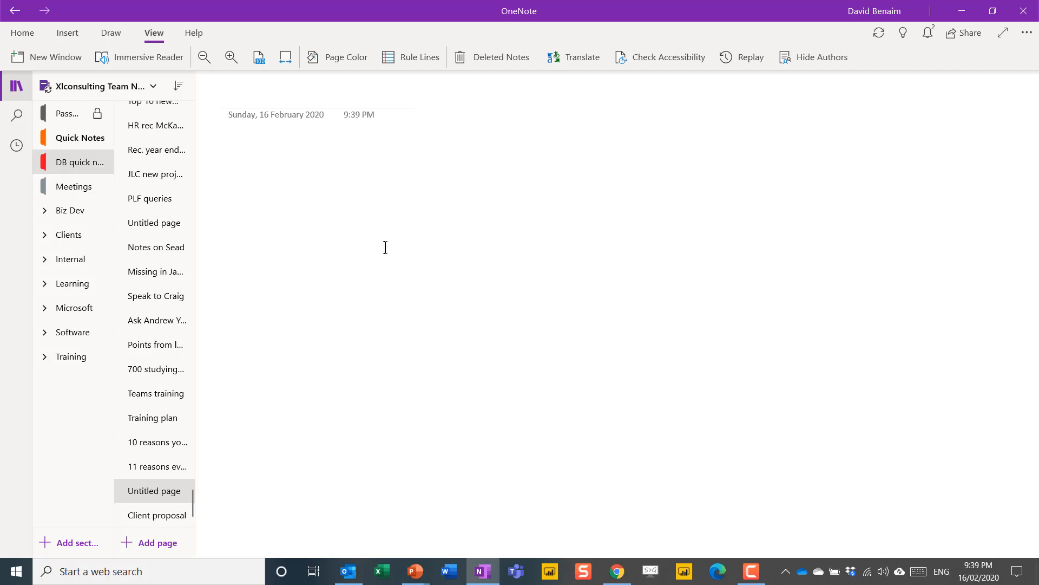
{"action": "left_click", "coordinate": [228, 93]}
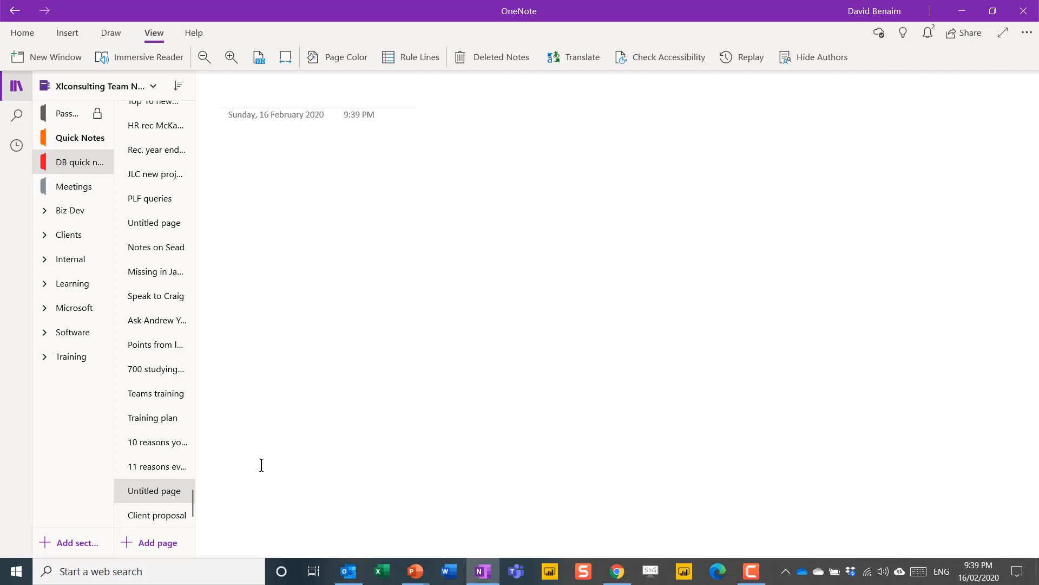
{"action": "mouse_move", "coordinate": [483, 284]}
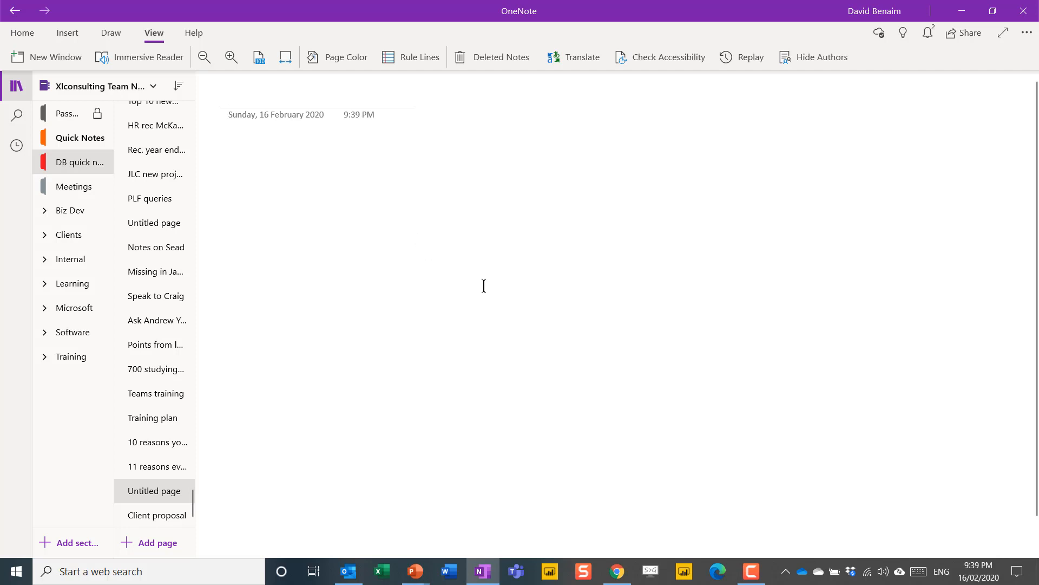
{"action": "type", "text": "fvfdg"}
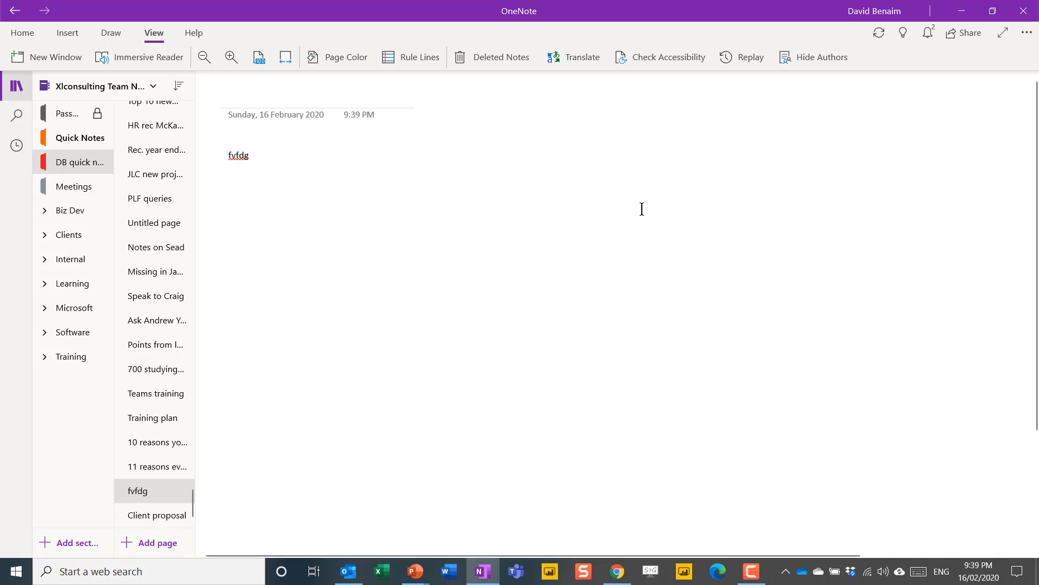
{"action": "type", "text": "dsfsdfsadf"}
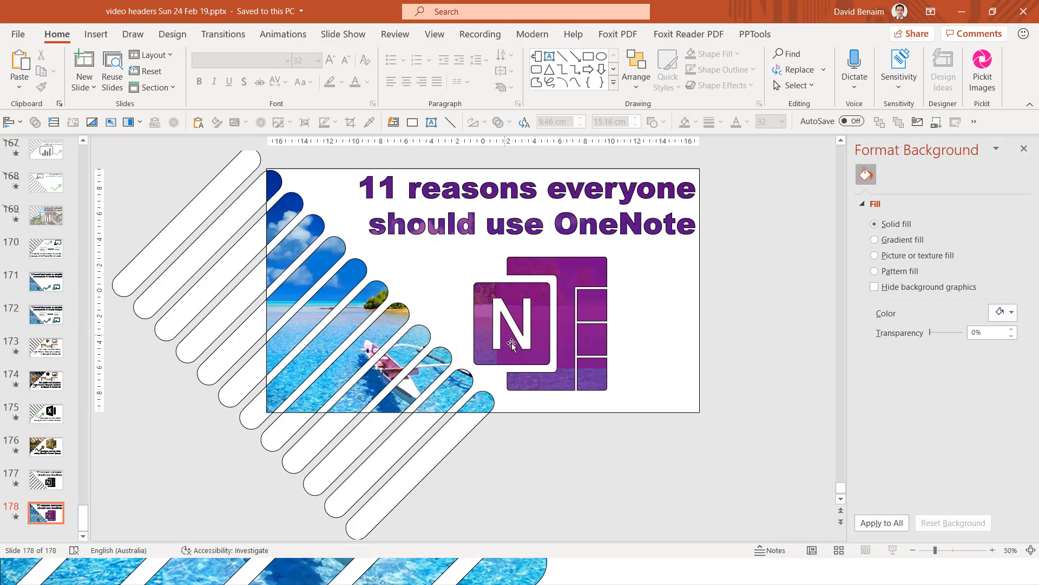
{"action": "mouse_move", "coordinate": [598, 572]}
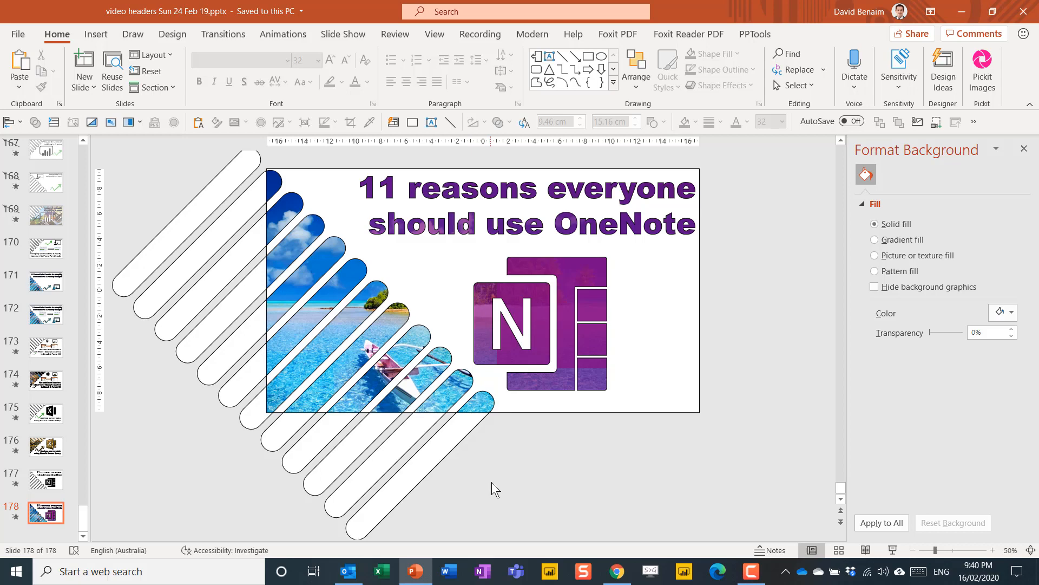
Step: Bring up PowerPoint from the taskbar to view the '11 reasons' slide
{"action": "left_click", "coordinate": [483, 570]}
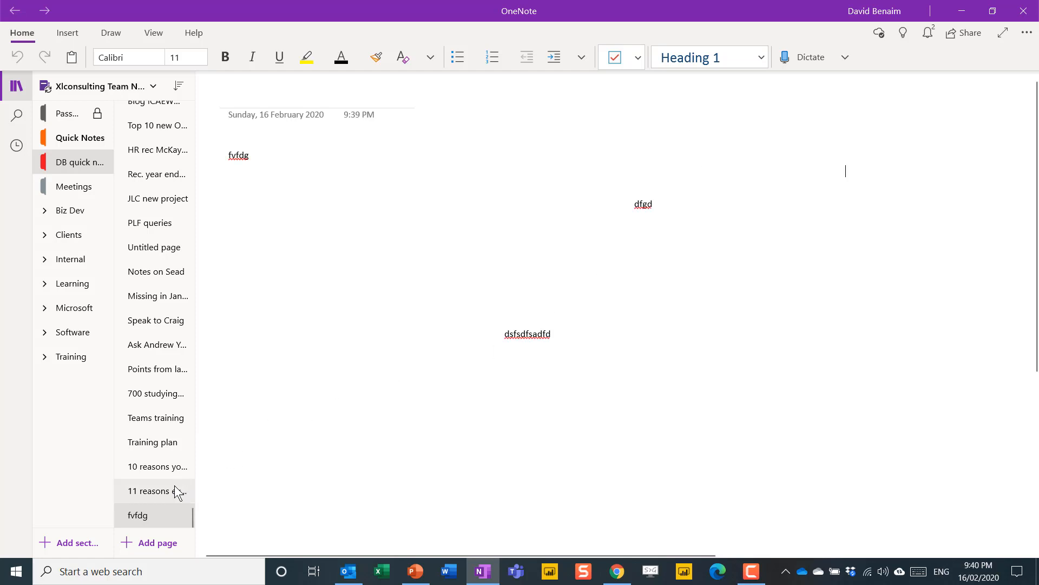
{"action": "left_click", "coordinate": [155, 490]}
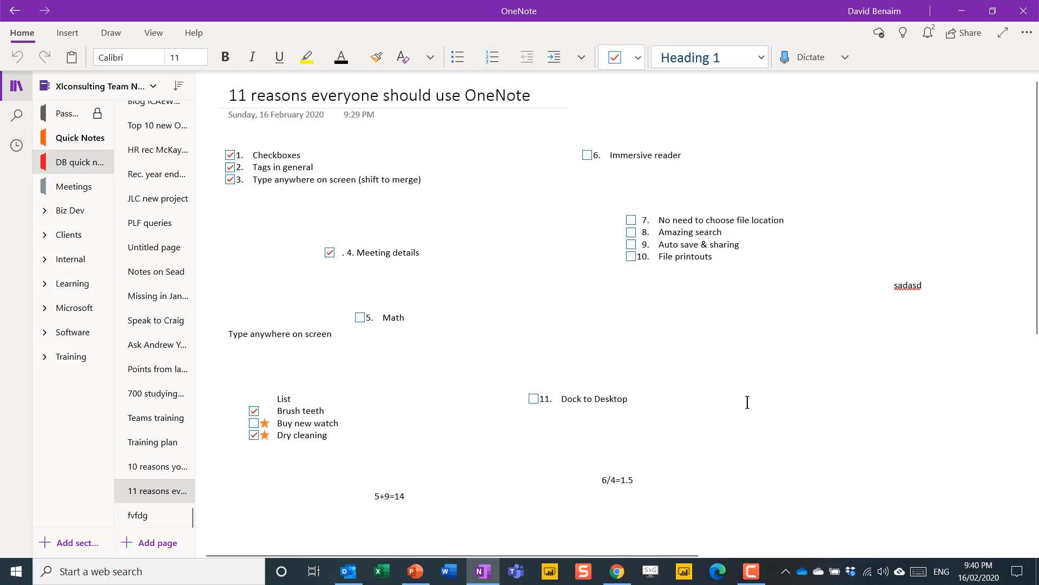
{"action": "mouse_move", "coordinate": [738, 395]}
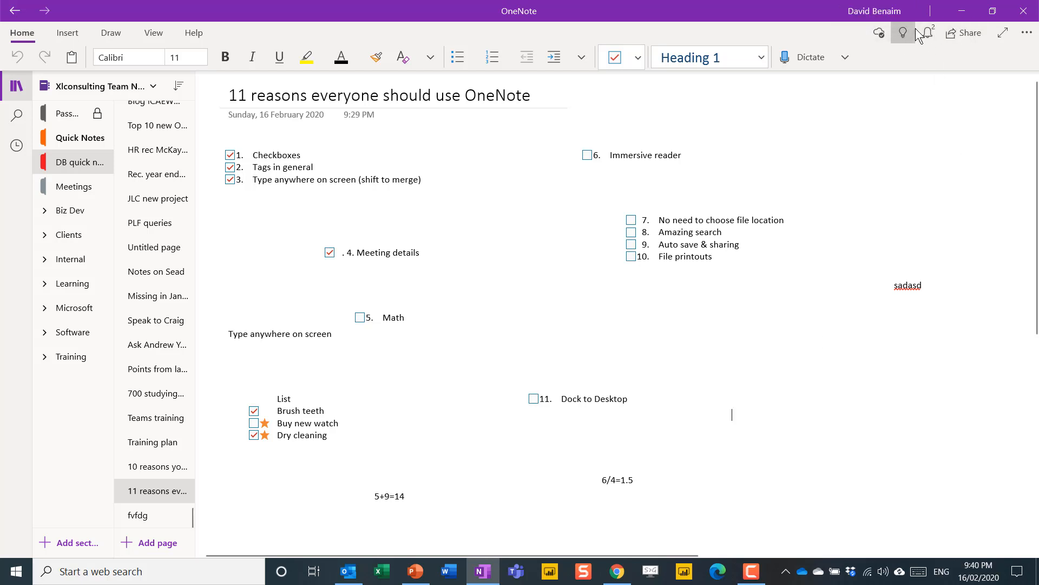
{"action": "mouse_move", "coordinate": [964, 33]}
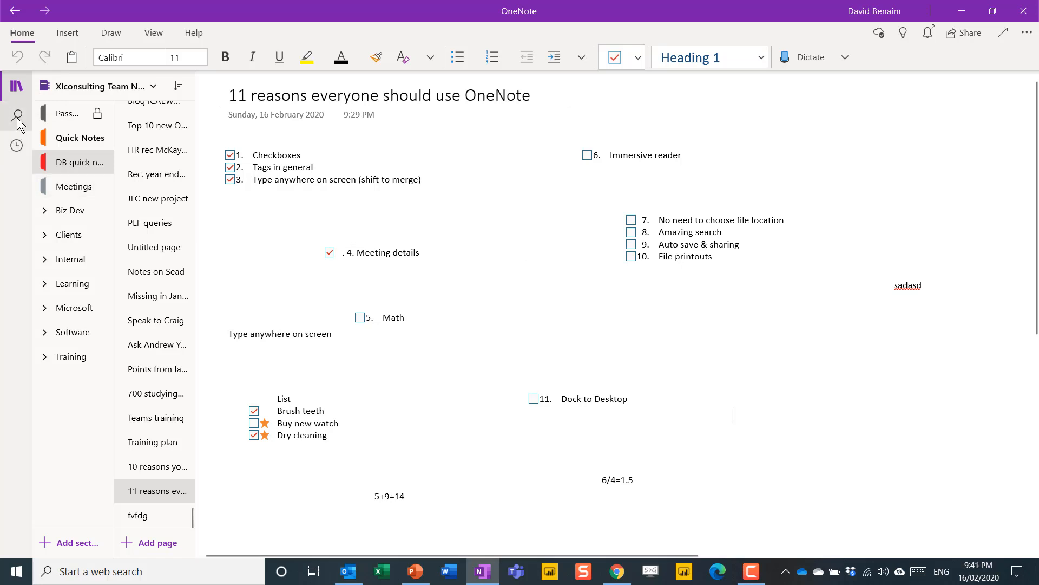
{"action": "mouse_move", "coordinate": [16, 115]}
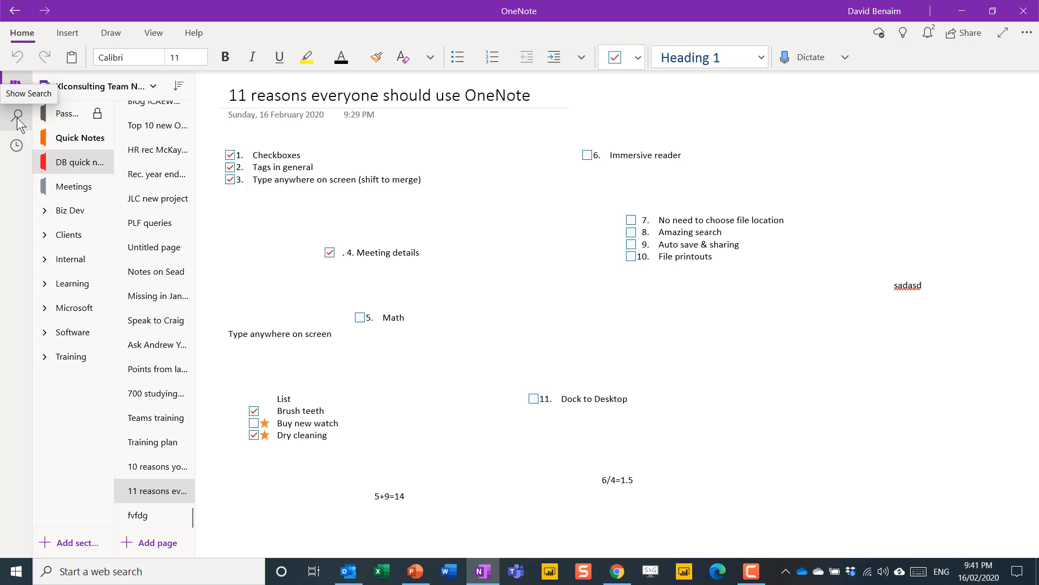
{"action": "mouse_move", "coordinate": [167, 266]}
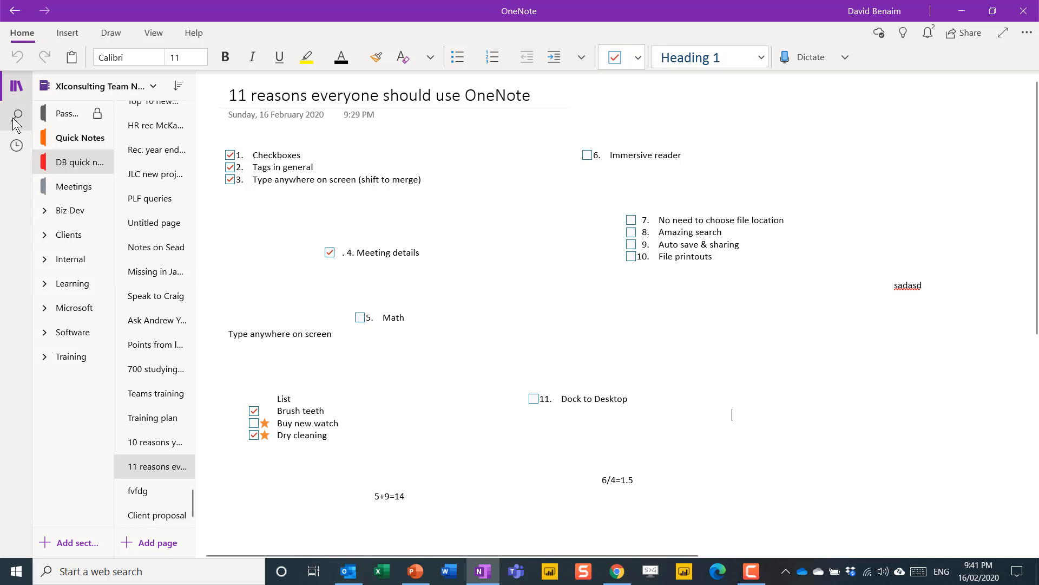
Step: Search all notebooks for 'get', then switch to the Recent Notes list
{"action": "left_click", "coordinate": [16, 115]}
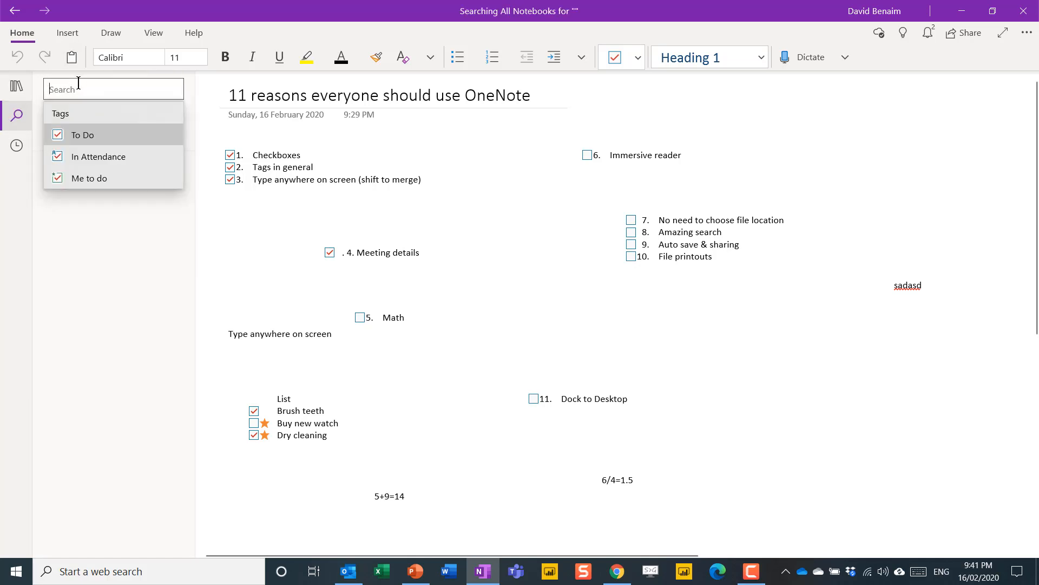
{"action": "type", "text": "get"}
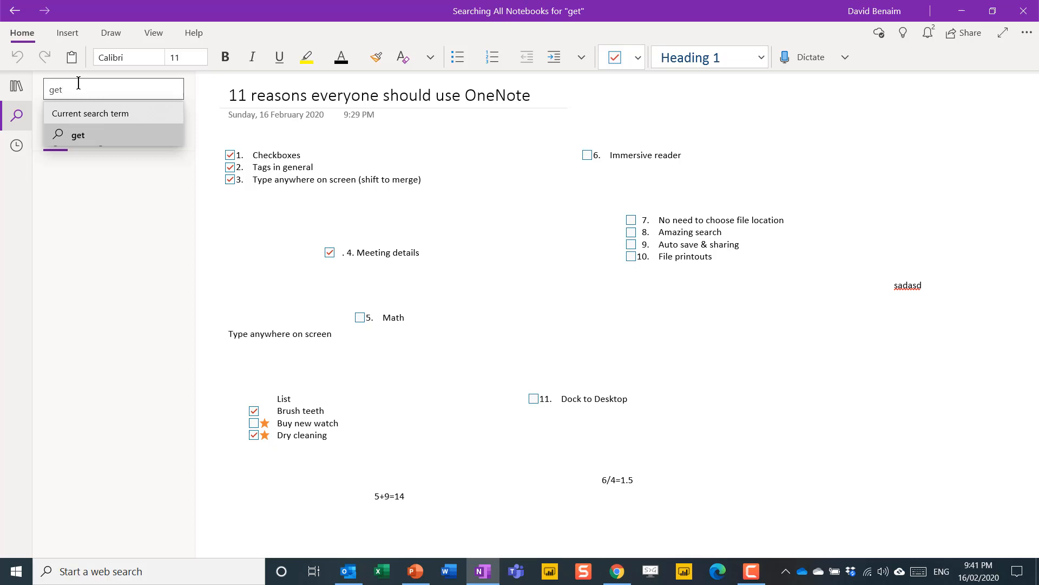
{"action": "left_click", "coordinate": [78, 135]}
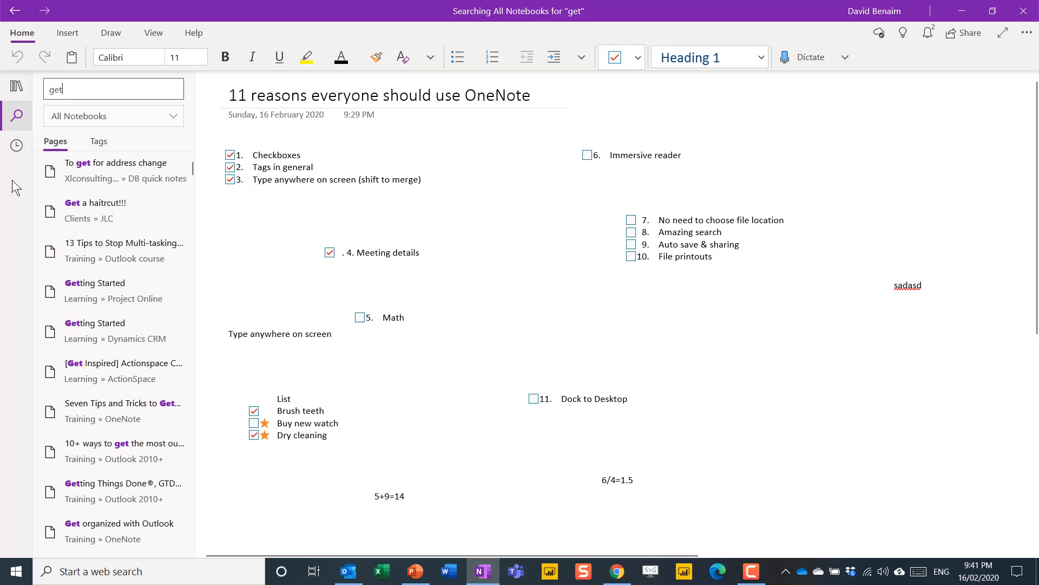
{"action": "mouse_move", "coordinate": [16, 145]}
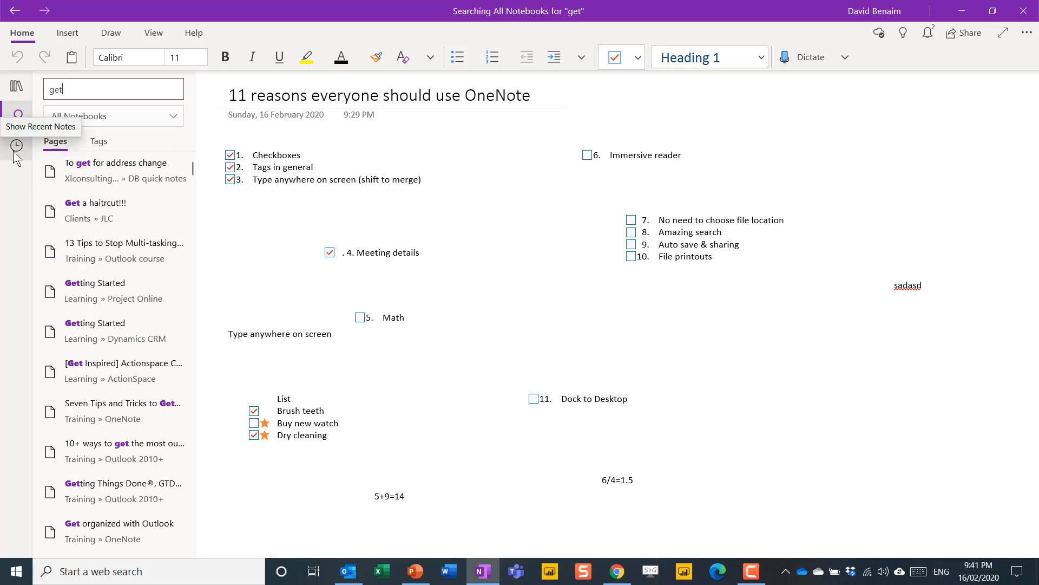
{"action": "left_click", "coordinate": [16, 145]}
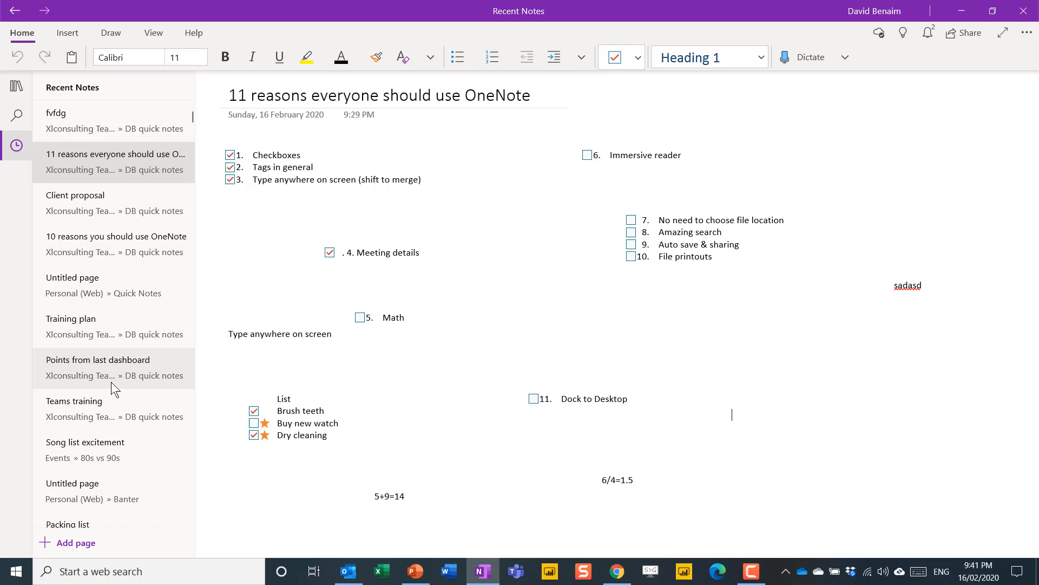
Step: Show the notebook's sections and page list again beside the 11 reasons page
{"action": "left_click", "coordinate": [16, 87]}
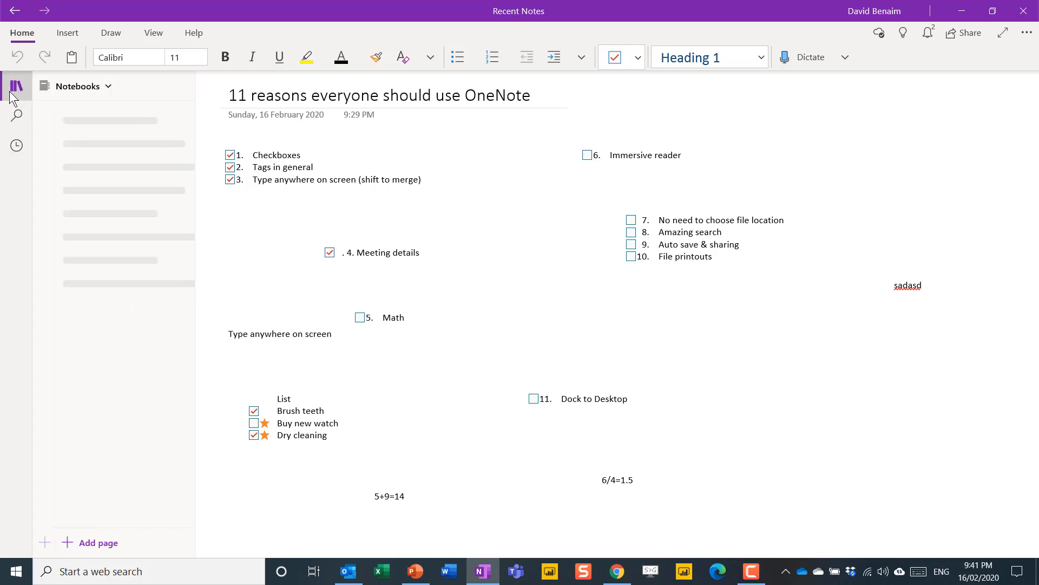
{"action": "left_click", "coordinate": [16, 86]}
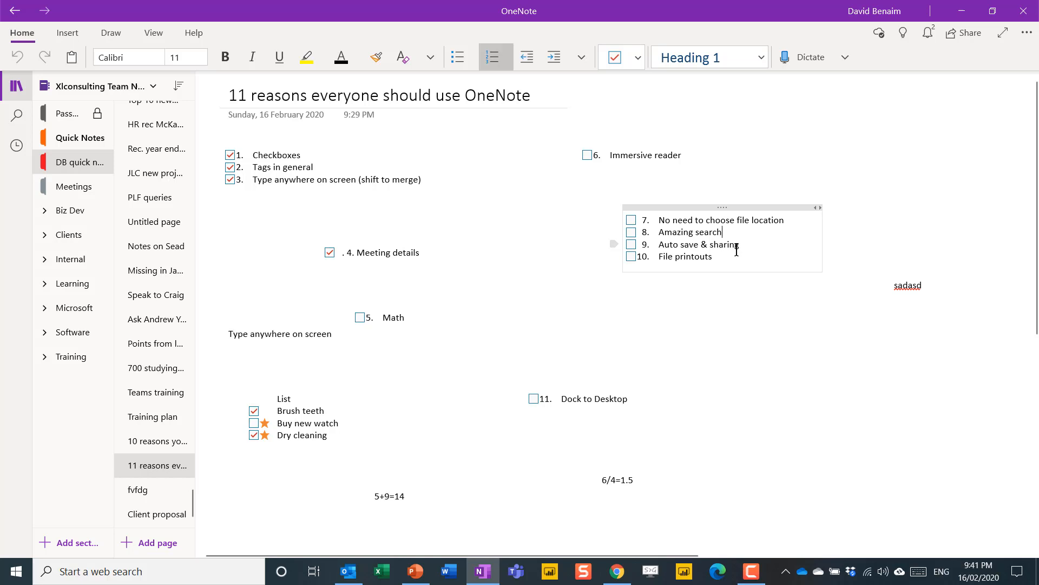
{"action": "mouse_move", "coordinate": [701, 181]}
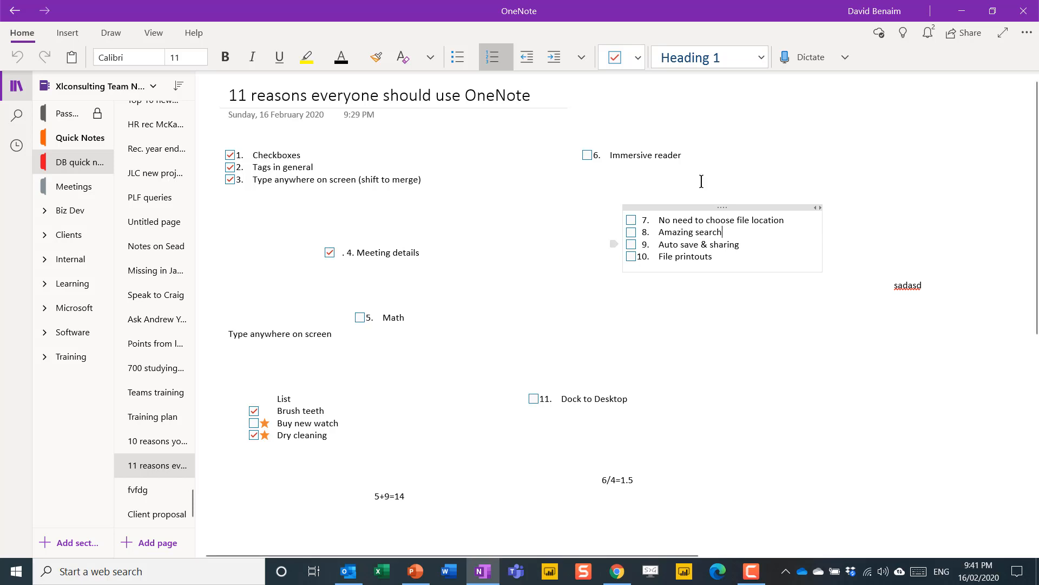
{"action": "mouse_move", "coordinate": [405, 225]}
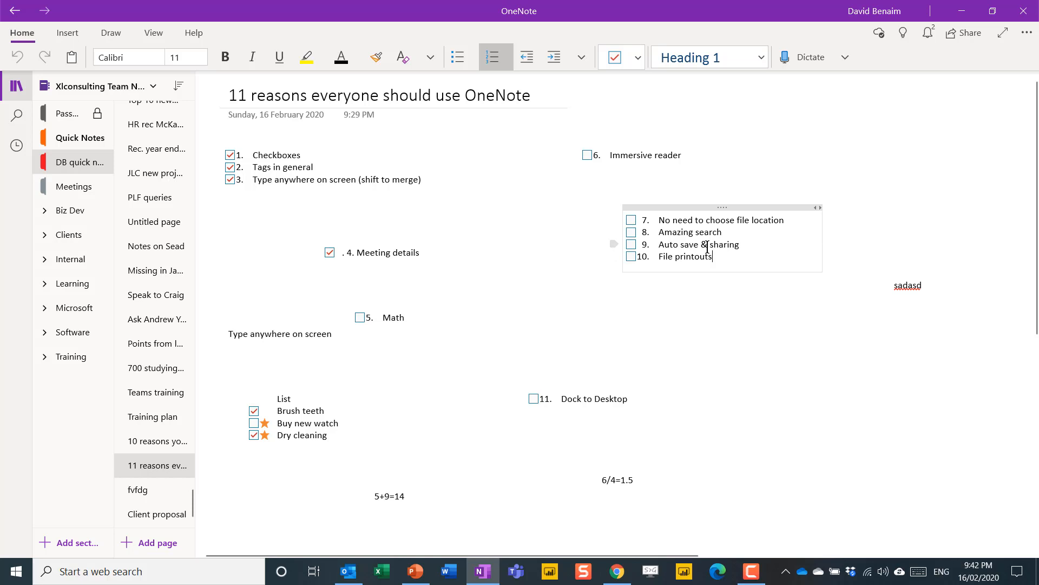
Step: Insert put in onenote.xlsx onto the page as an attachment with a printout
{"action": "left_click", "coordinate": [67, 32]}
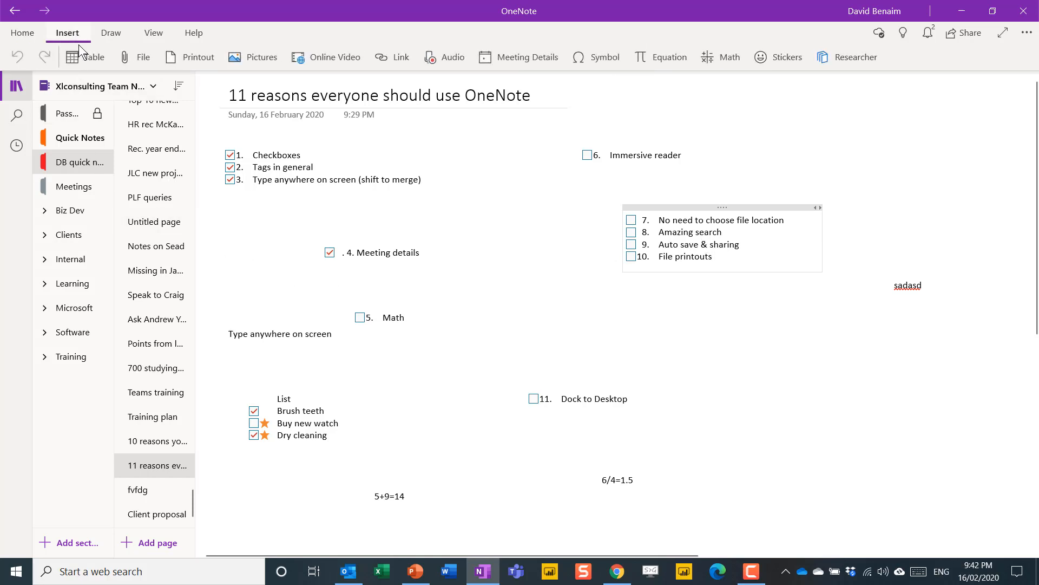
{"action": "left_click", "coordinate": [715, 257]}
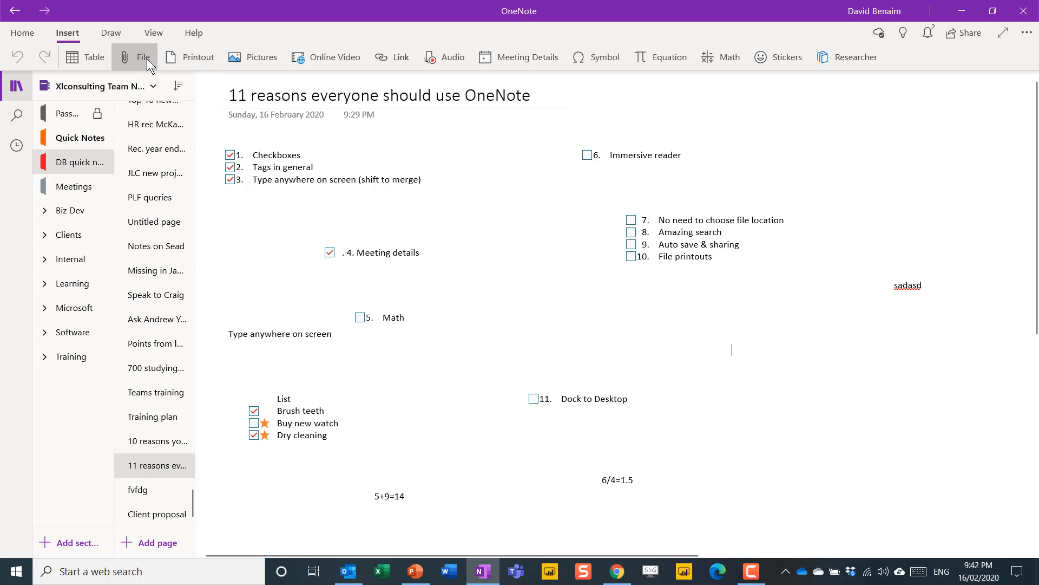
{"action": "left_click", "coordinate": [141, 57]}
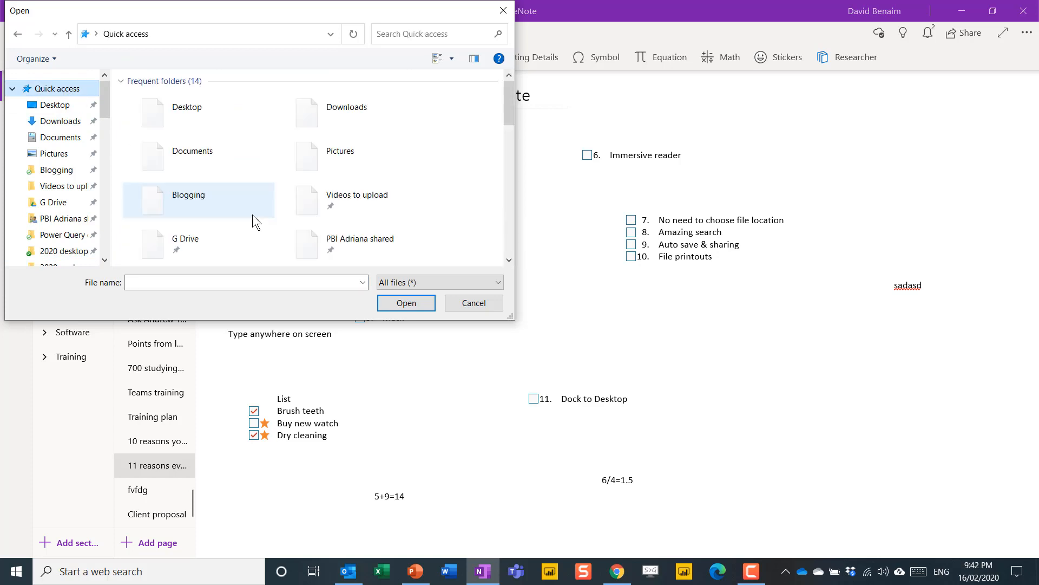
{"action": "scroll", "scroll_direction": "down", "scroll_amount": 3}
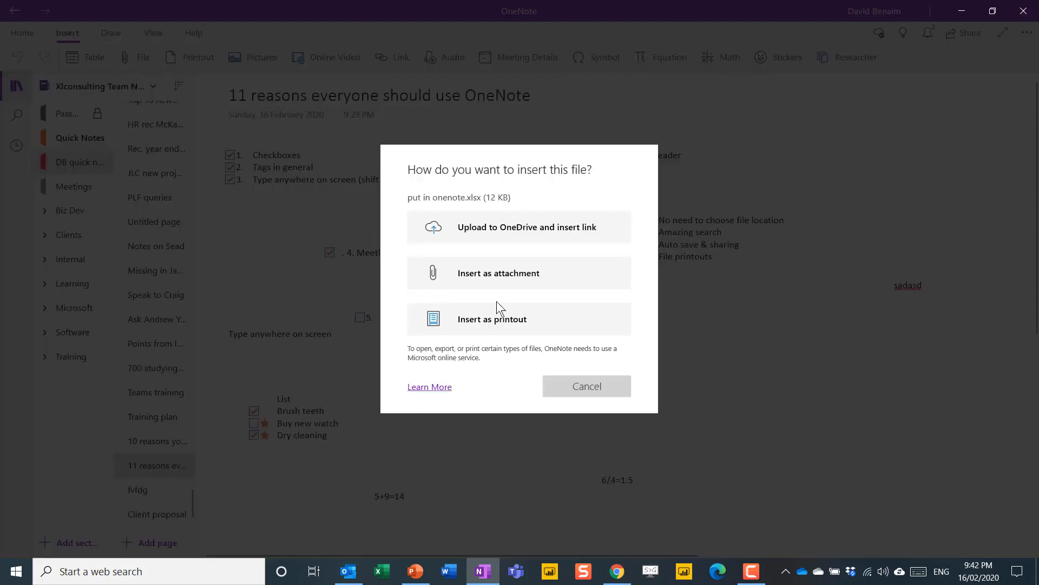
{"action": "mouse_move", "coordinate": [581, 241]}
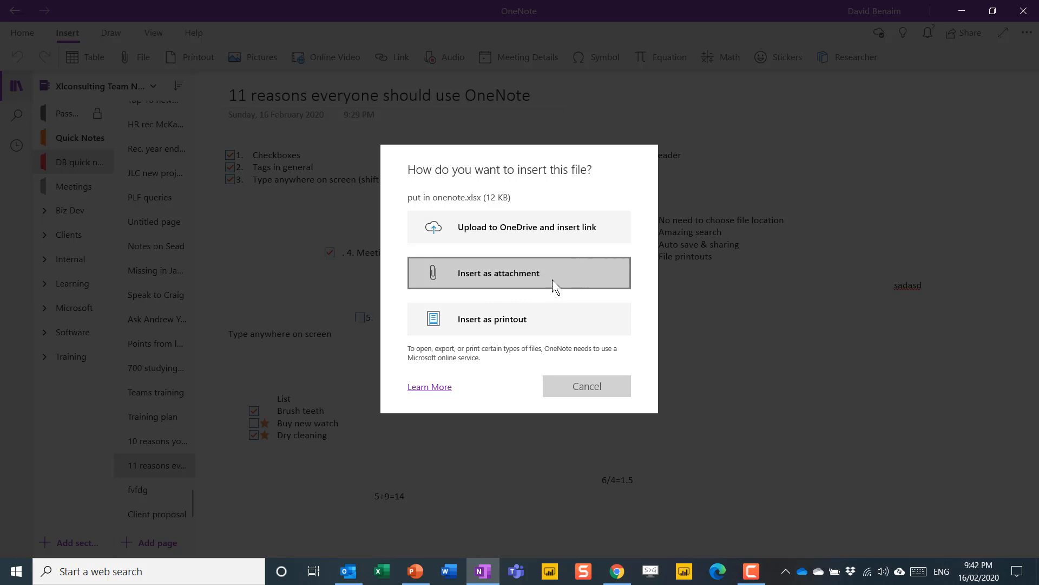
{"action": "mouse_move", "coordinate": [492, 318]}
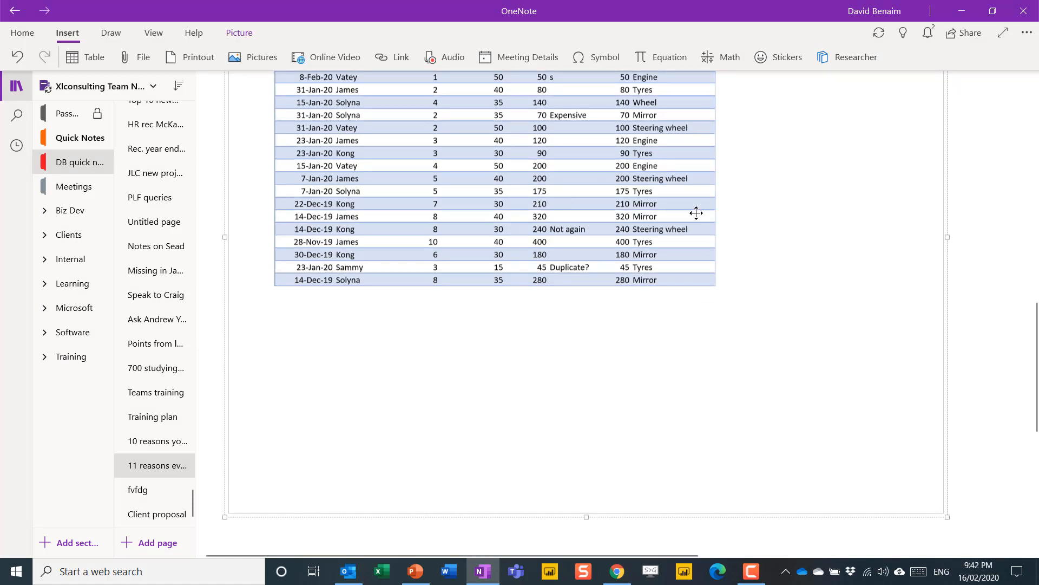
{"action": "mouse_move", "coordinate": [764, 122]}
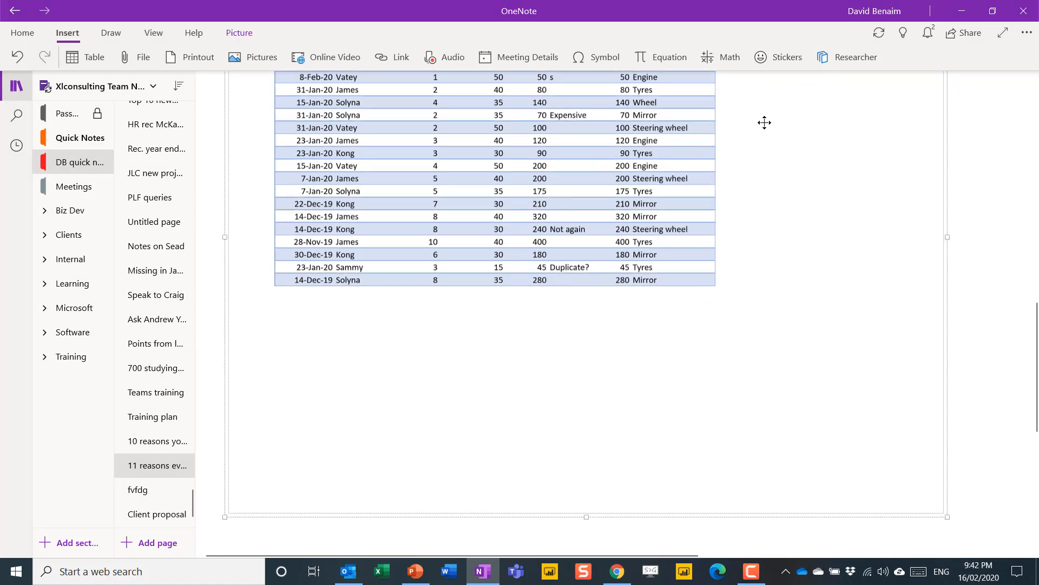
{"action": "mouse_move", "coordinate": [749, 103]}
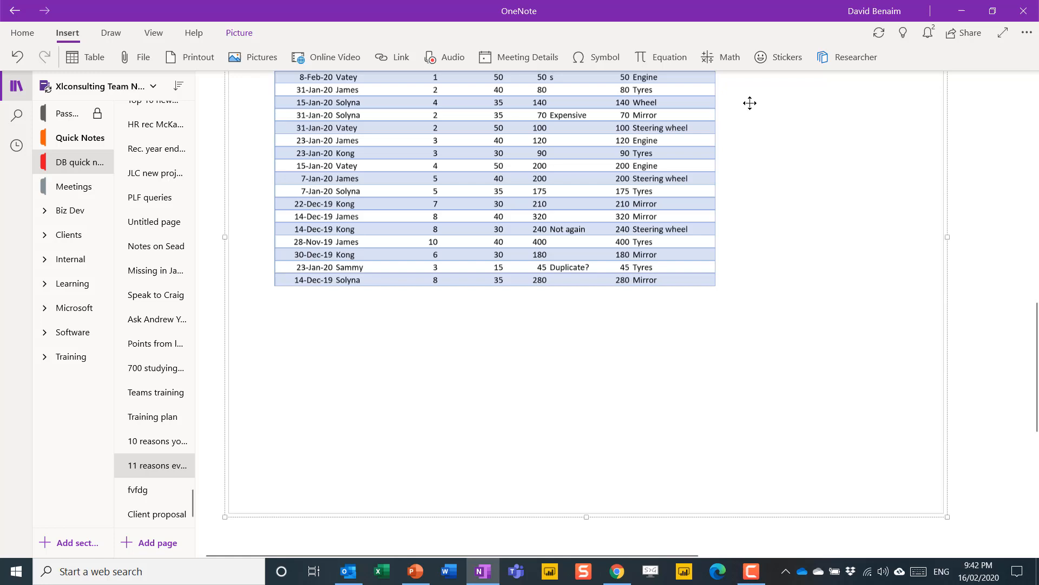
Step: Retitle the page '13 reasons' and add two new list items below the printout
{"action": "scroll", "scroll_direction": "down", "scroll_amount": 3}
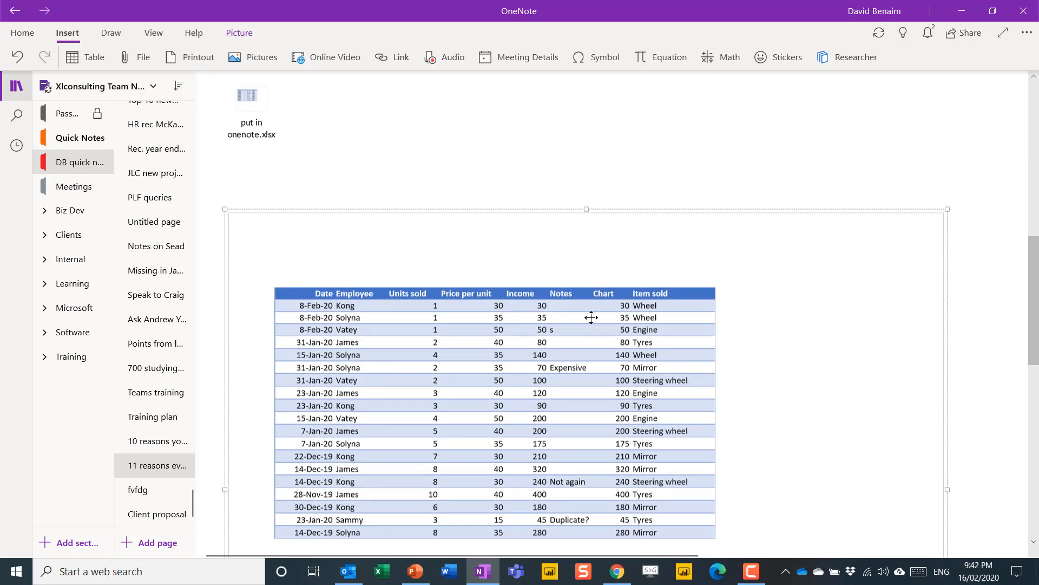
{"action": "type", "text": "dsfdsfds"}
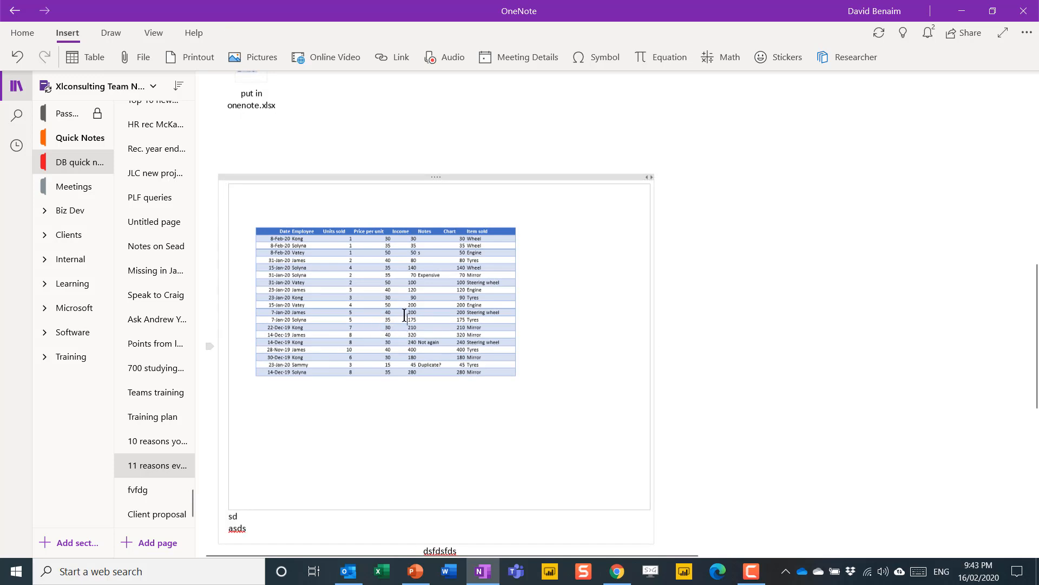
{"action": "type", "text": "sddsd"}
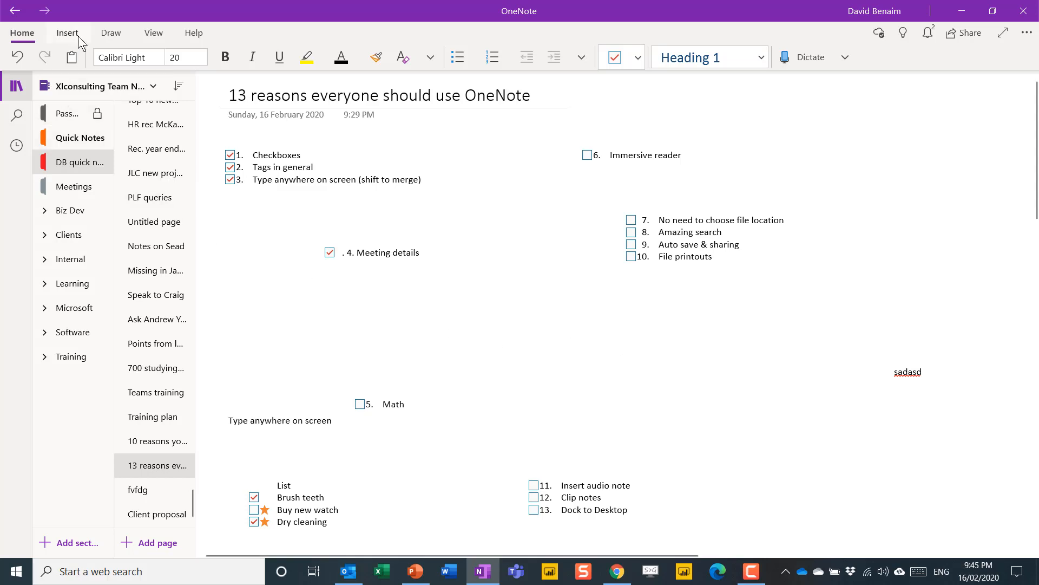
Step: Record an audio note of about eight seconds onto the 13 reasons page
{"action": "left_click", "coordinate": [67, 33]}
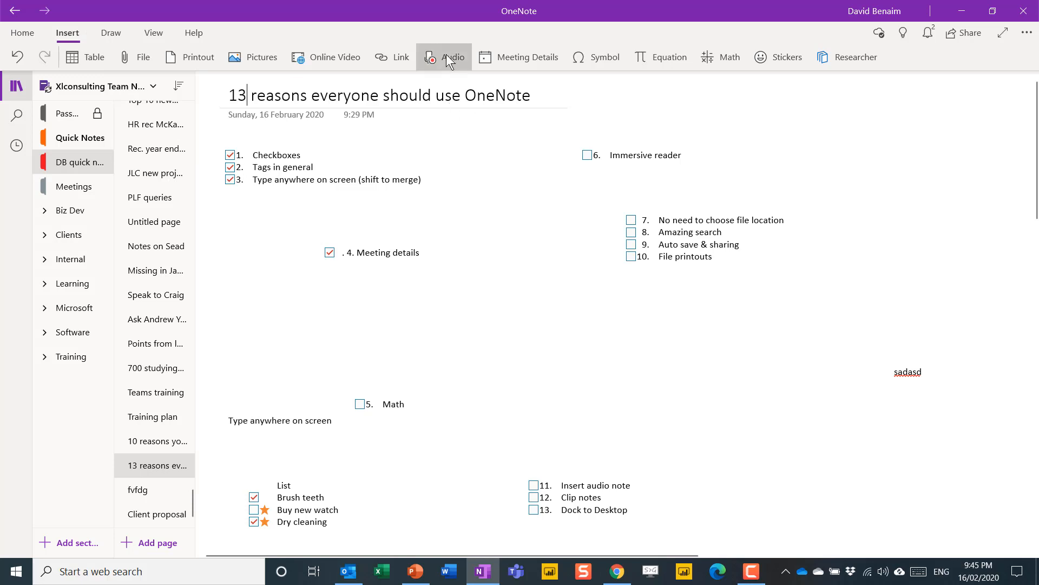
{"action": "left_click", "coordinate": [444, 57]}
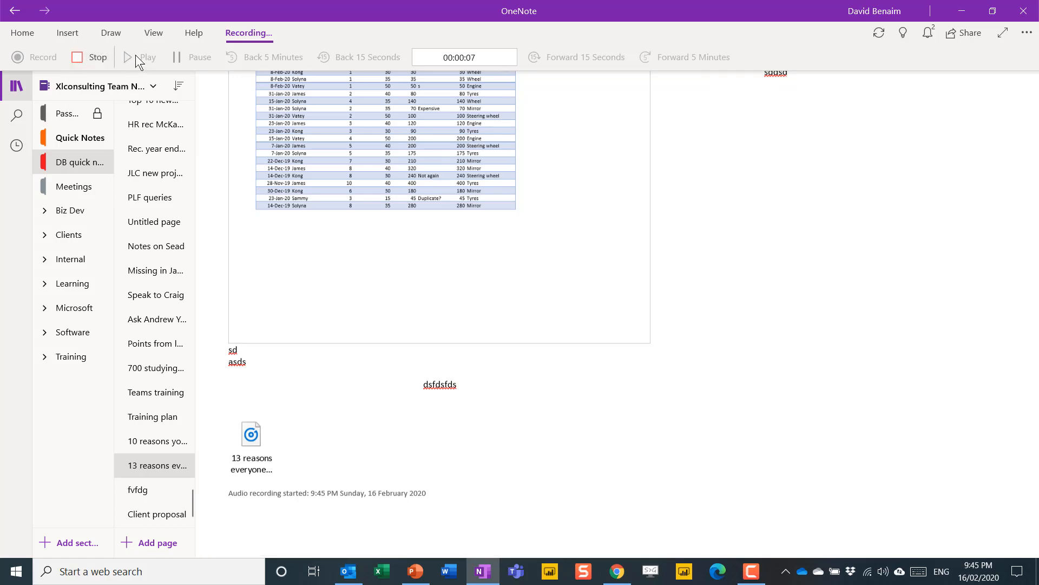
{"action": "left_click", "coordinate": [98, 56]}
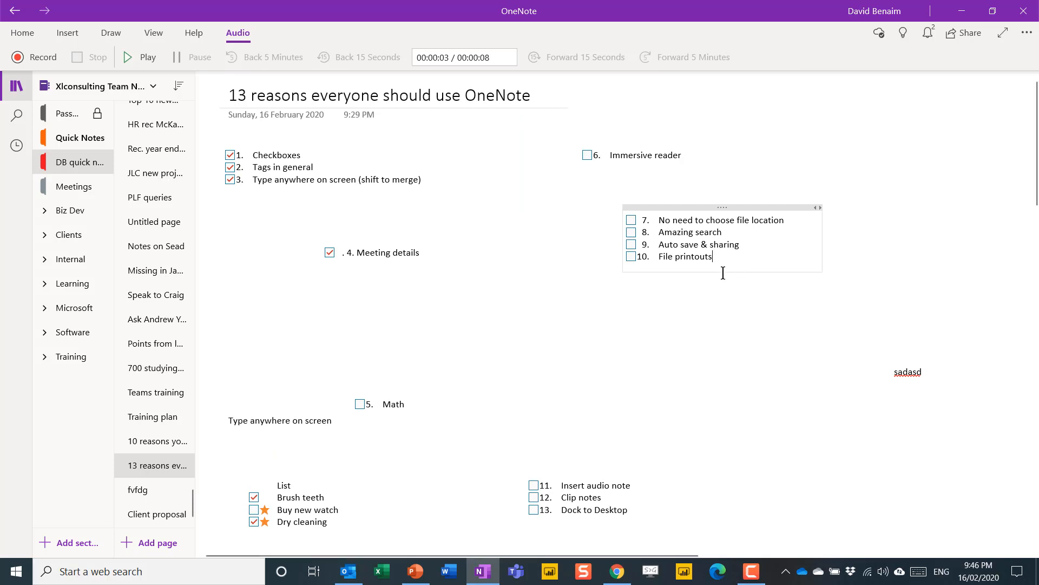
{"action": "mouse_move", "coordinate": [597, 466]}
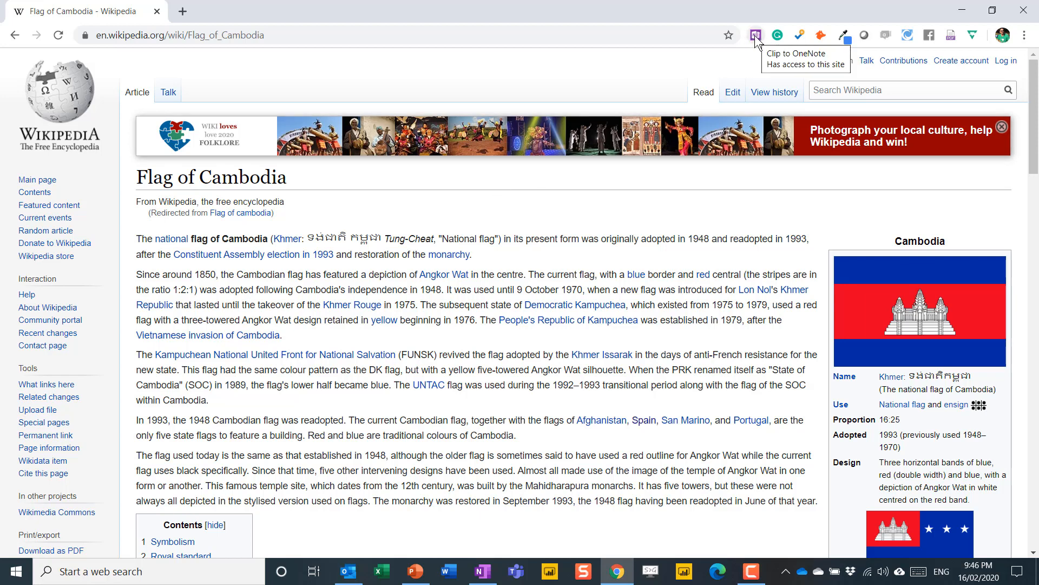
Step: Start the Web Clipper on Flag of Cambodia and set it to clip the whole Article instead of a Region
{"action": "scroll", "scroll_direction": "down", "scroll_amount": 3}
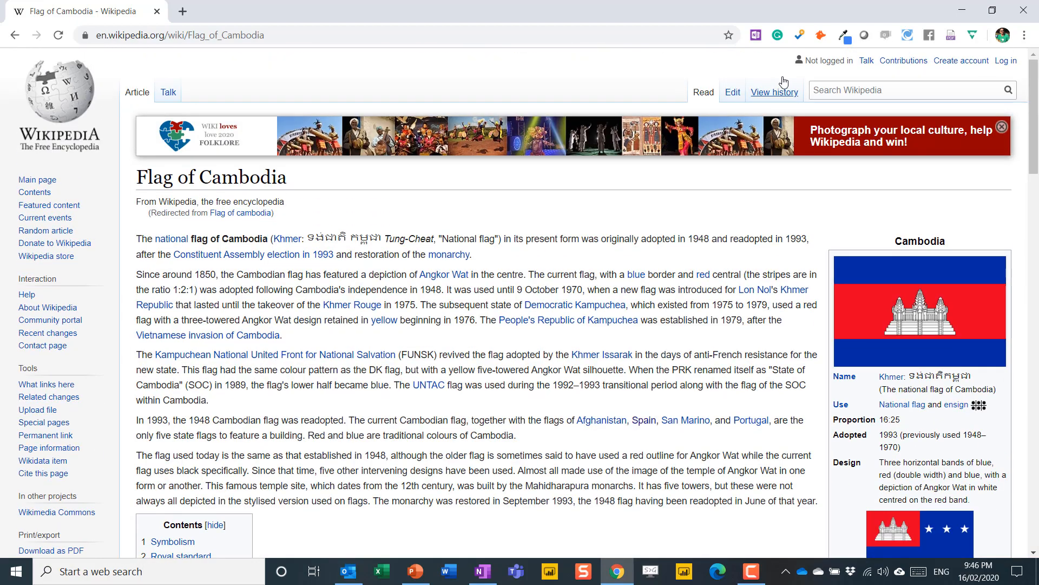
{"action": "mouse_move", "coordinate": [758, 35]}
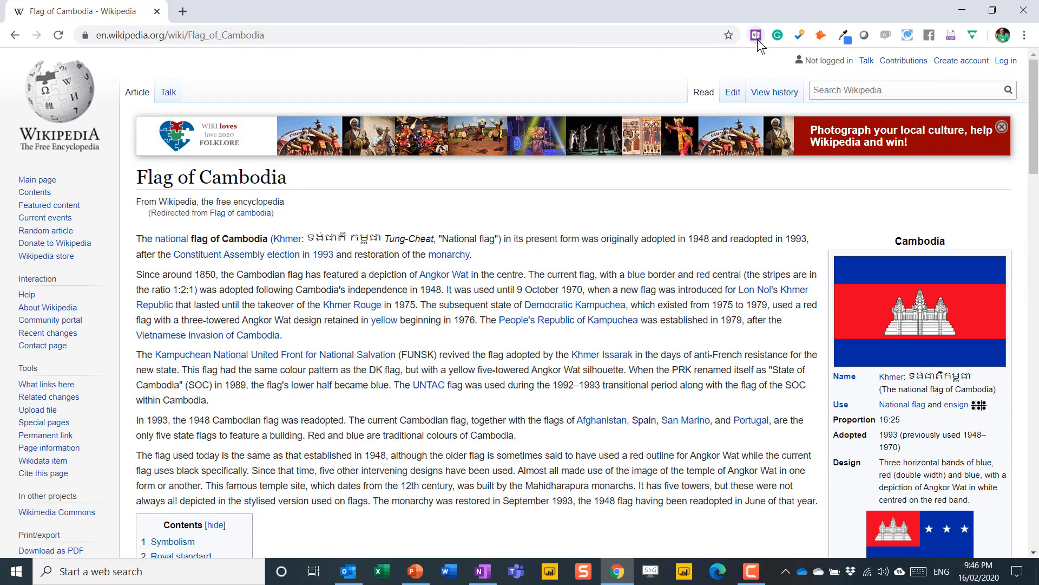
{"action": "left_click", "coordinate": [755, 34]}
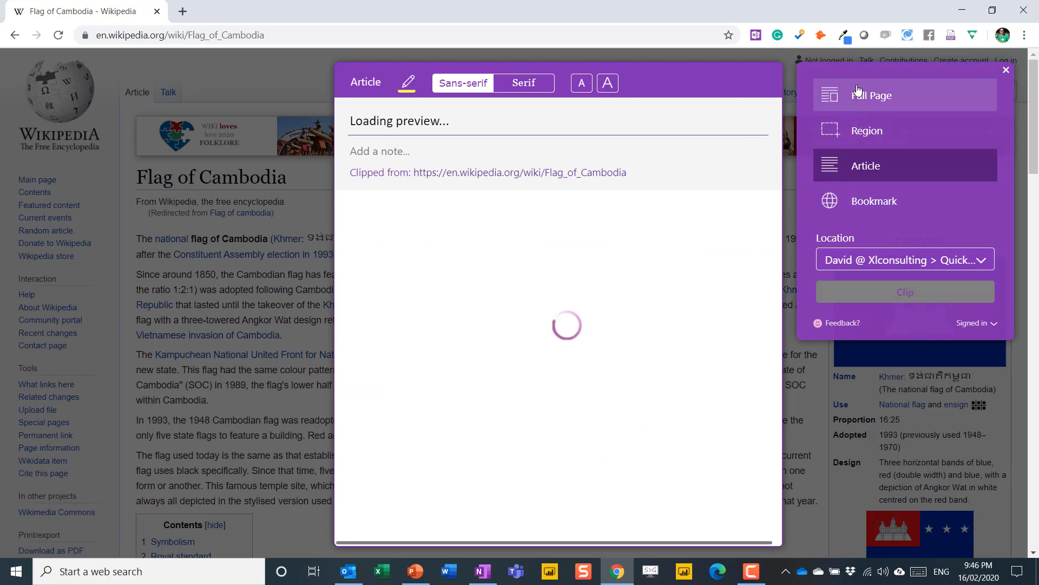
{"action": "left_click", "coordinate": [870, 95]}
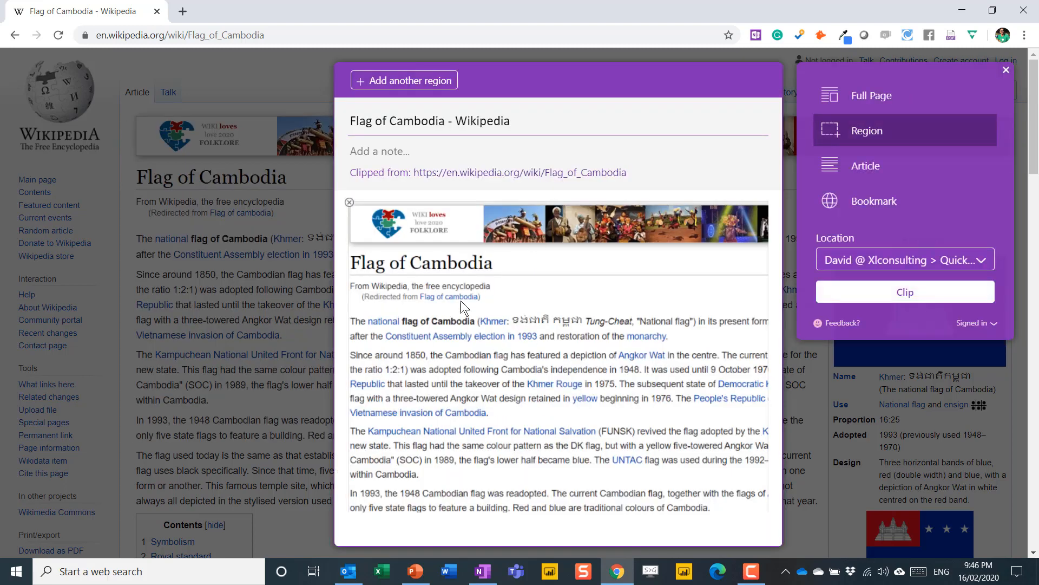
{"action": "mouse_move", "coordinate": [601, 334]}
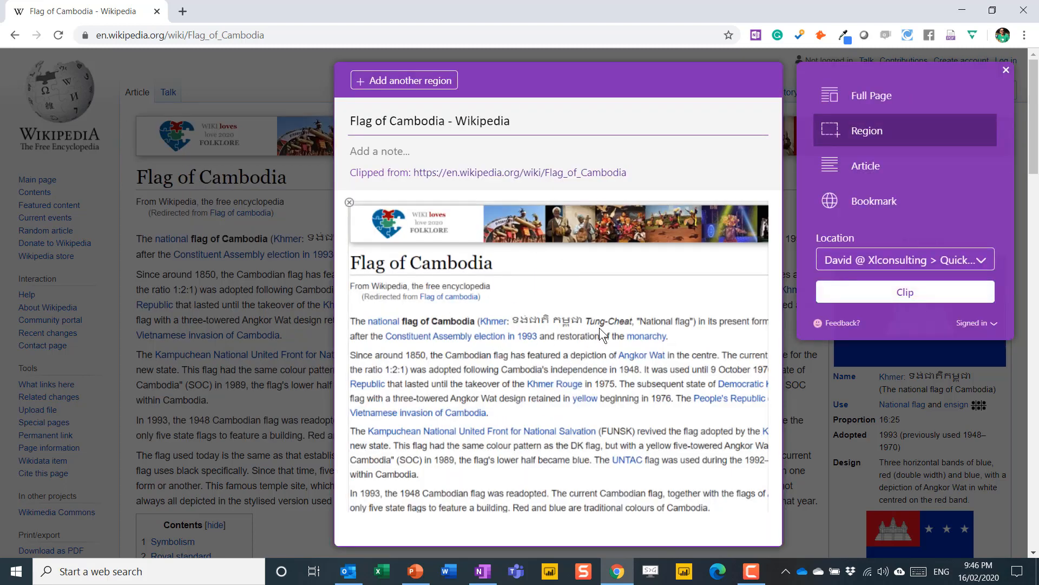
{"action": "mouse_move", "coordinate": [865, 166]}
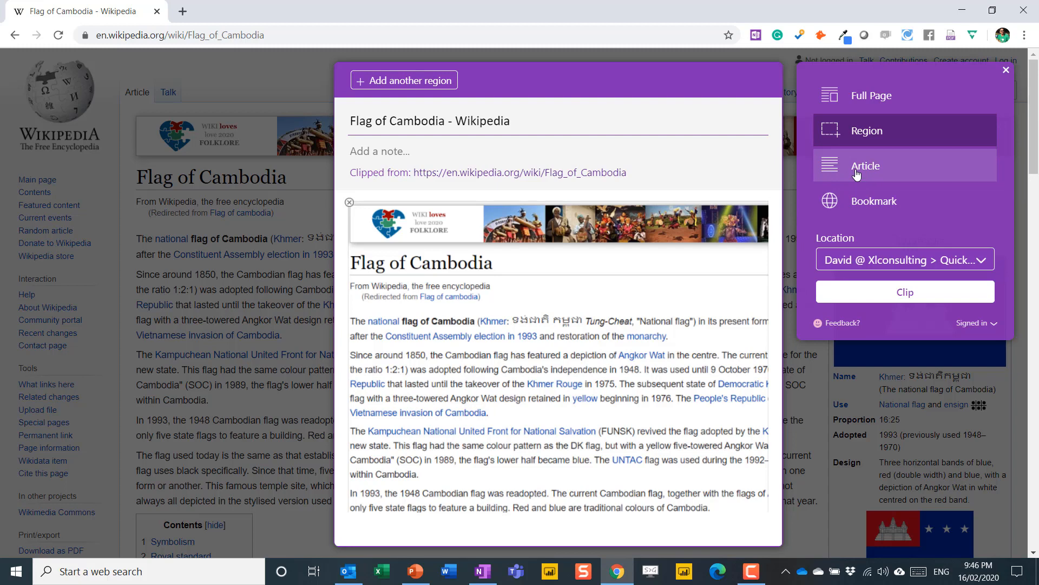
{"action": "left_click", "coordinate": [866, 166]}
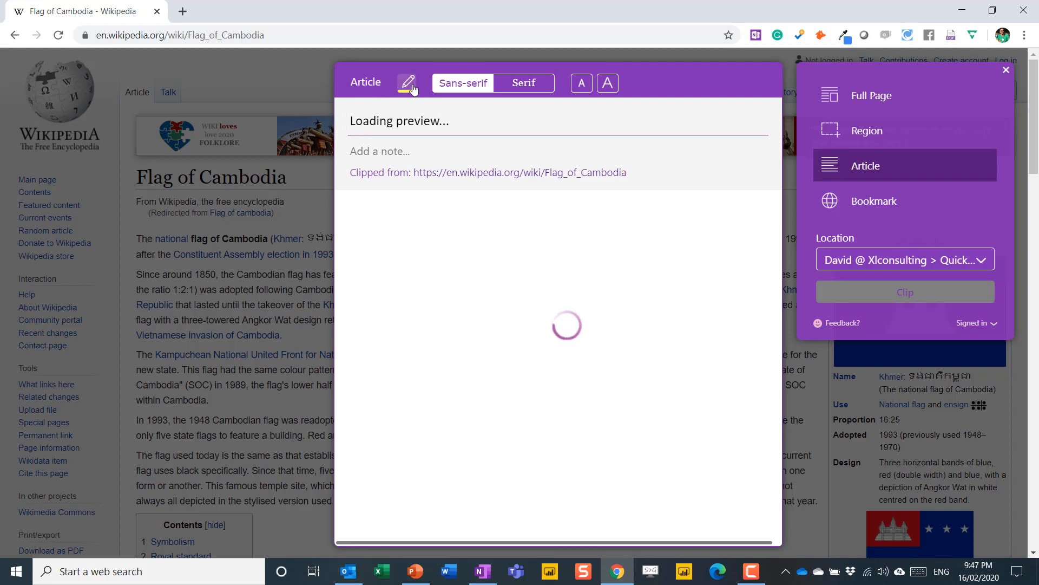
{"action": "mouse_move", "coordinate": [562, 91]}
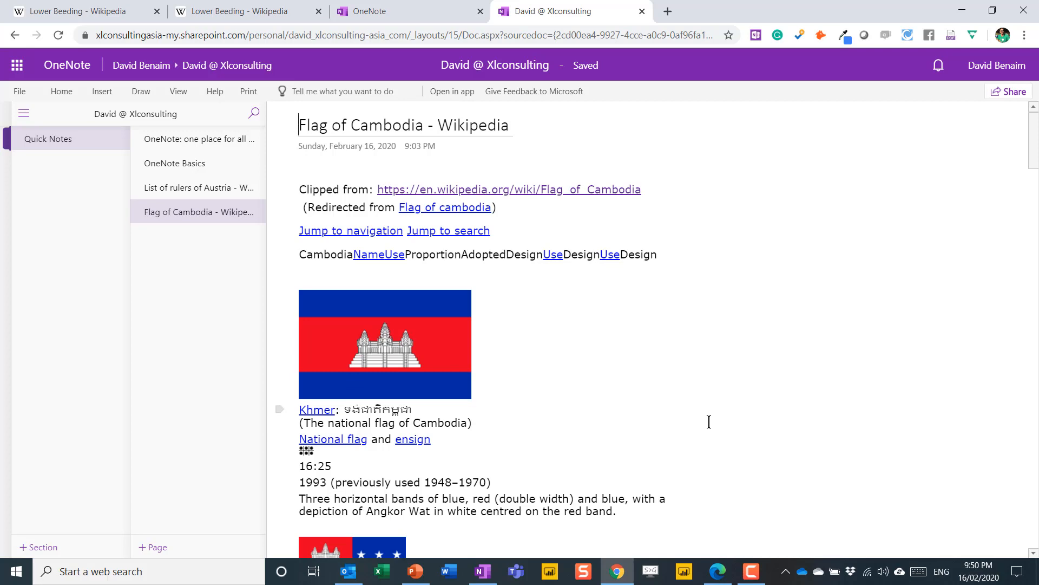
{"action": "mouse_move", "coordinate": [565, 246]}
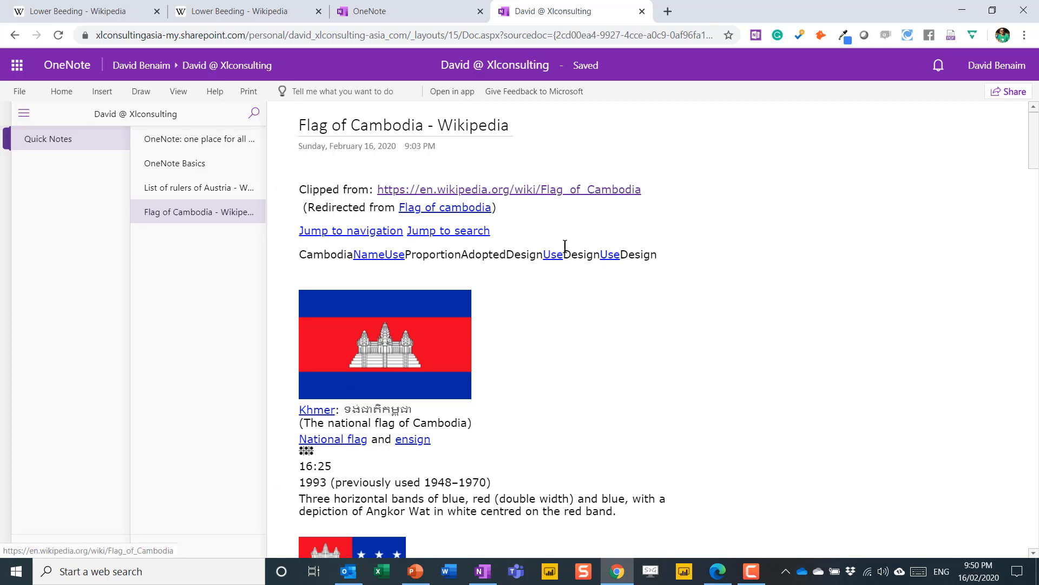
Step: Review the clipped Flag of Cambodia and List of rulers of Austria pages in OneNote for the web
{"action": "scroll", "scroll_direction": "down", "scroll_amount": 3}
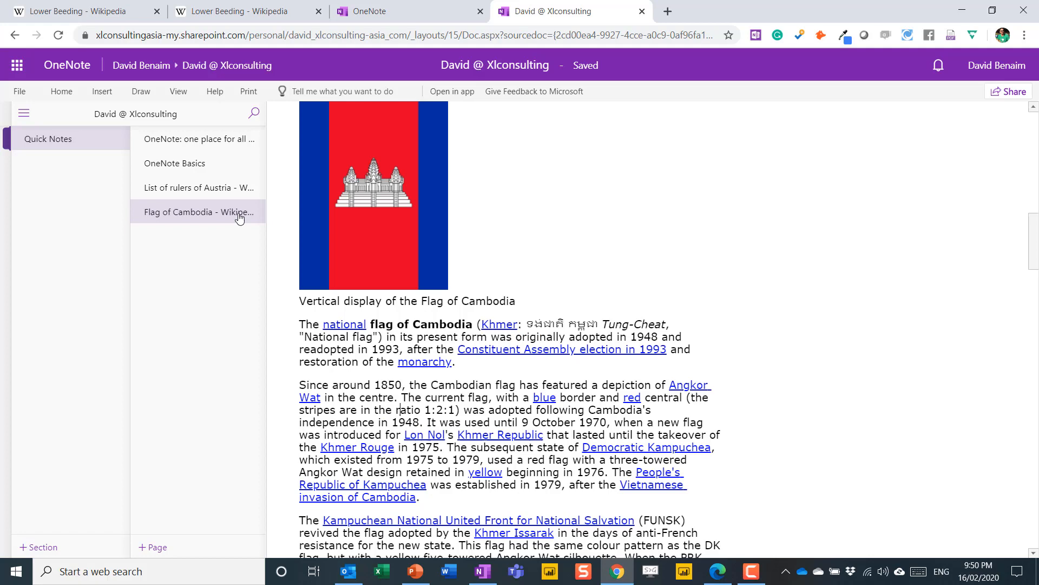
{"action": "left_click", "coordinate": [198, 188]}
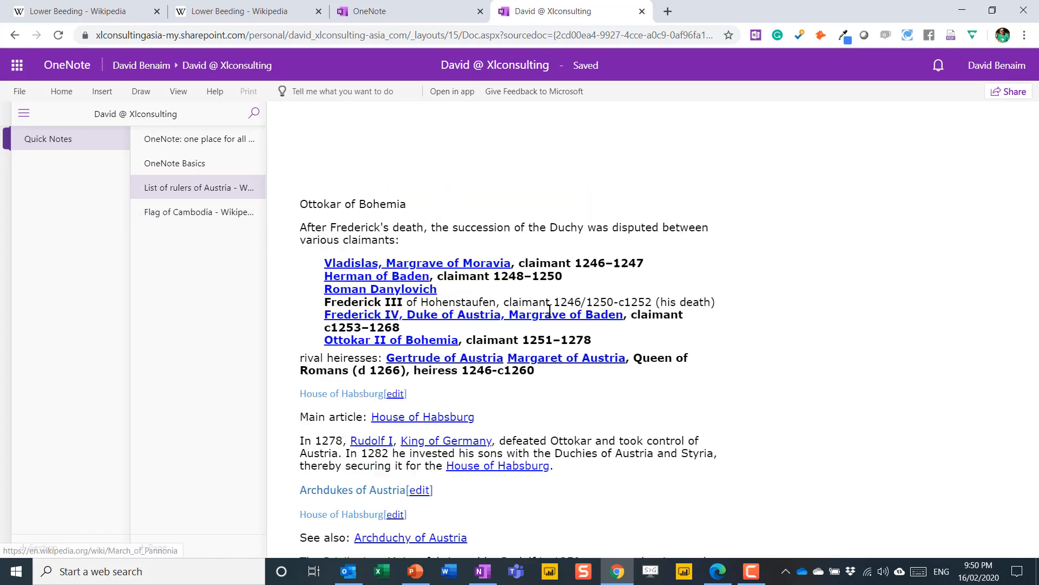
{"action": "scroll", "scroll_direction": "down", "scroll_amount": 3}
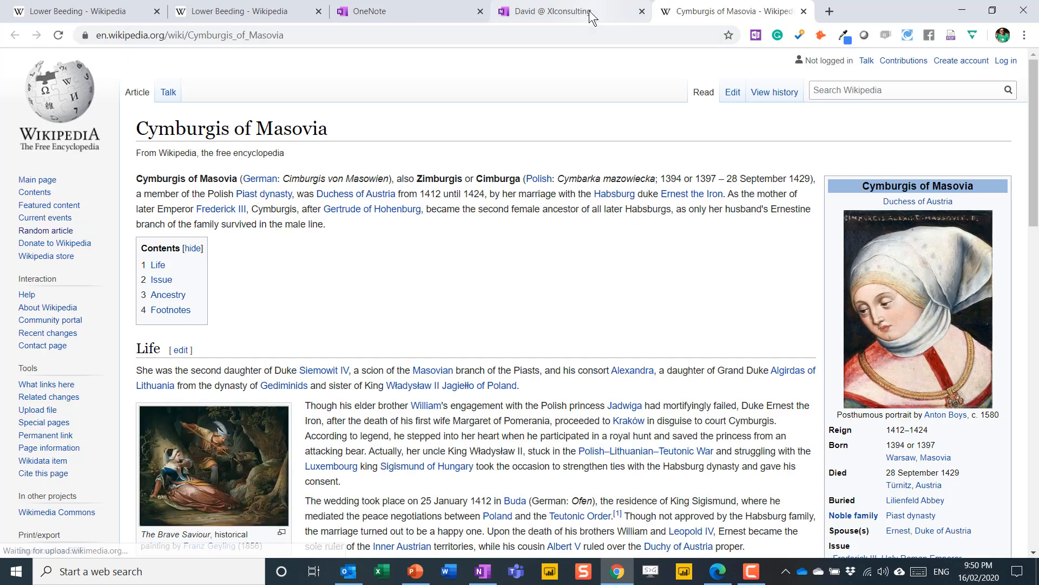
Step: Return to the notebook tab, then go back to the Cymburgis of Masovia article
{"action": "left_click", "coordinate": [566, 10]}
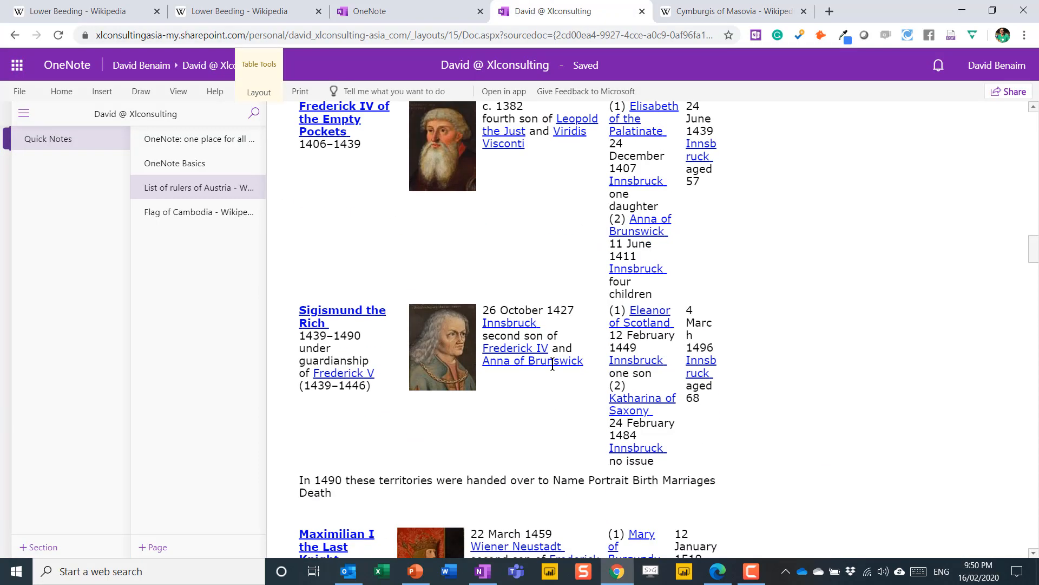
{"action": "scroll", "scroll_direction": "down", "scroll_amount": 3}
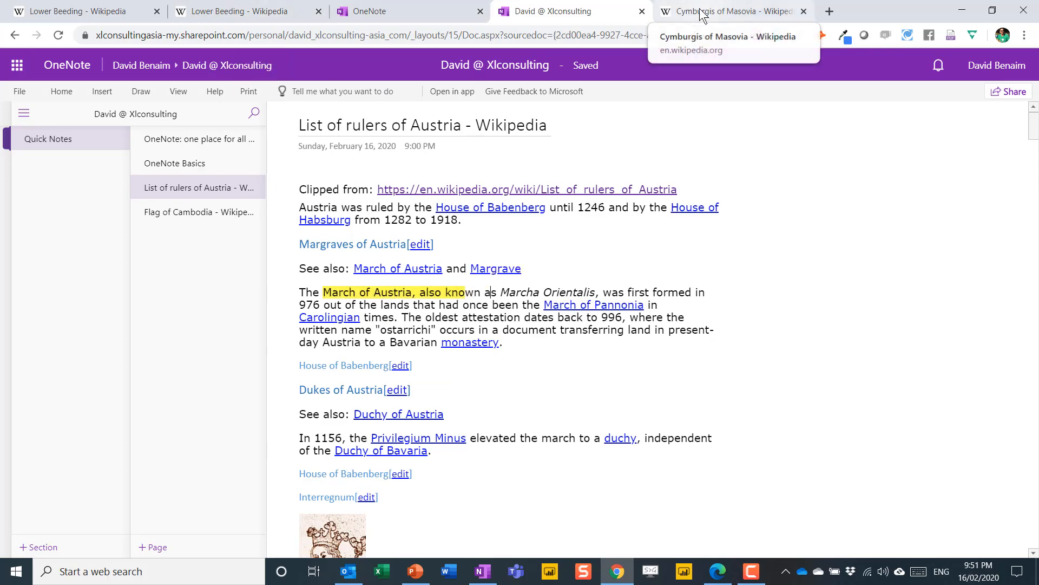
{"action": "left_click", "coordinate": [728, 10]}
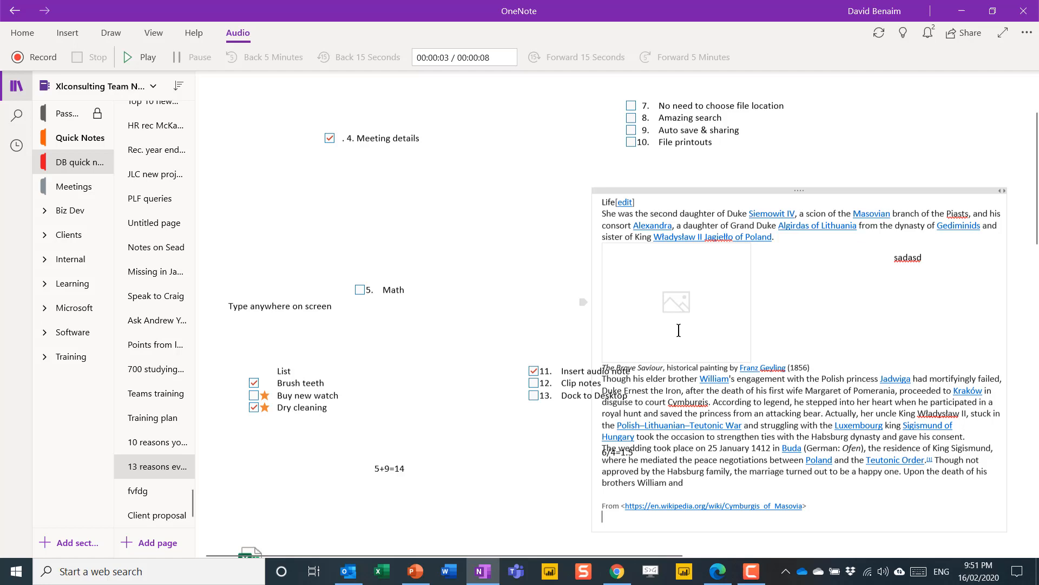
Step: Move the clipped Cymburgis of Masovia Life excerpt below checklist items 11–13
{"action": "scroll", "scroll_direction": "down", "scroll_amount": 3}
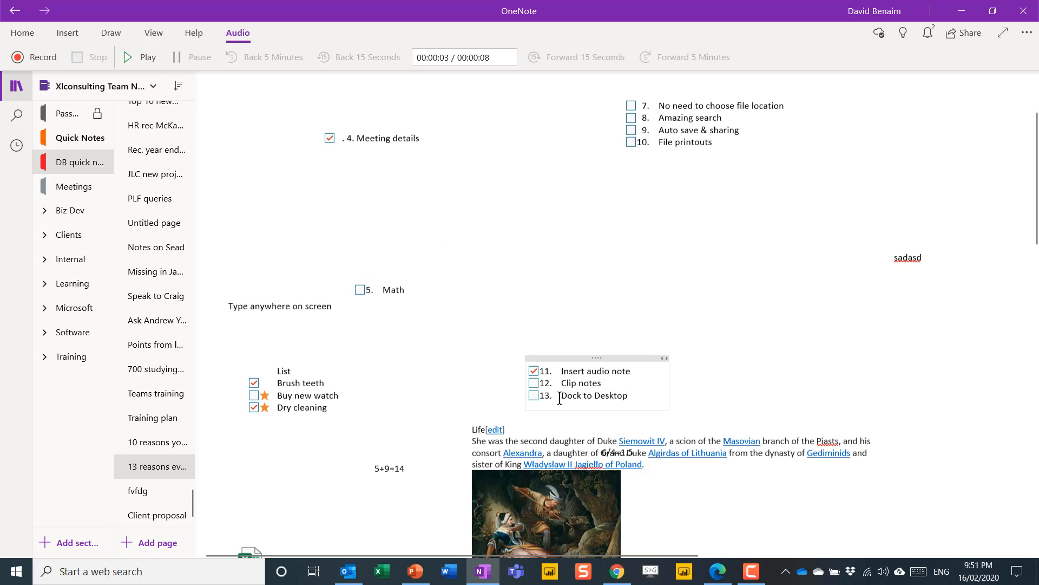
{"action": "left_click", "coordinate": [67, 32]}
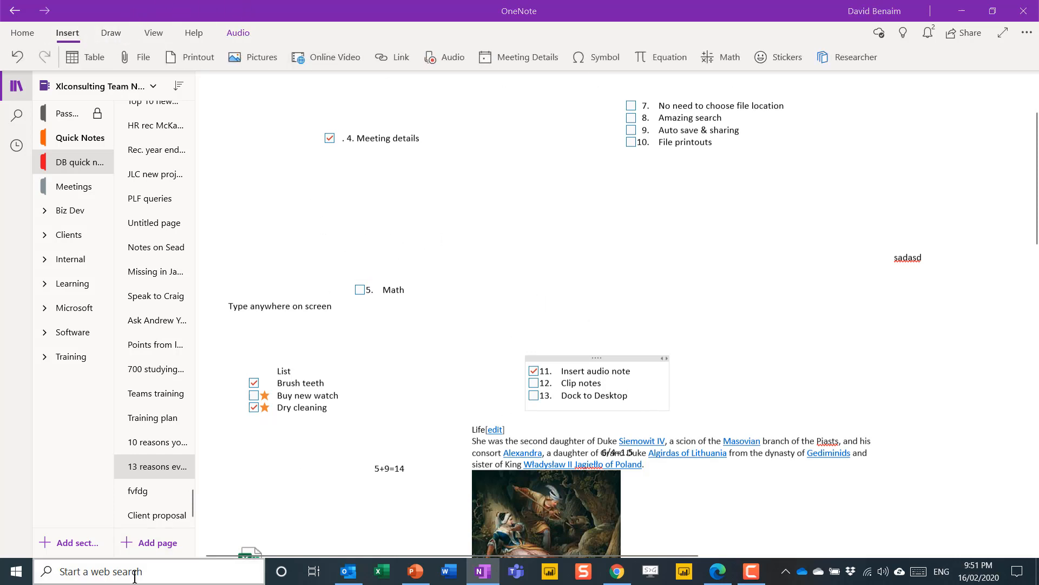
Step: Launch OneNote 2016 from the taskbar search and bring up the View docking options
{"action": "type", "text": "onenote"}
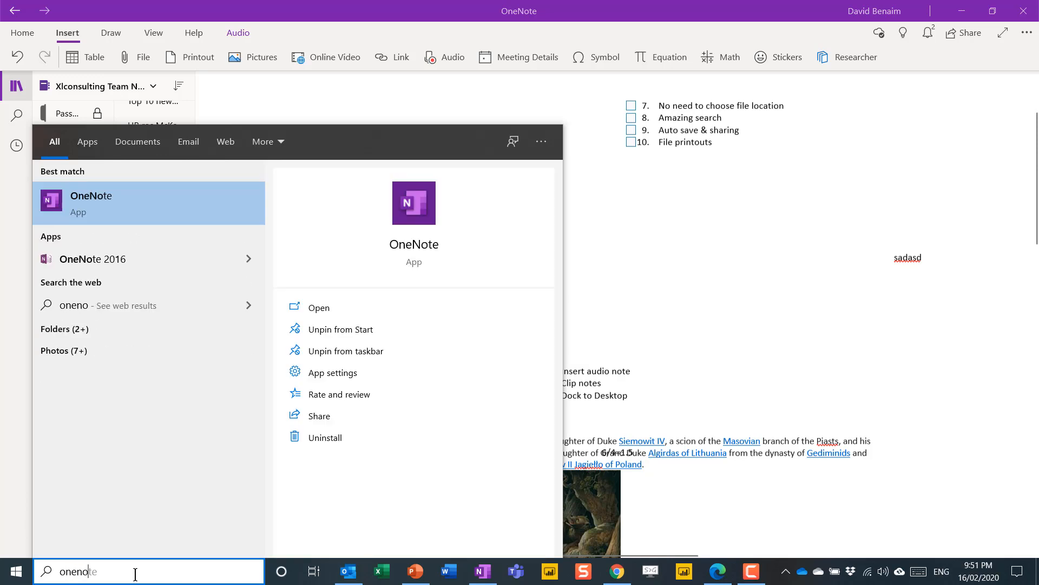
{"action": "mouse_move", "coordinate": [119, 268]}
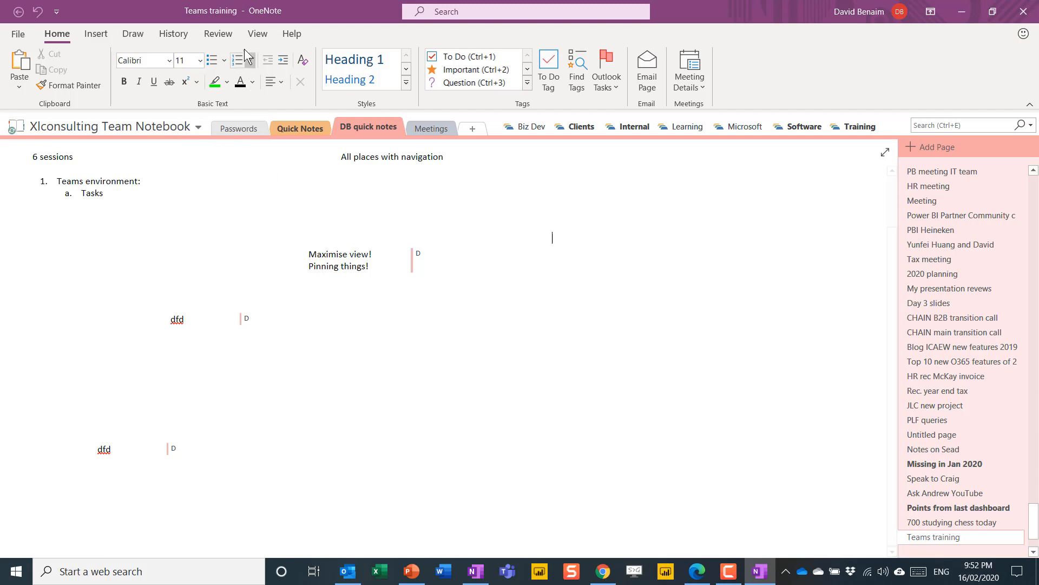
{"action": "left_click", "coordinate": [258, 33]}
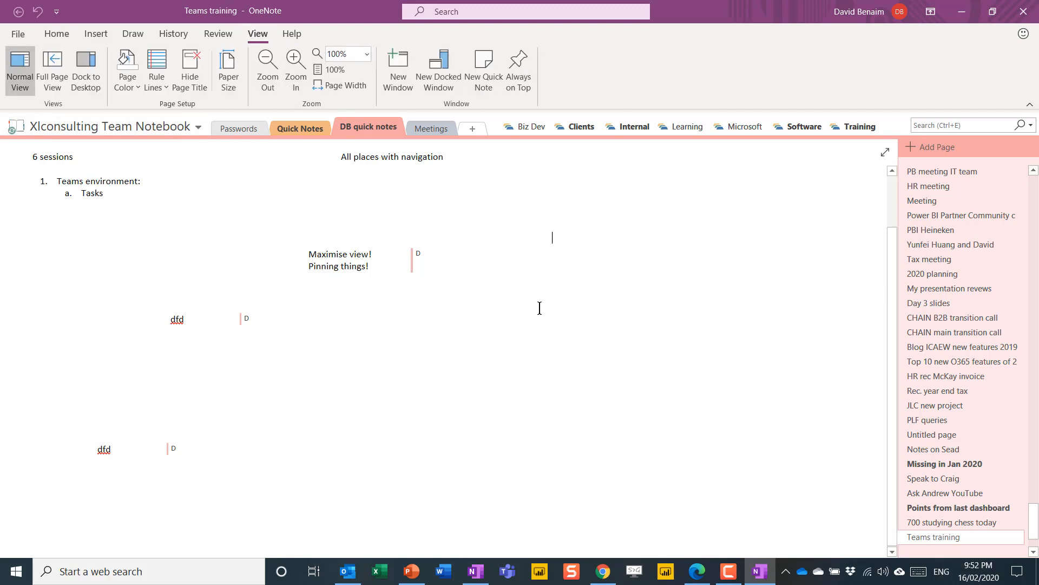
{"action": "mouse_move", "coordinate": [487, 207]}
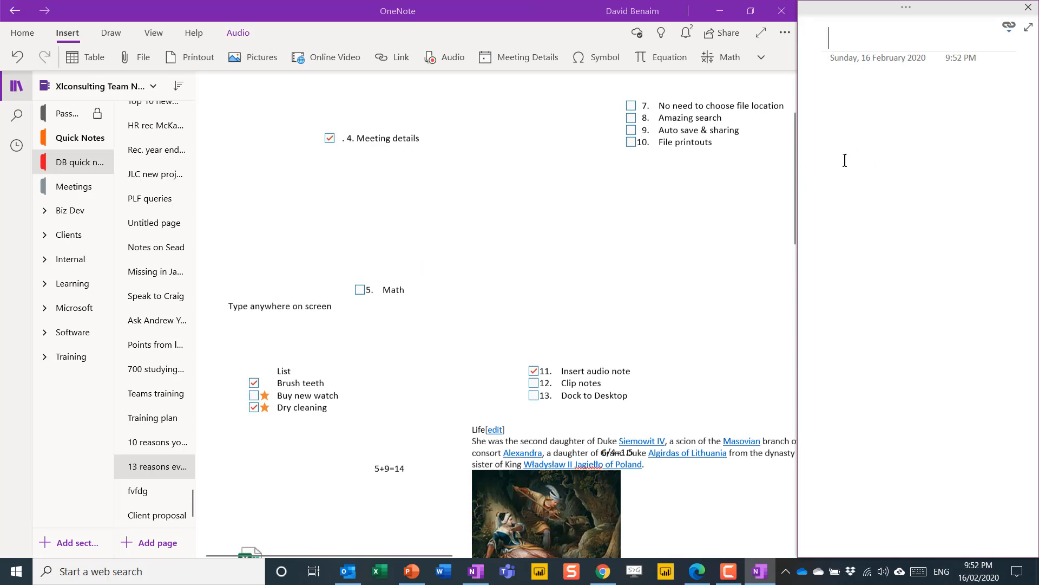
Step: Title the docked note 'Notes from meeting' and add a first test note
{"action": "type", "text": "Notes from"}
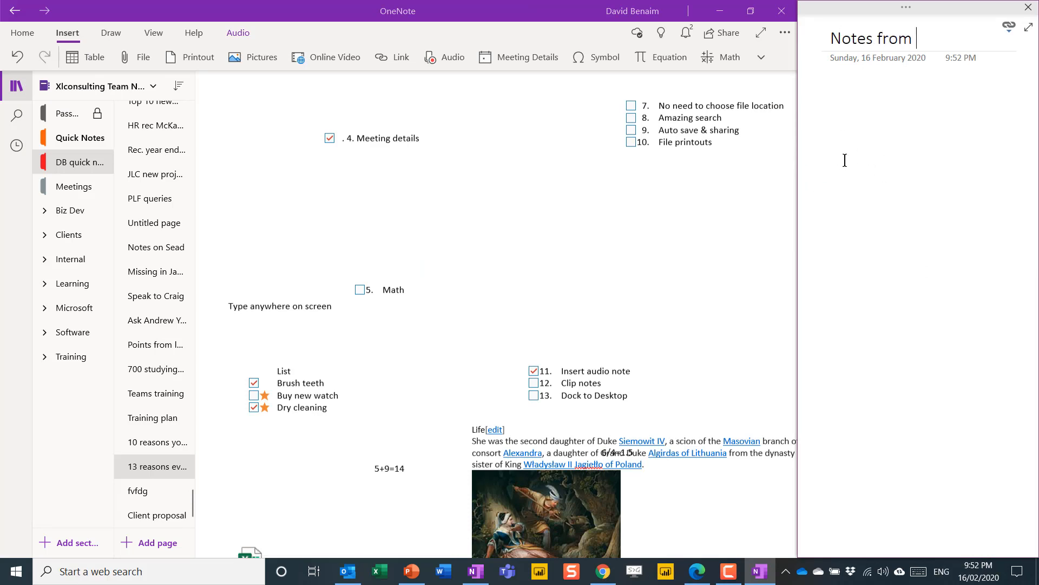
{"action": "type", "text": "meeting"}
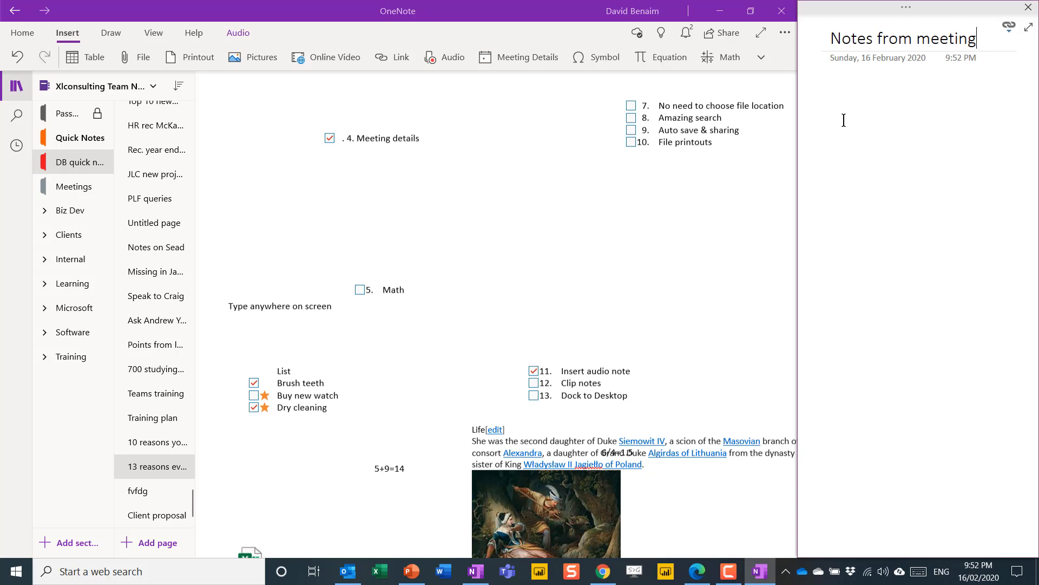
{"action": "type", "text": "asdasd"}
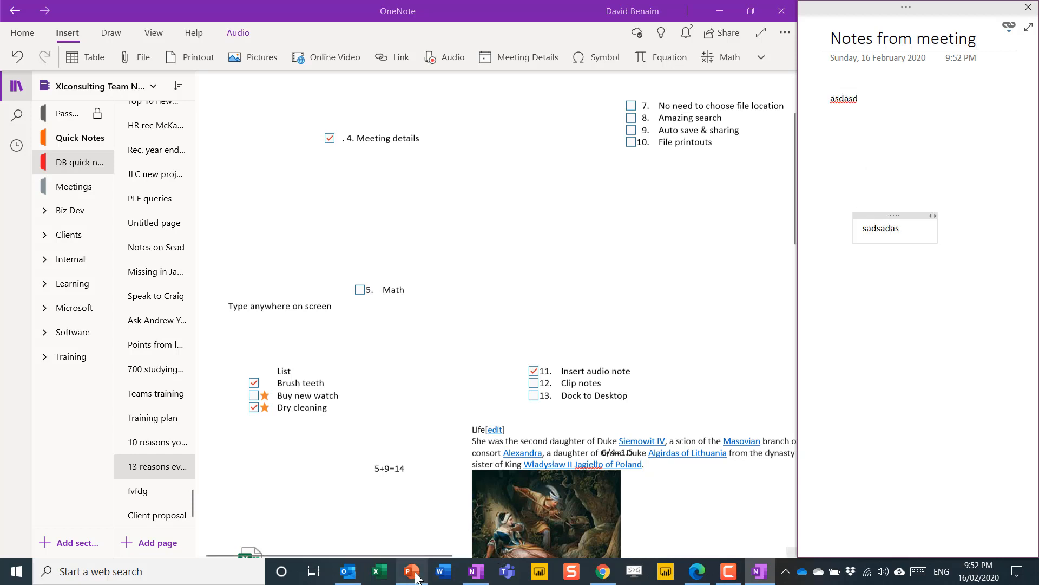
Step: Bring PowerPoint up beside the note, accept Linked Note Taking, and keep adding notes
{"action": "left_click", "coordinate": [411, 571]}
{"action": "type", "text": "asd"}
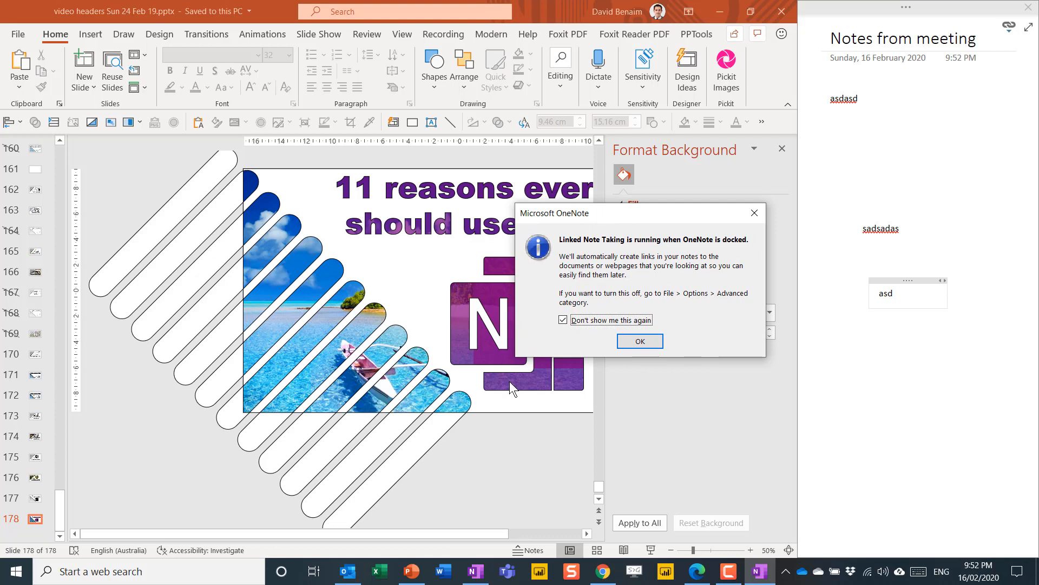
{"action": "mouse_move", "coordinate": [569, 253]}
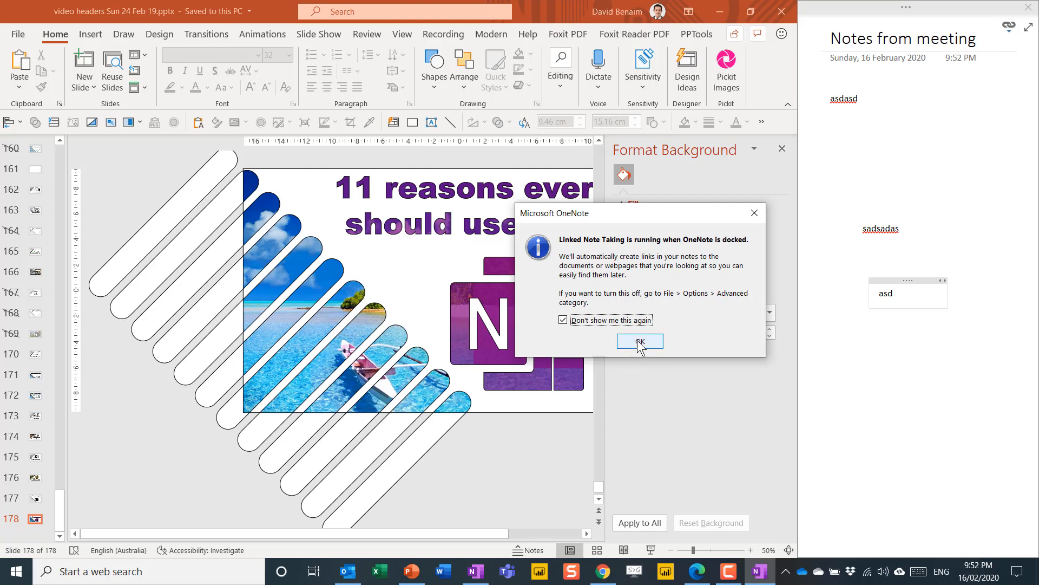
{"action": "left_click", "coordinate": [639, 341]}
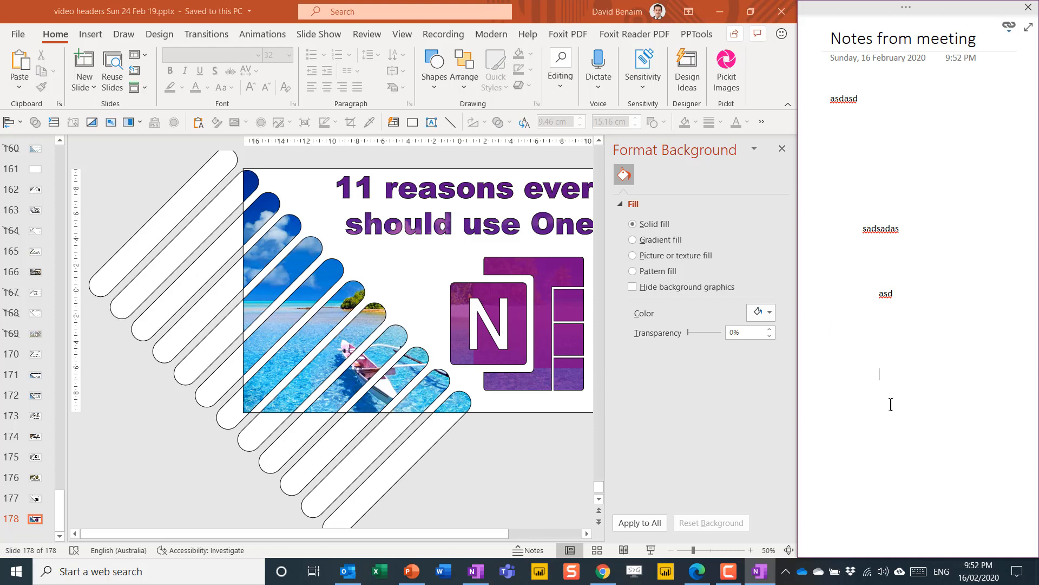
{"action": "type", "text": "asdsad"}
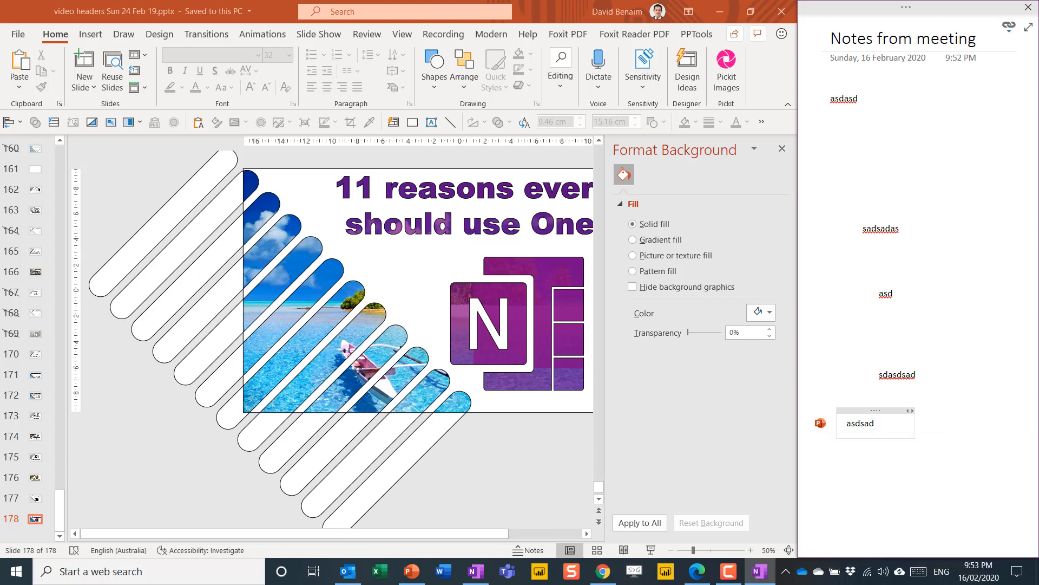
{"action": "mouse_move", "coordinate": [267, 14]}
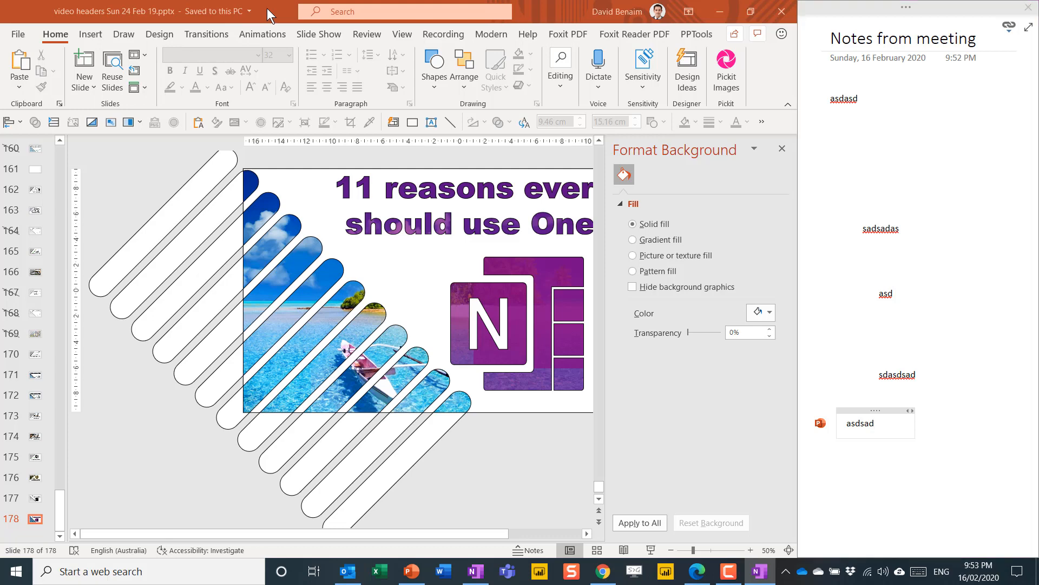
{"action": "left_click", "coordinate": [367, 34]}
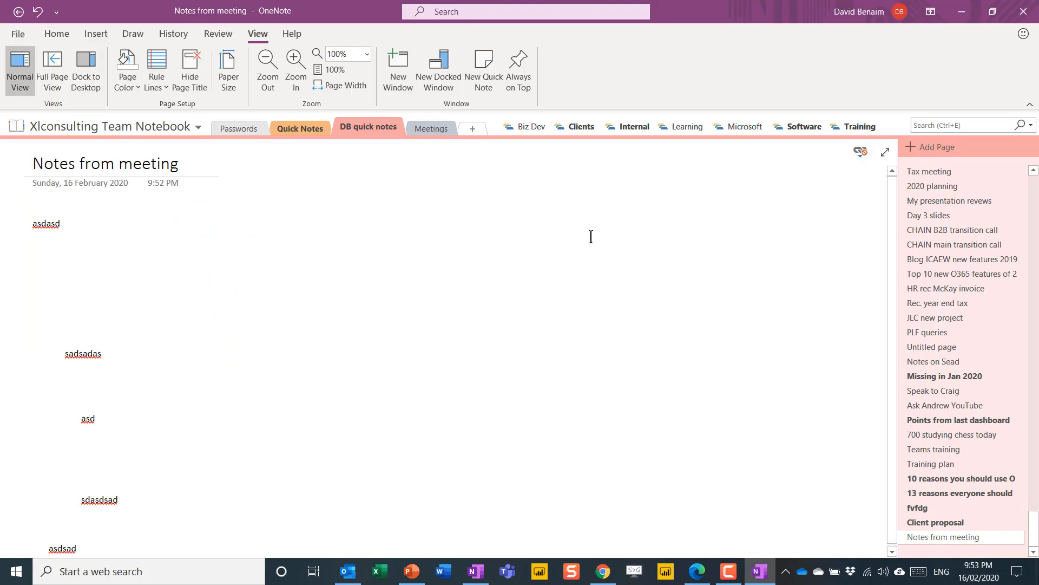
Step: Add 'asd' to the meeting notes, then switch to the browser's OneNote tab listing recent notebooks
{"action": "type", "text": "asd"}
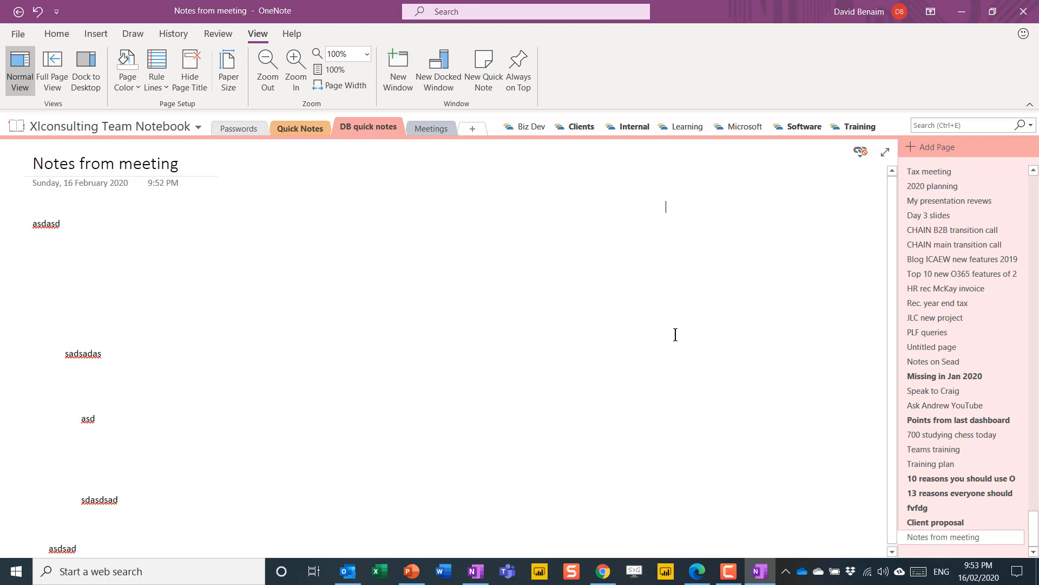
{"action": "mouse_move", "coordinate": [662, 244]}
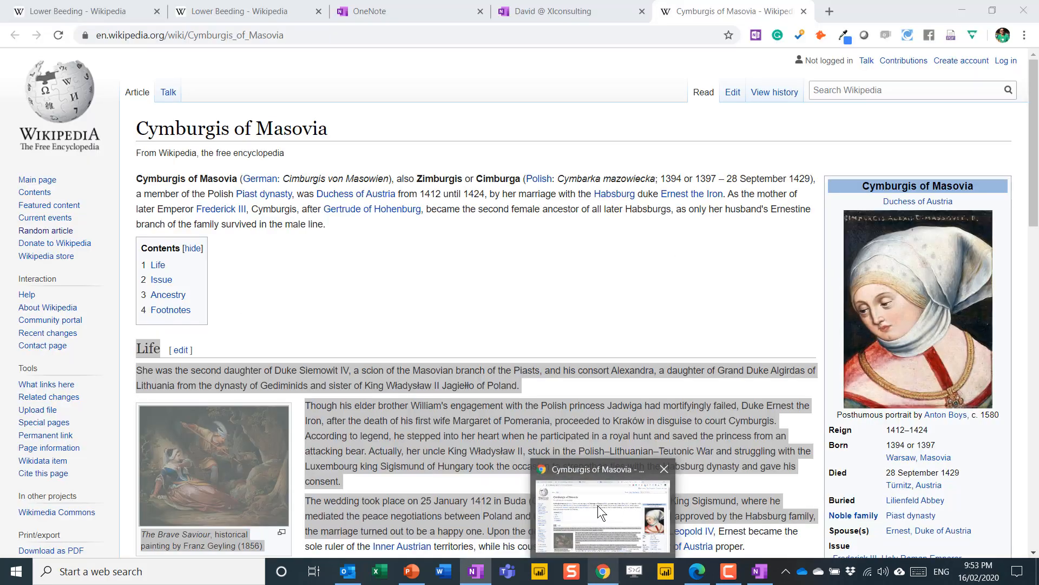
{"action": "left_click", "coordinate": [410, 11]}
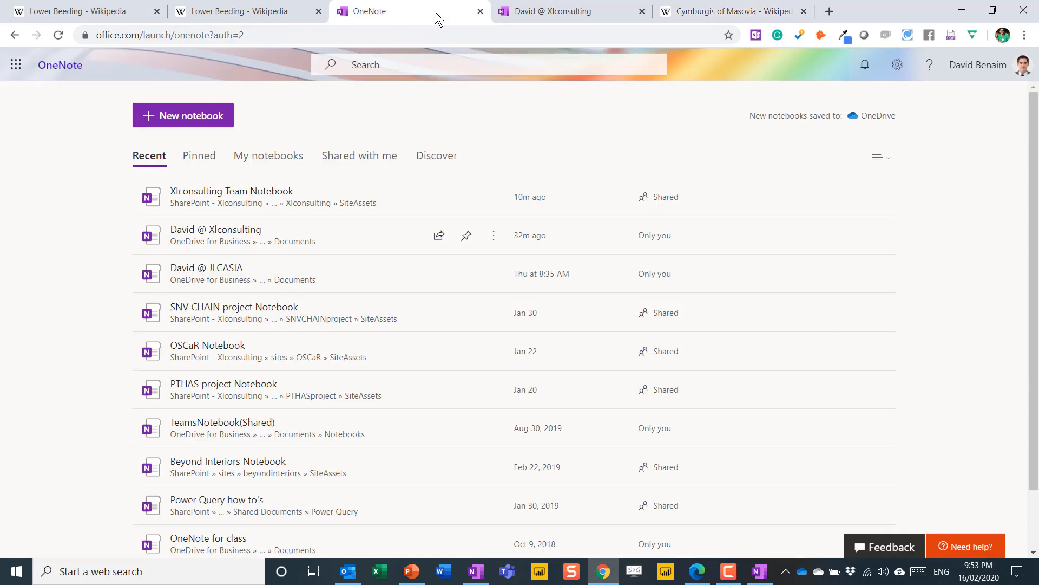